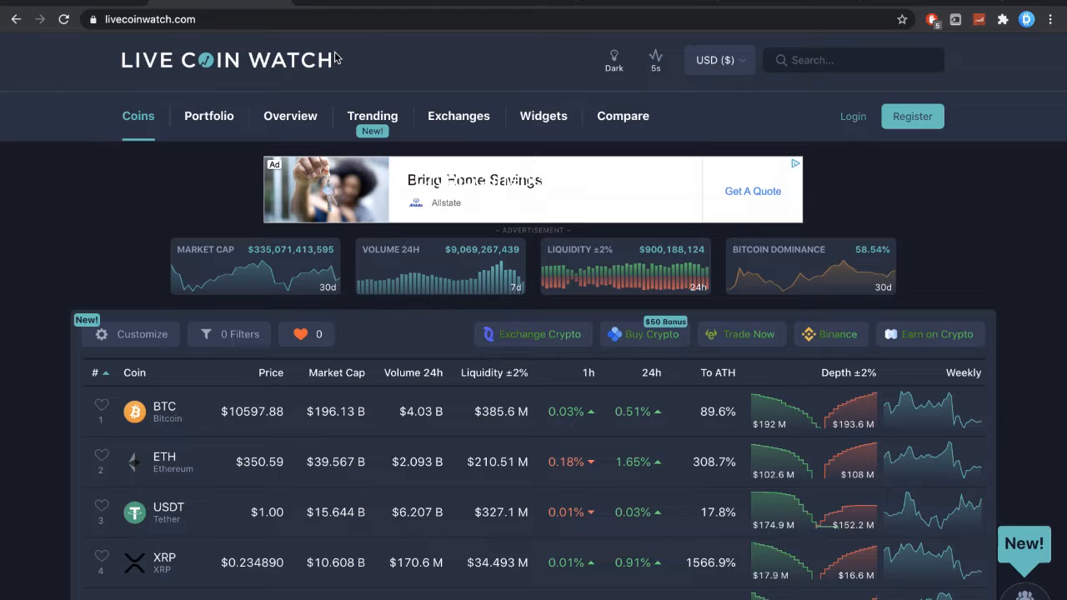
Read the XRP 30 USD article down to Credible Crypto's quoted tweets and 'moonshot' comparison.
scroll(down, 3)
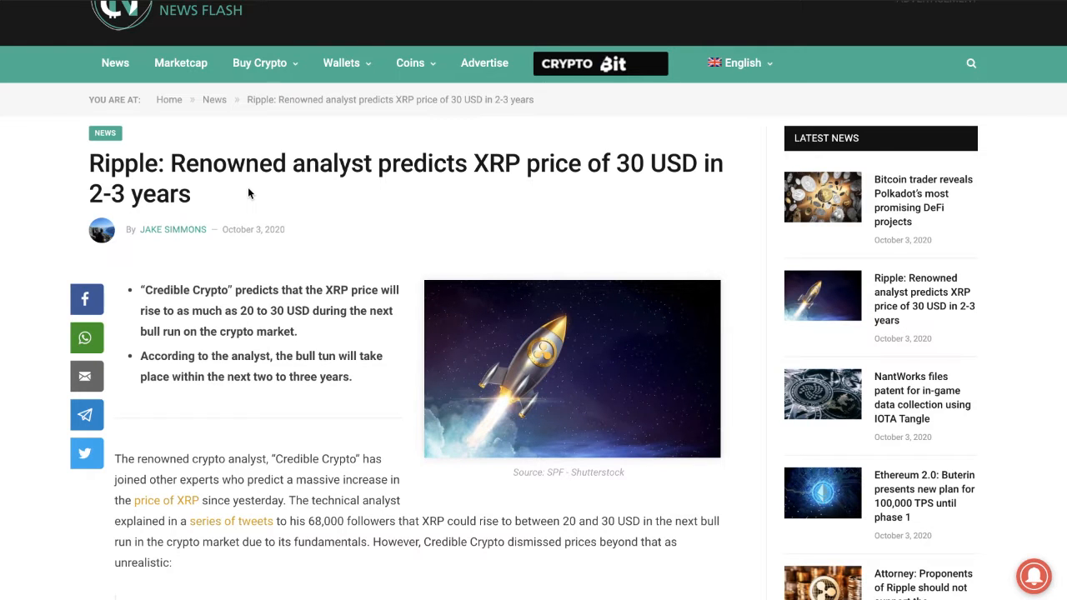
scroll(down, 3)
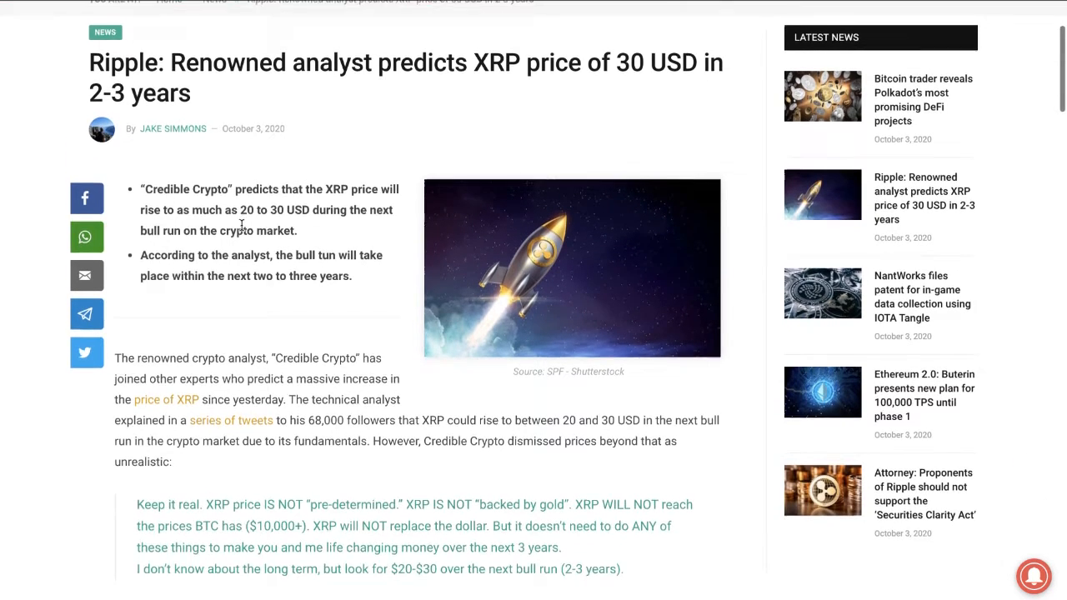
scroll(down, 3)
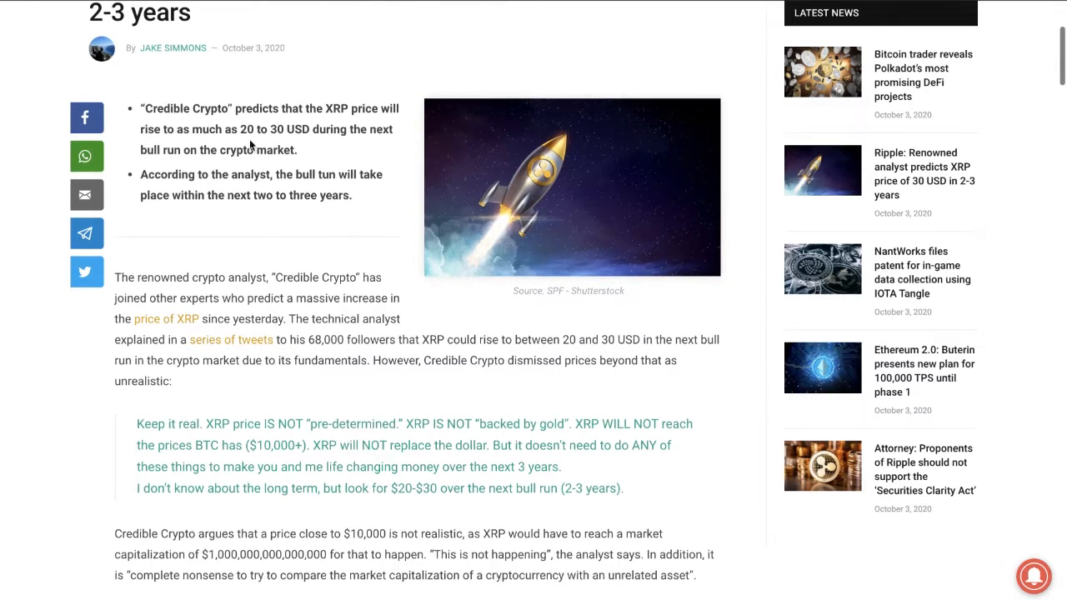
scroll(down, 3)
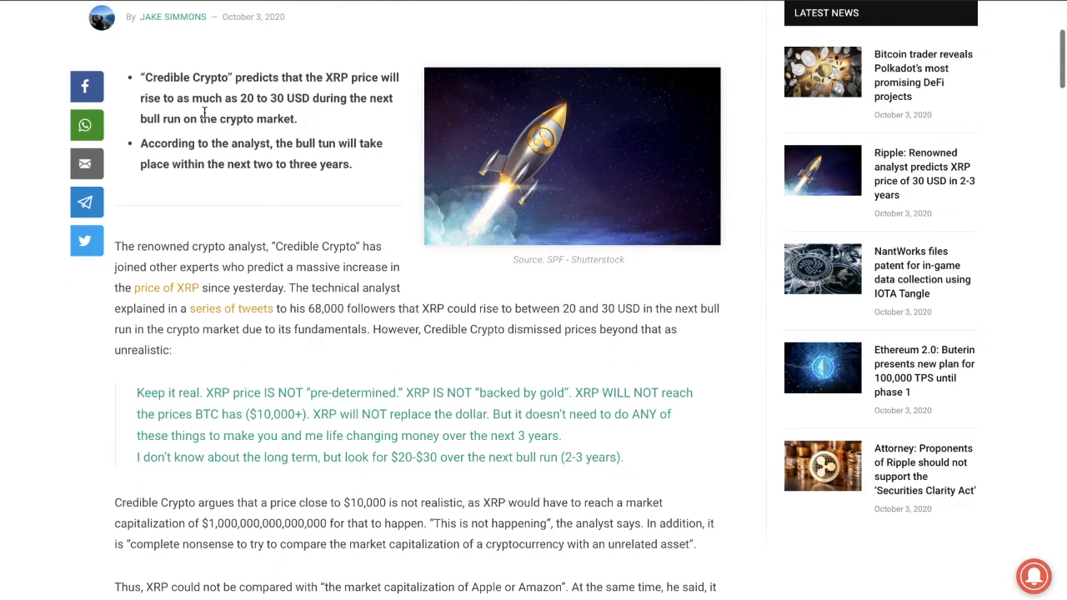
mouse_move(315, 95)
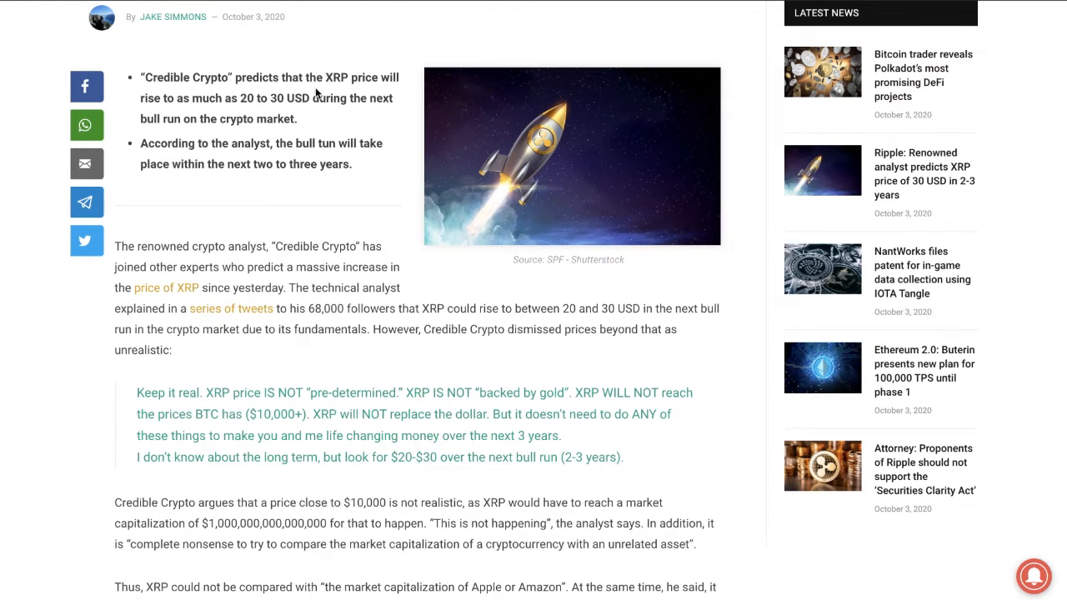
mouse_move(208, 136)
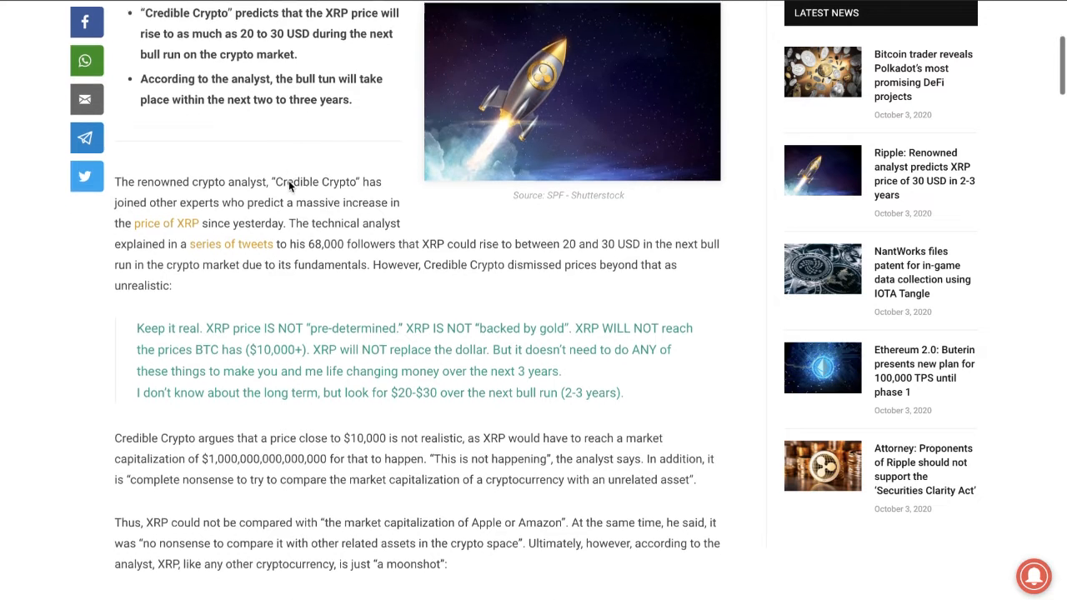
scroll(down, 3)
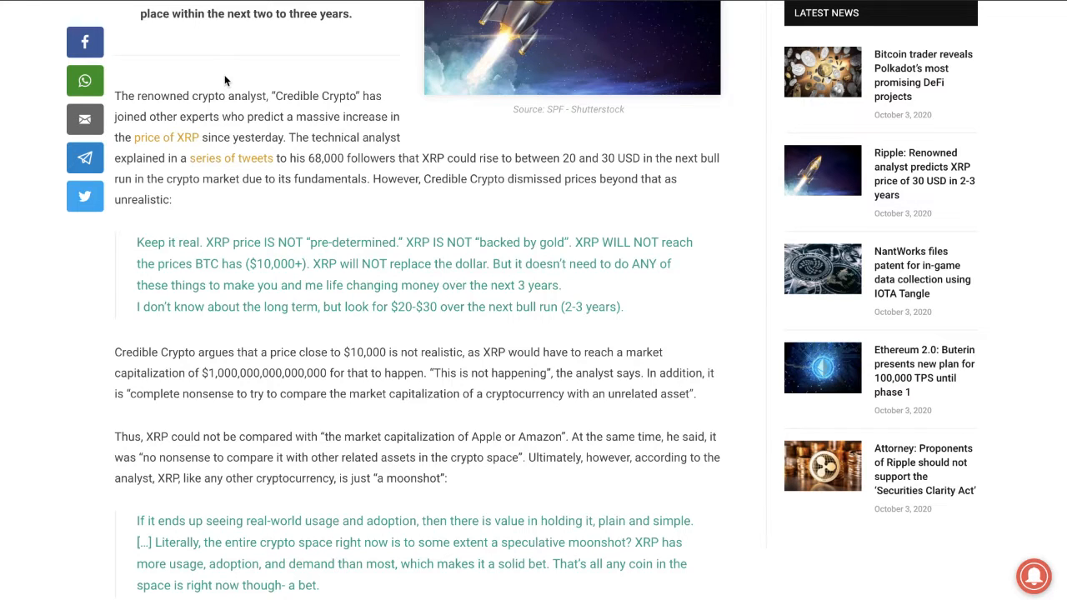
scroll(down, 3)
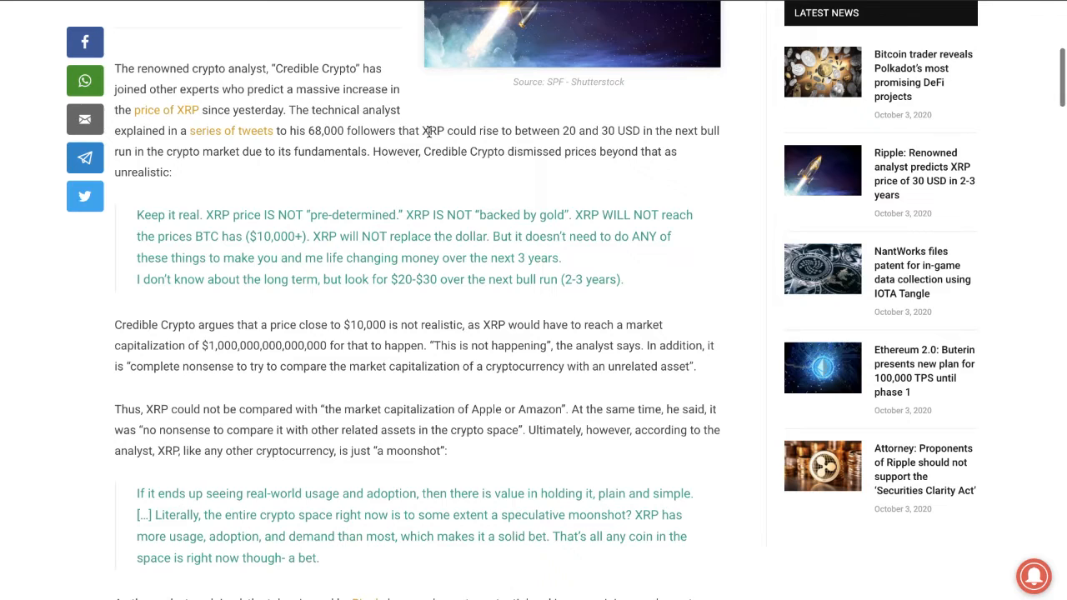
scroll(down, 3)
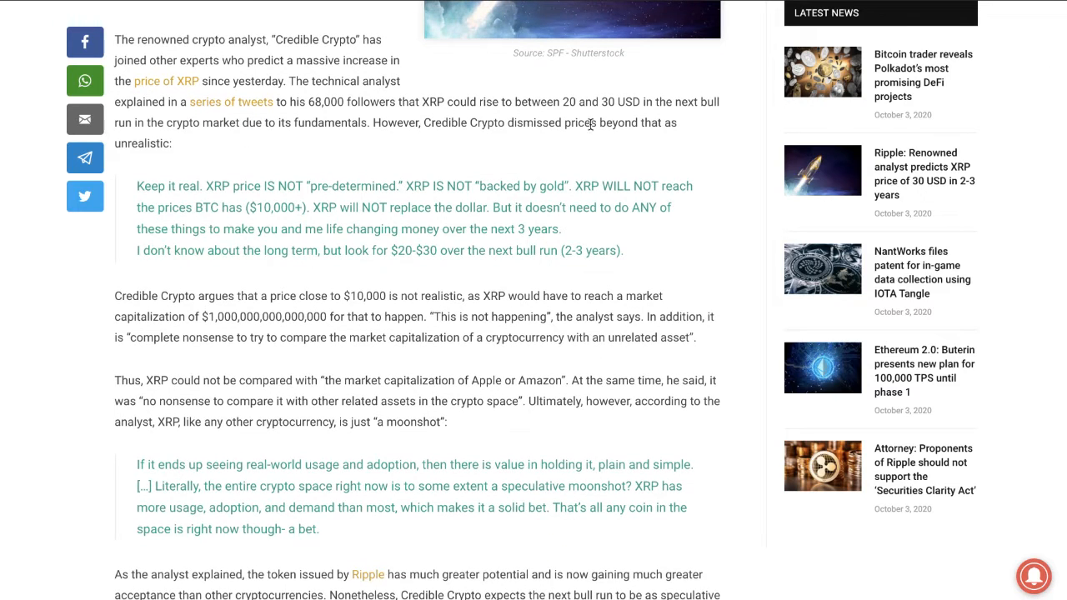
mouse_move(312, 121)
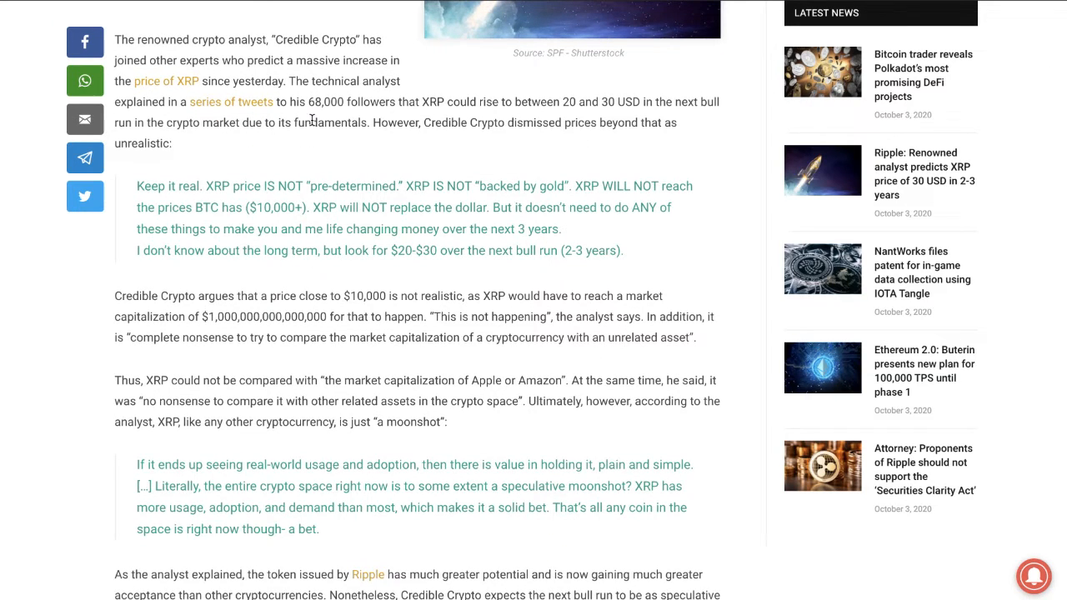
double_click(311, 122)
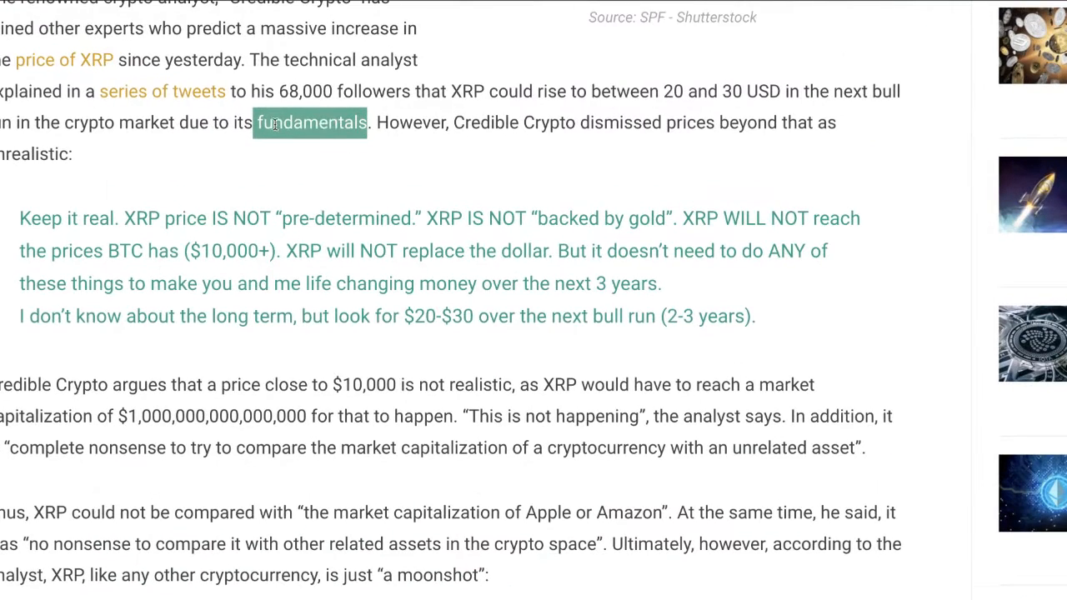
click(325, 123)
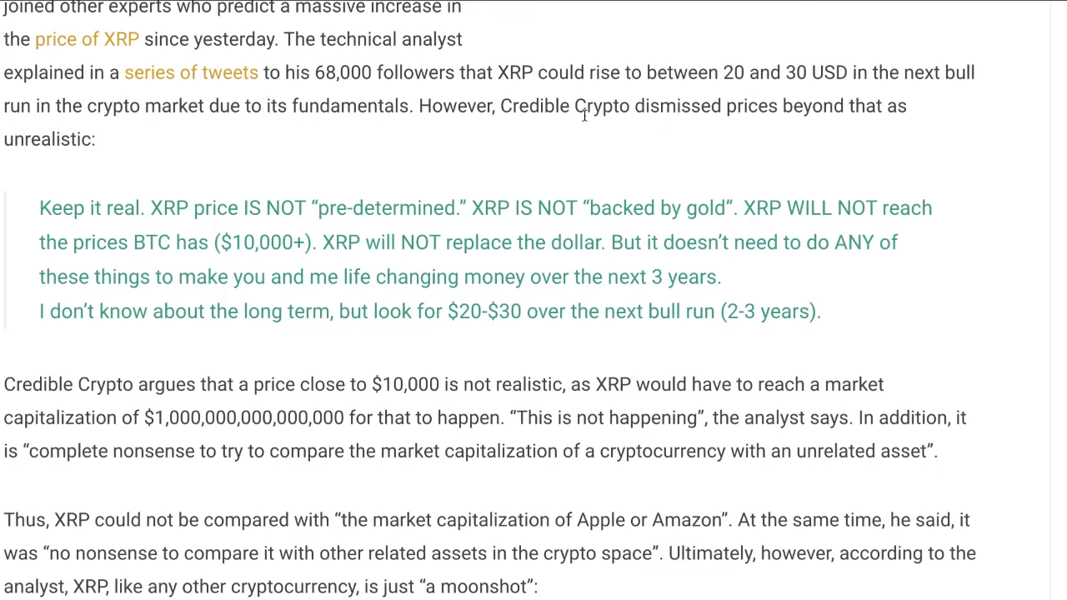
mouse_move(579, 135)
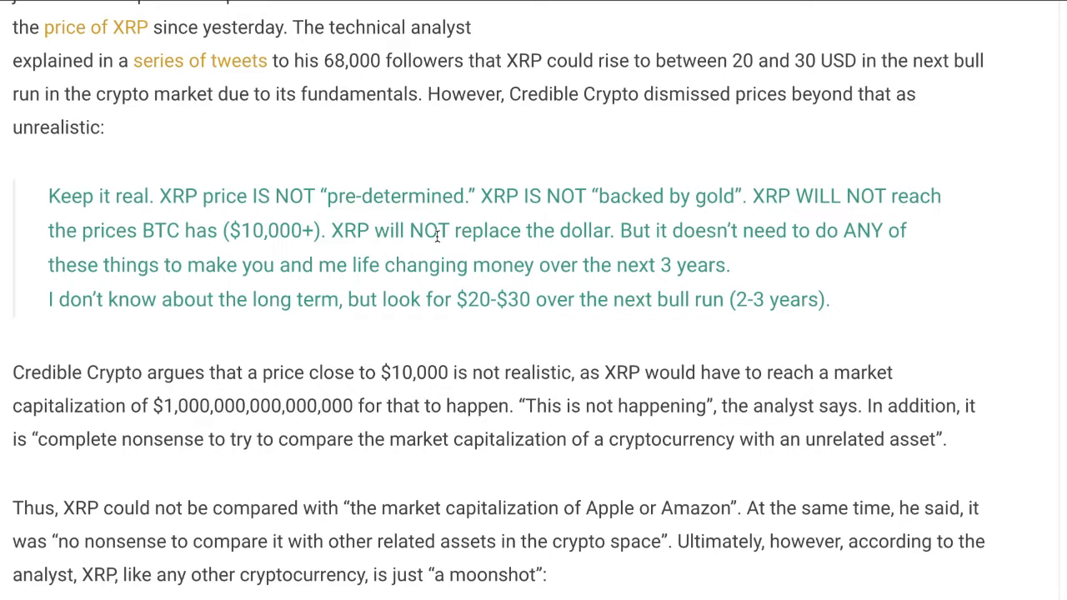
mouse_move(382, 290)
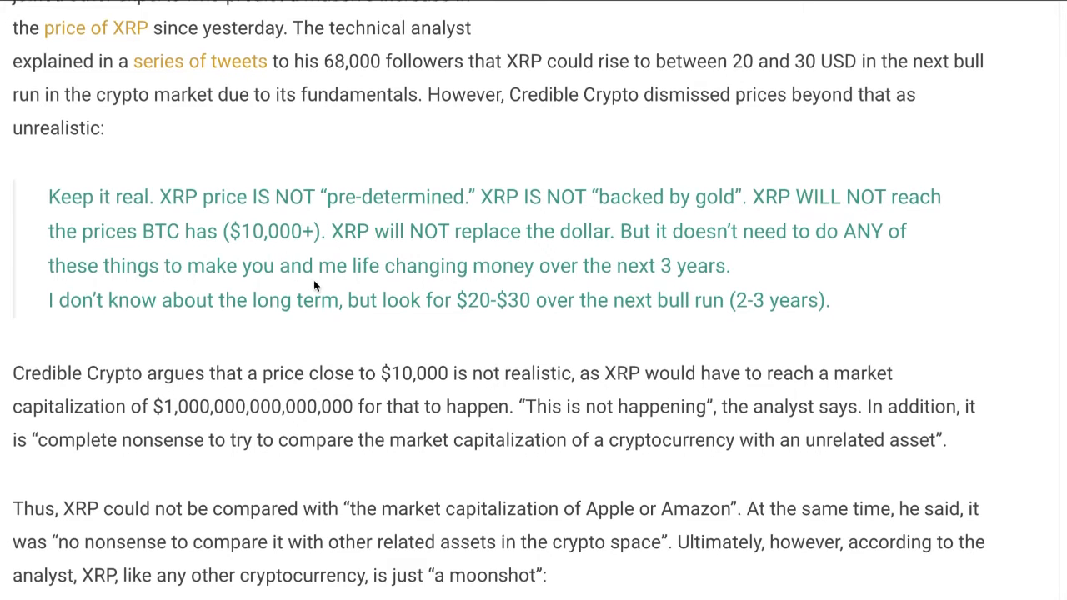
scroll(up, 3)
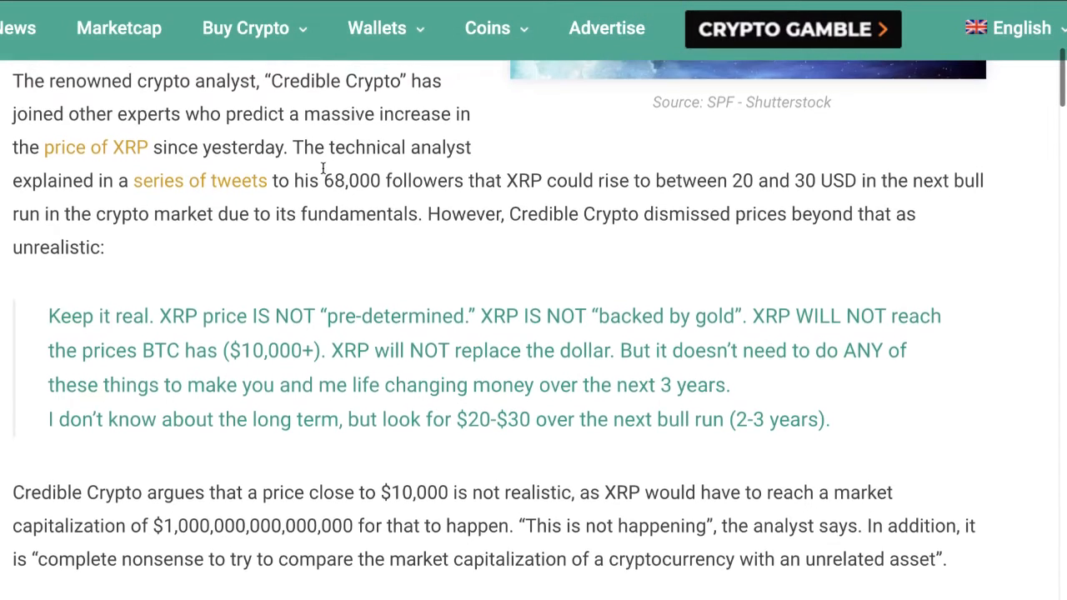
scroll(up, 3)
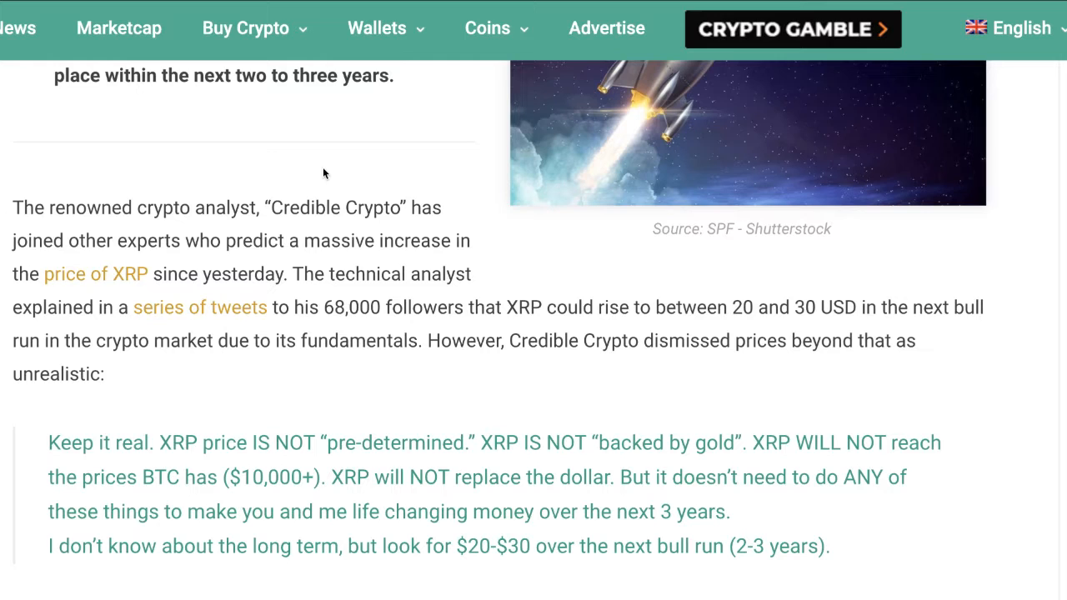
scroll(down, 3)
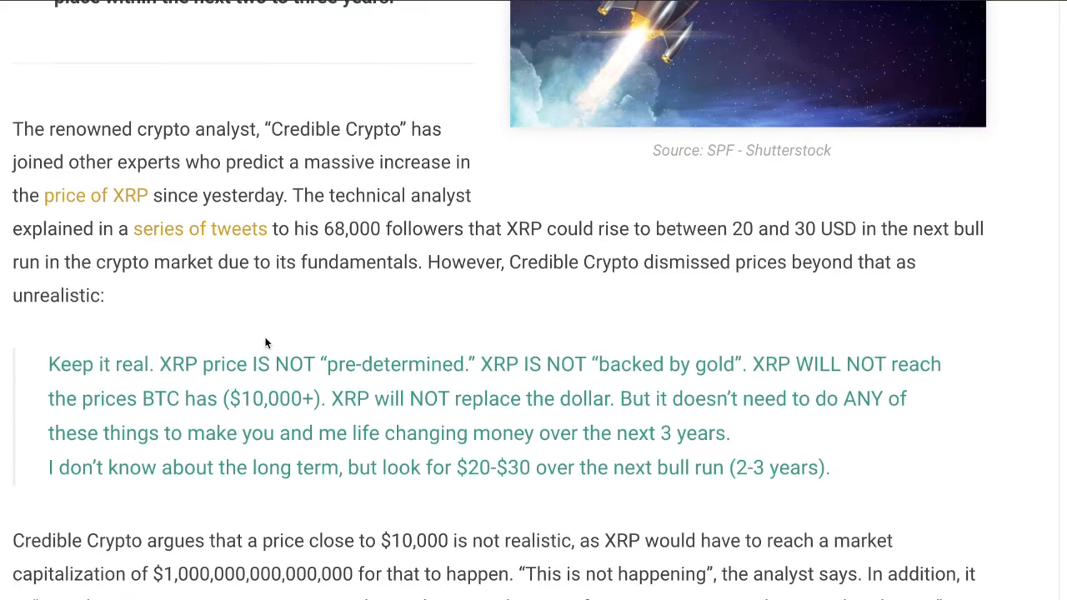
scroll(down, 3)
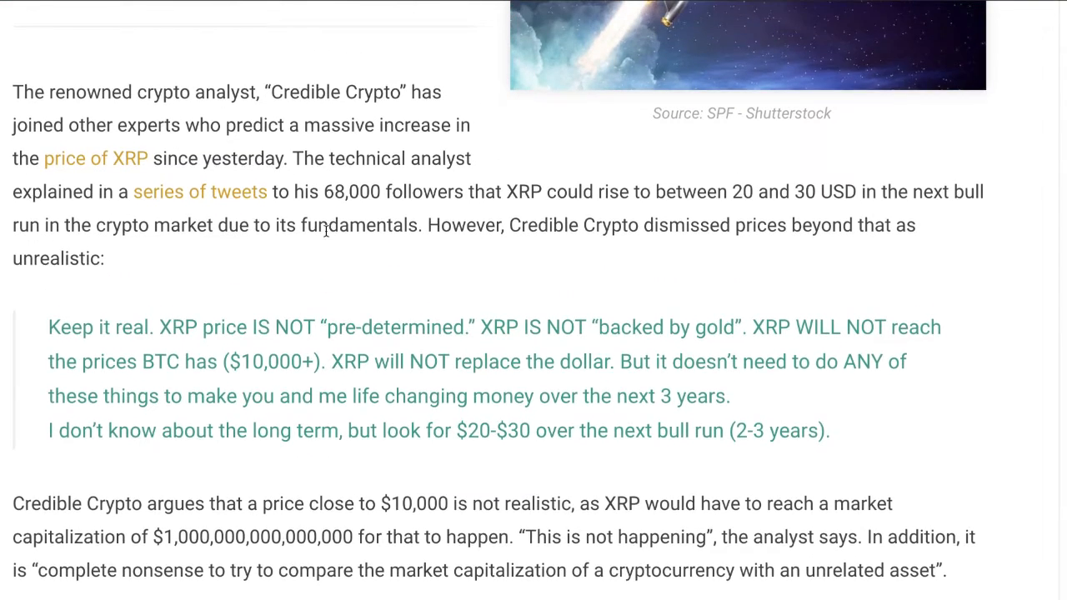
scroll(up, 3)
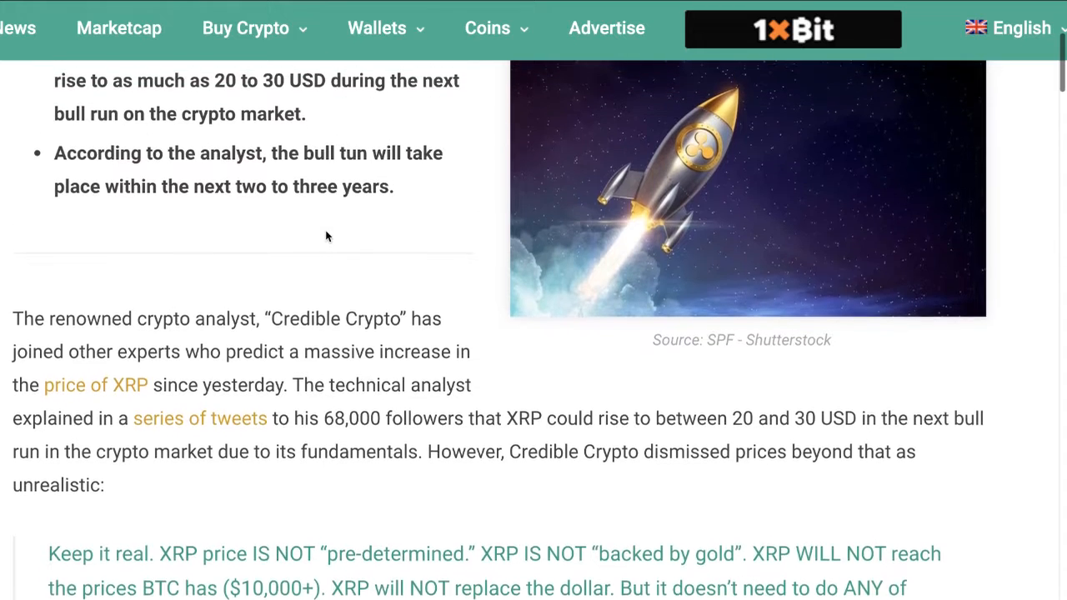
scroll(up, 3)
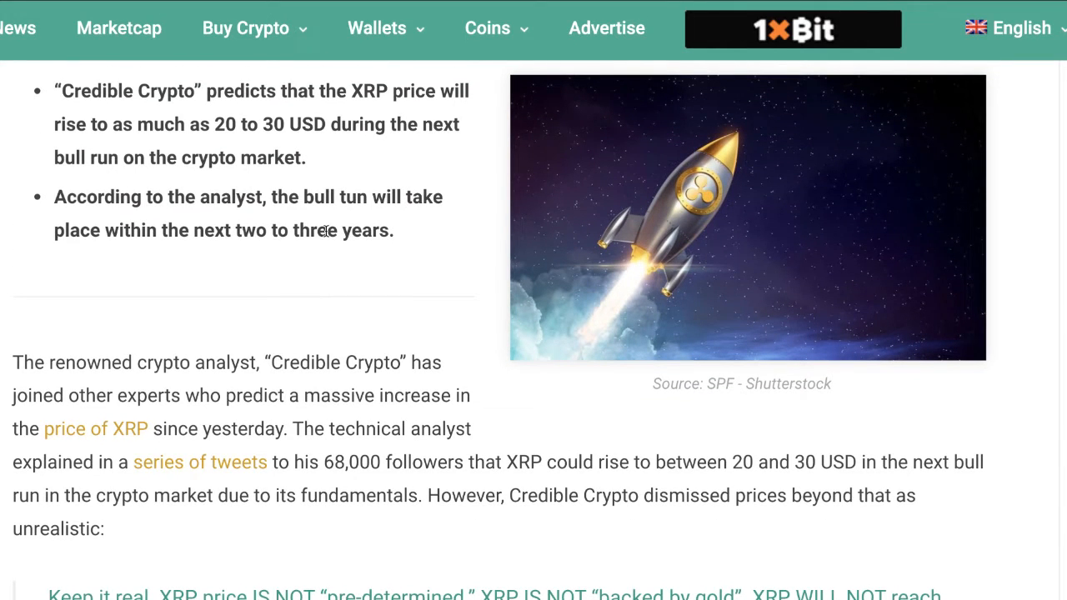
scroll(down, 3)
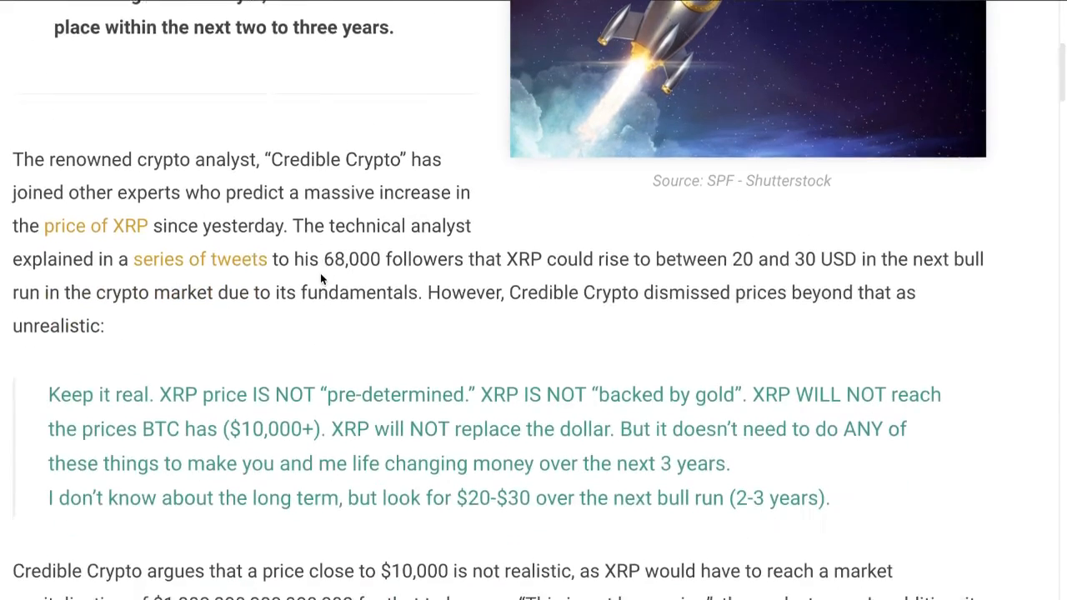
scroll(down, 3)
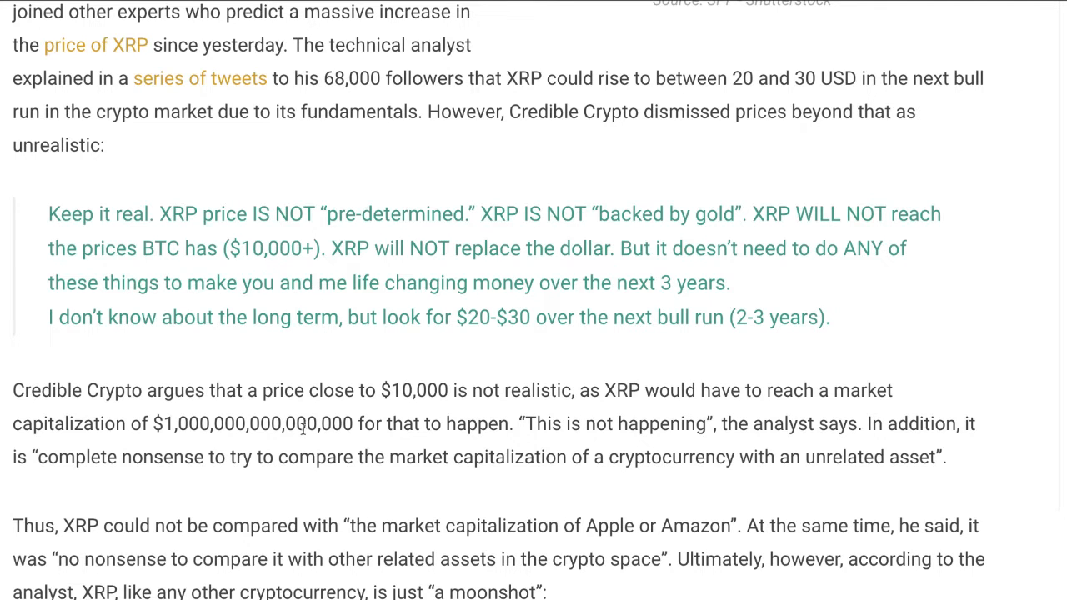
scroll(down, 3)
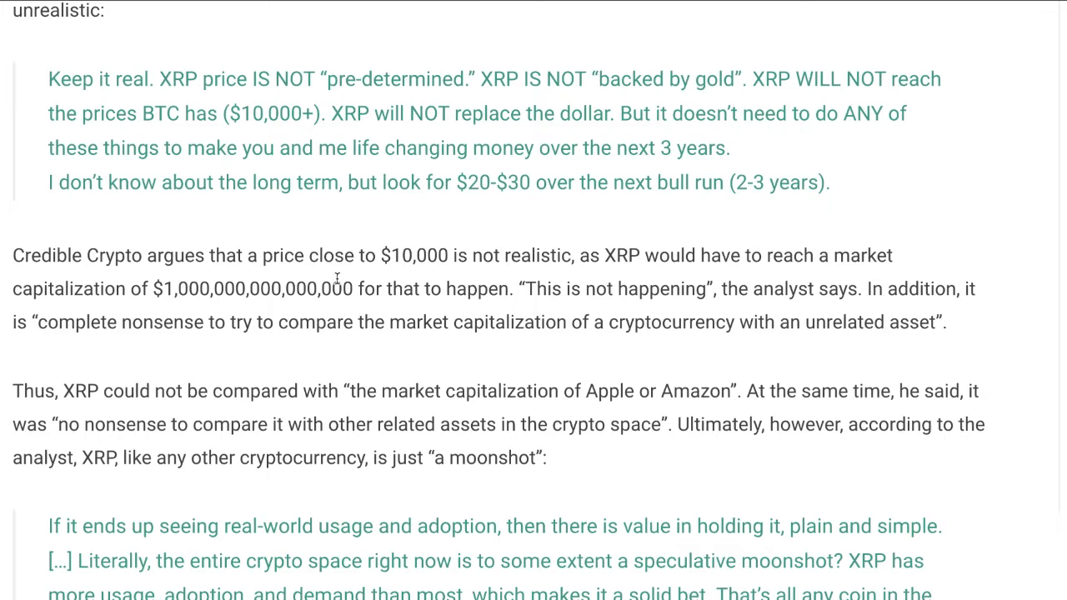
mouse_move(415, 248)
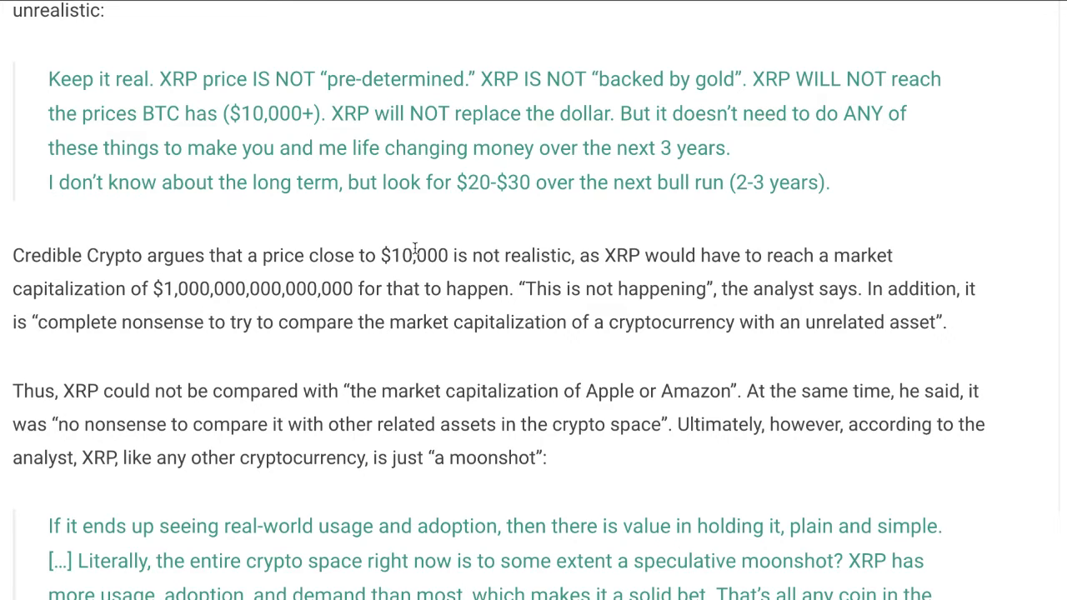
mouse_move(254, 325)
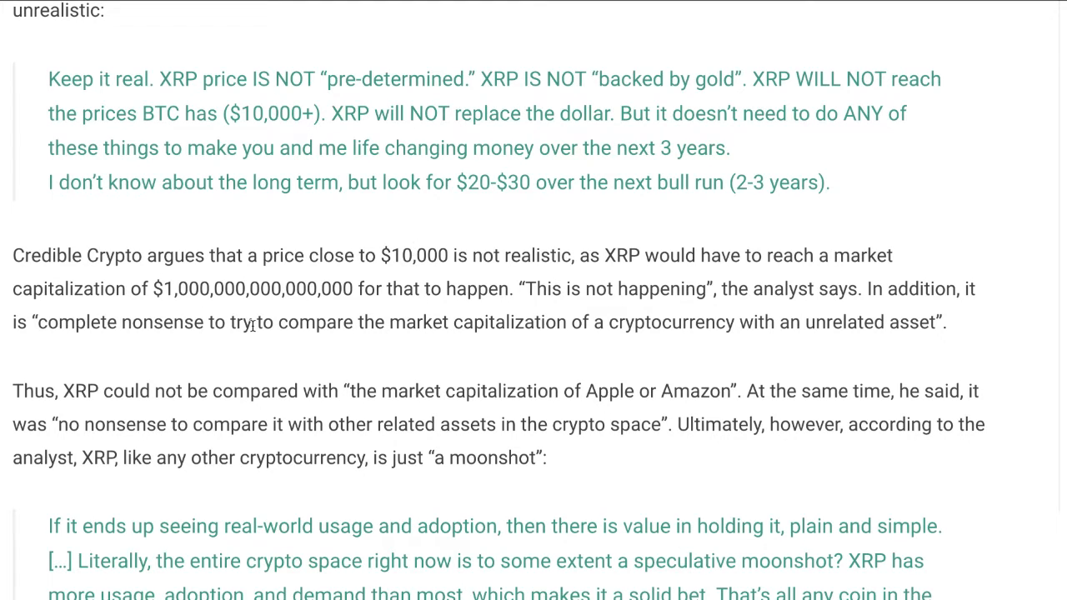
double_click(163, 288)
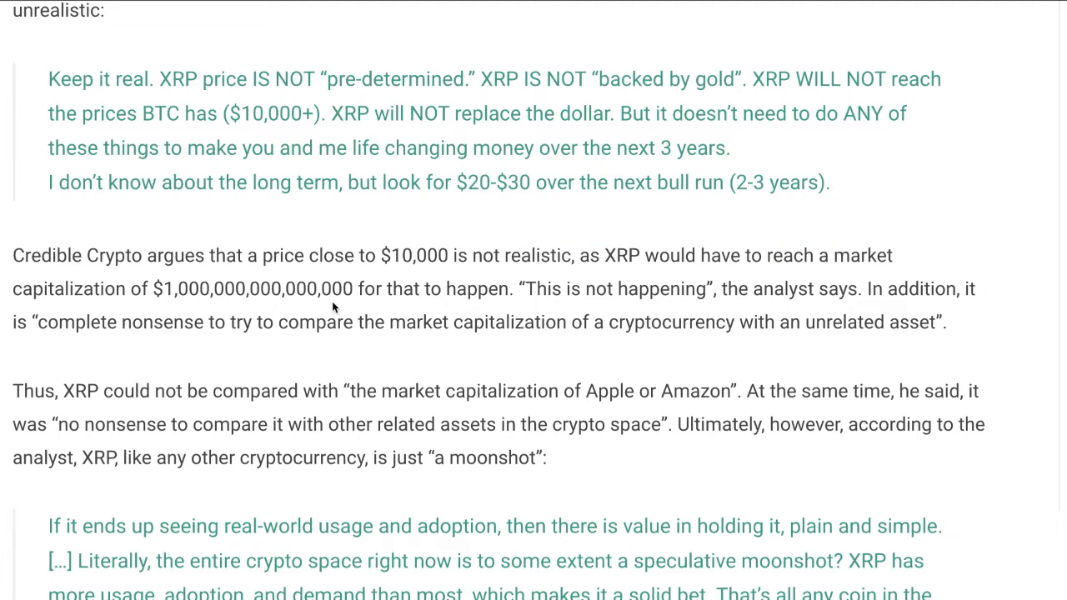
mouse_move(265, 283)
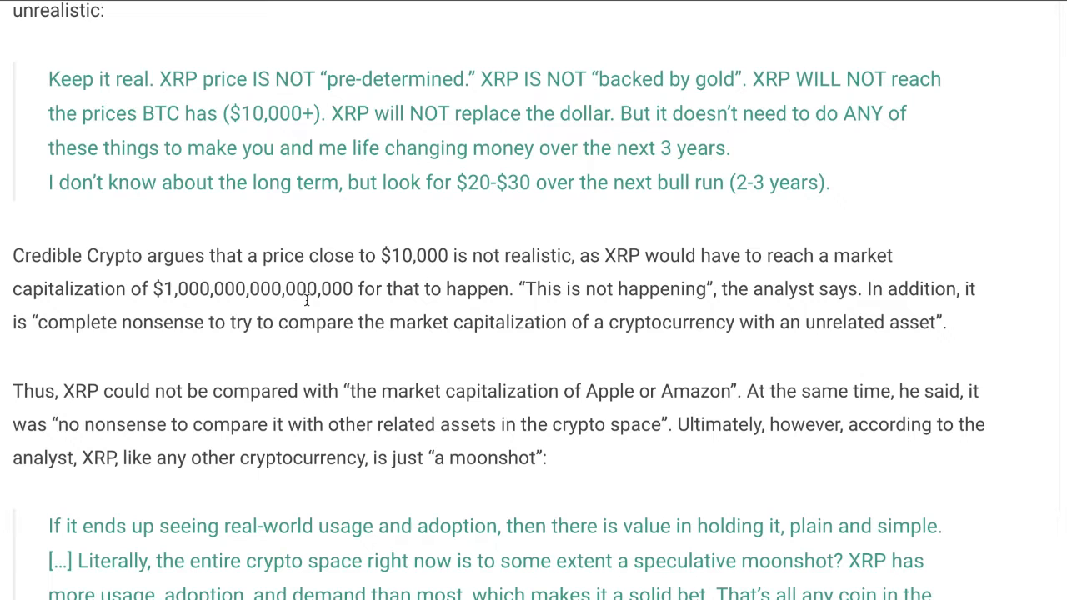
mouse_move(327, 265)
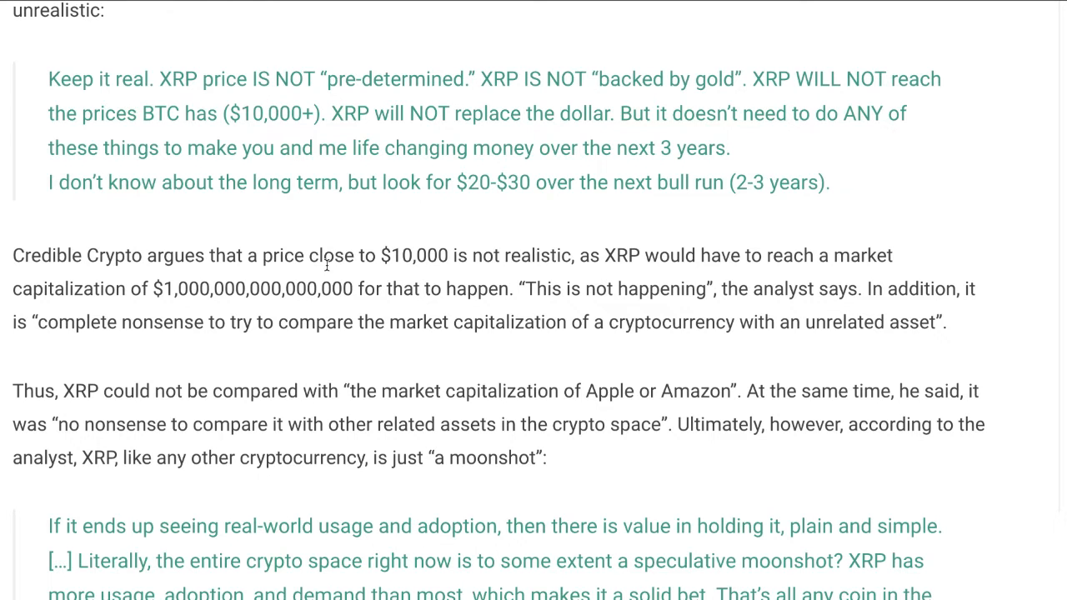
scroll(down, 3)
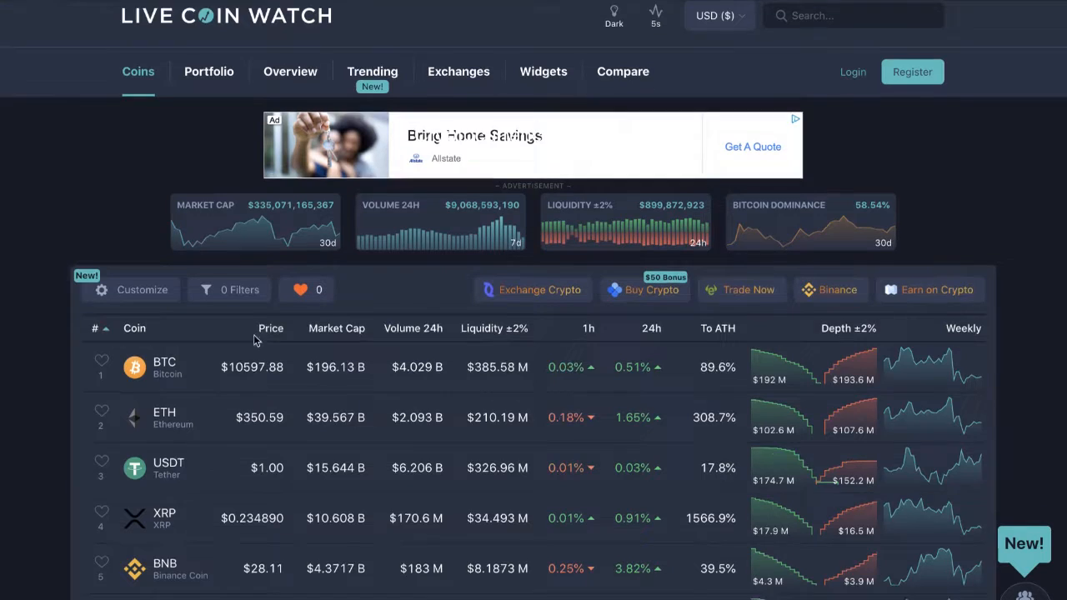
Leave XRP's stats page ($0.234915, $10.609 B market cap) for the Credible Crypto article.
click(164, 517)
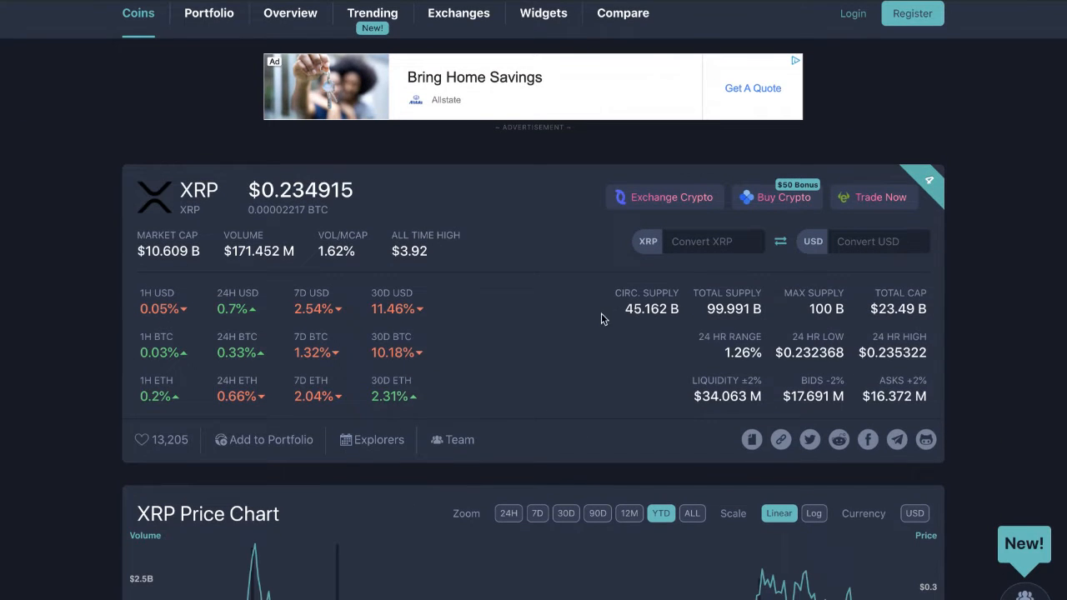
mouse_move(654, 313)
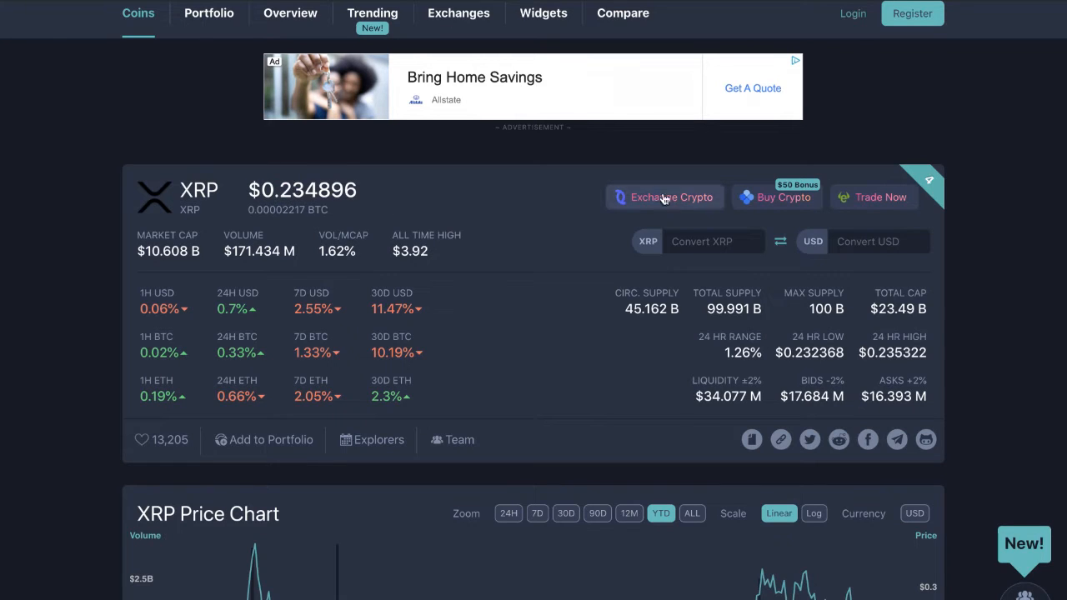
mouse_move(627, 276)
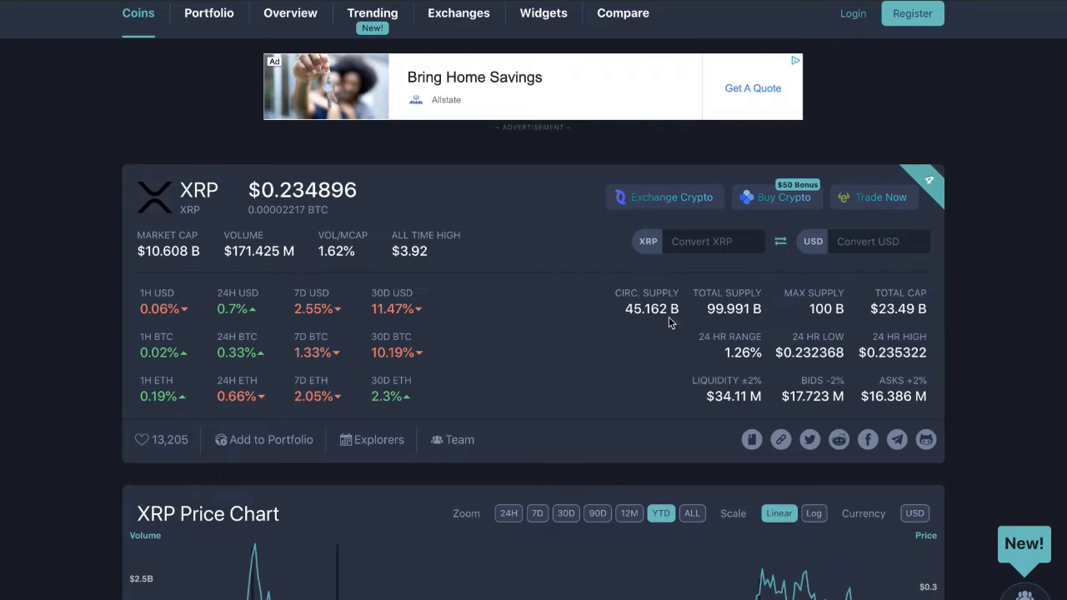
mouse_move(706, 340)
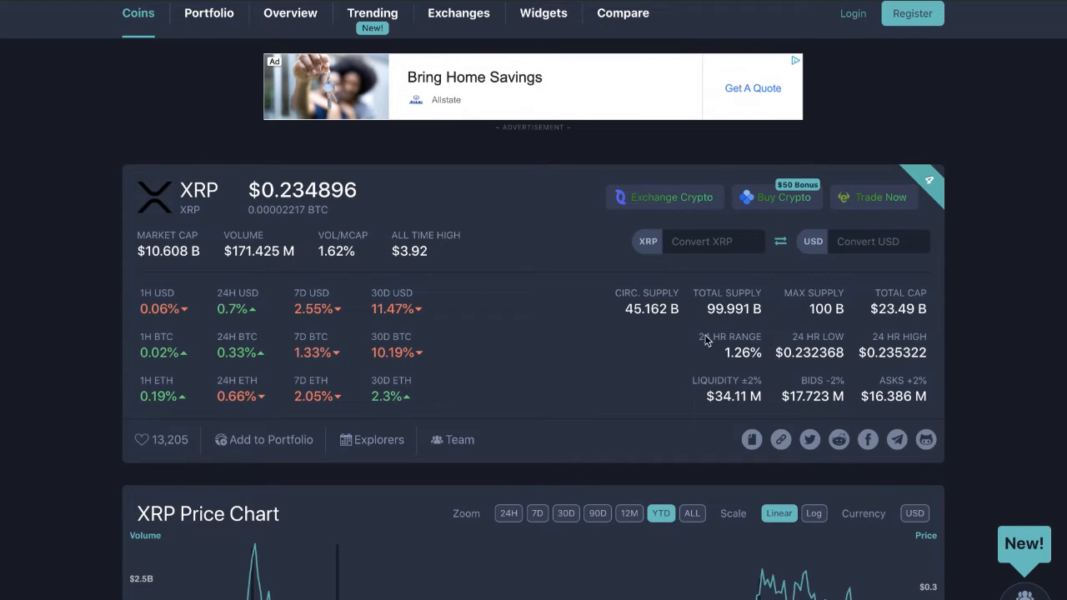
mouse_move(642, 318)
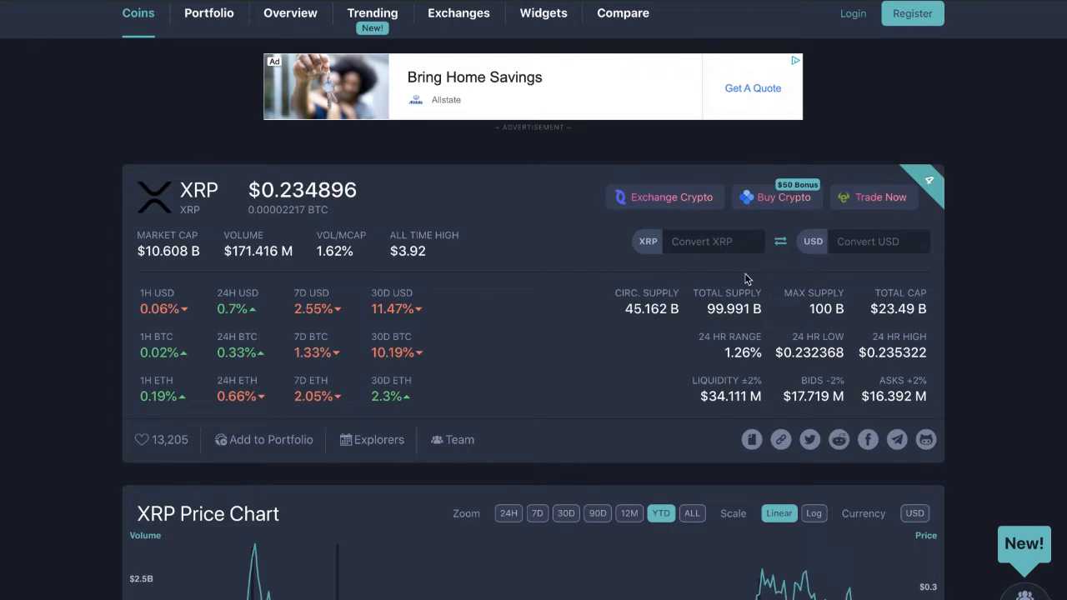
mouse_move(308, 420)
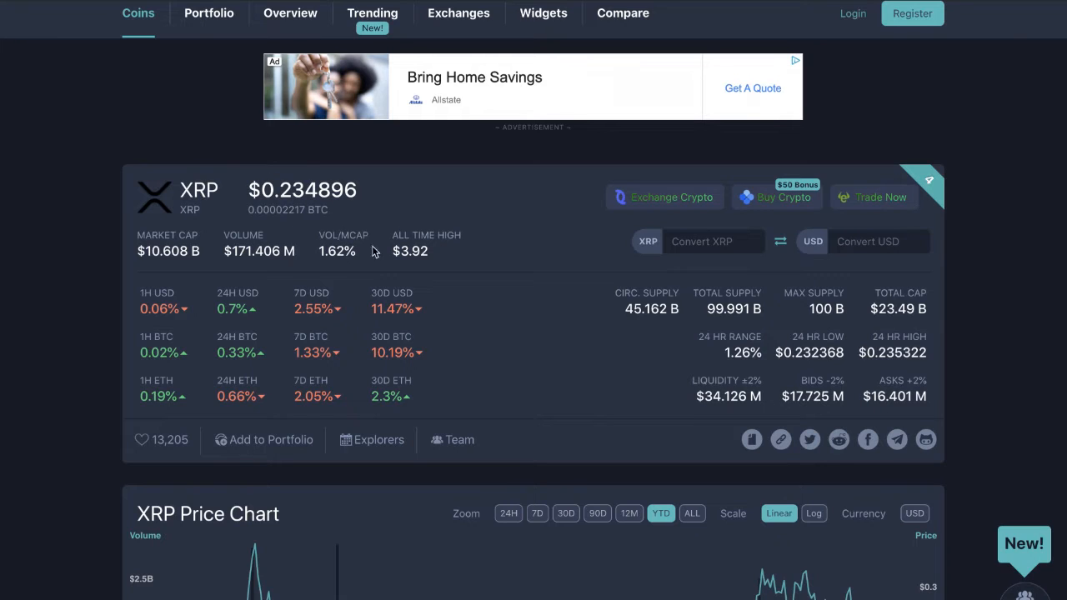
mouse_move(493, 285)
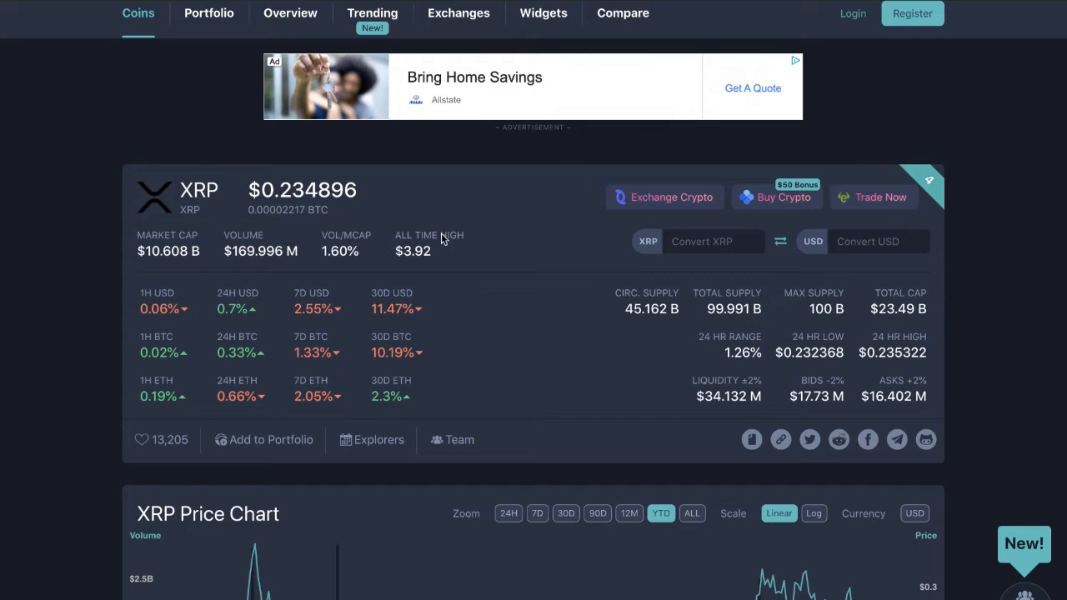
mouse_move(637, 313)
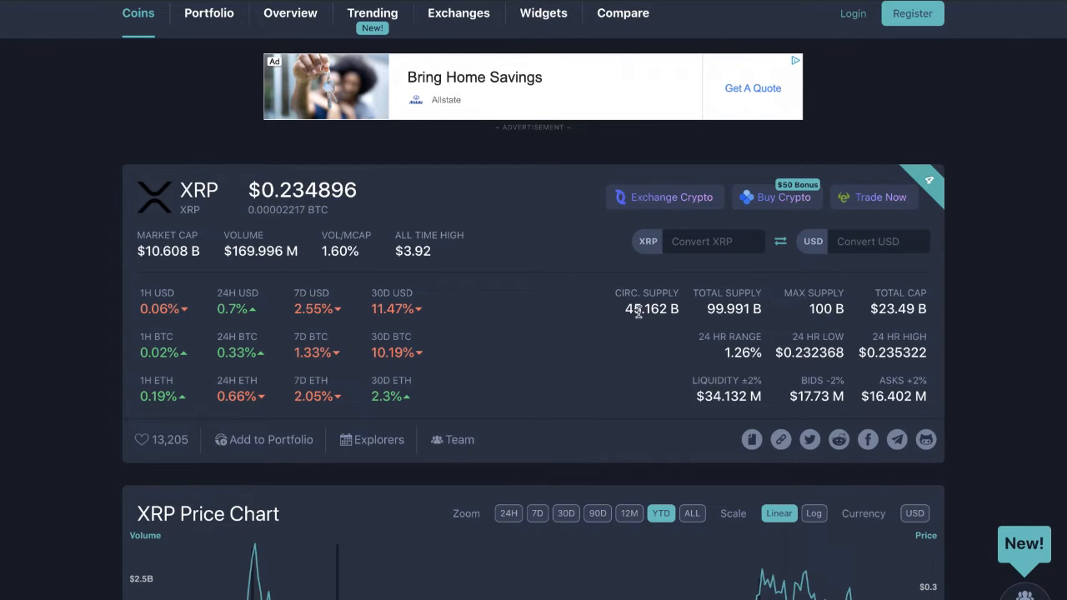
mouse_move(382, 171)
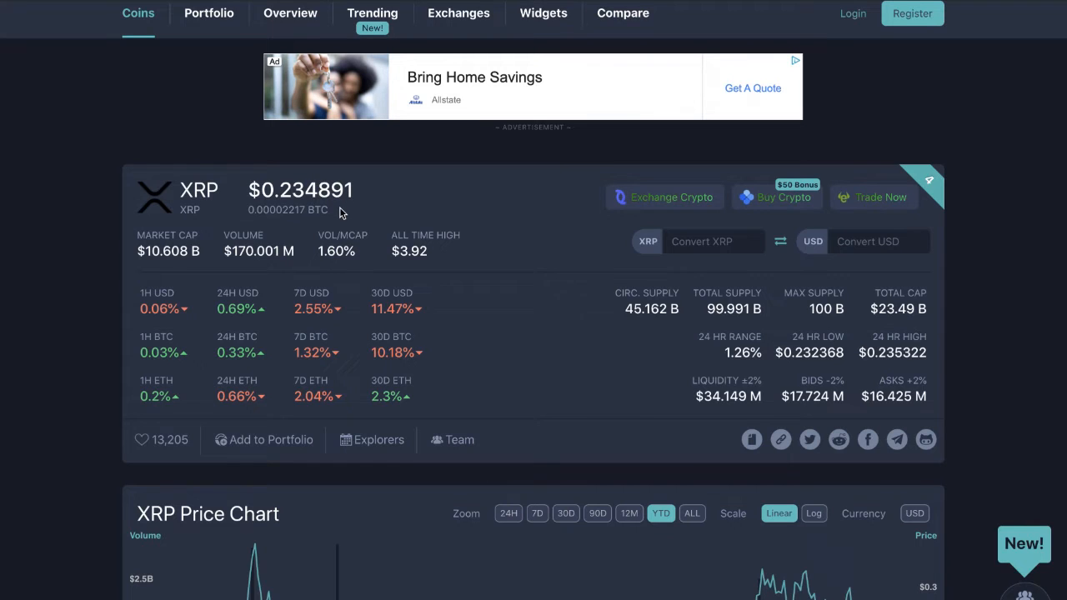
mouse_move(371, 234)
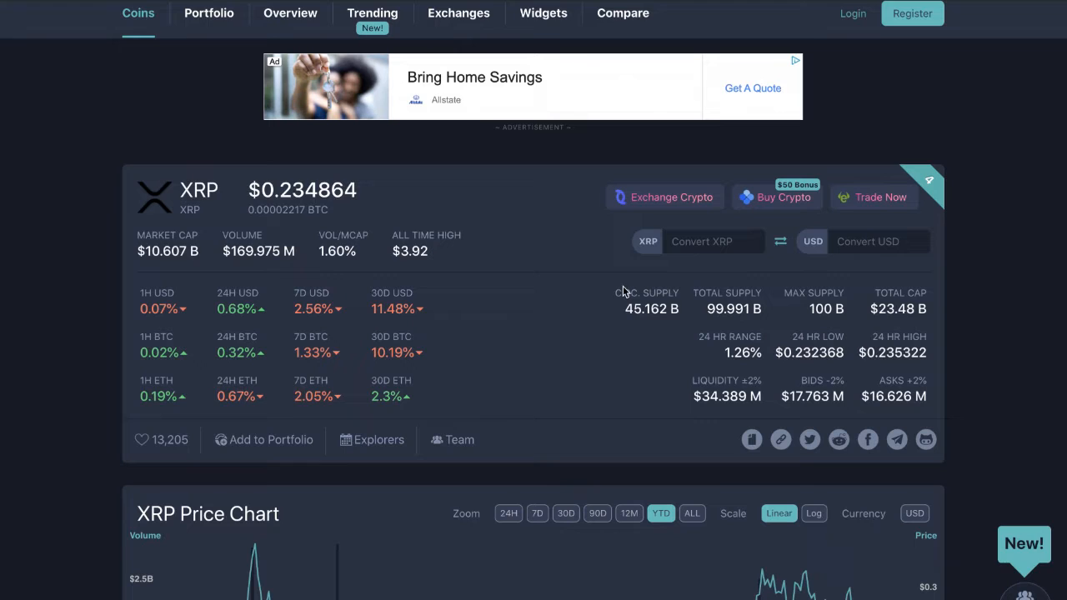
mouse_move(650, 329)
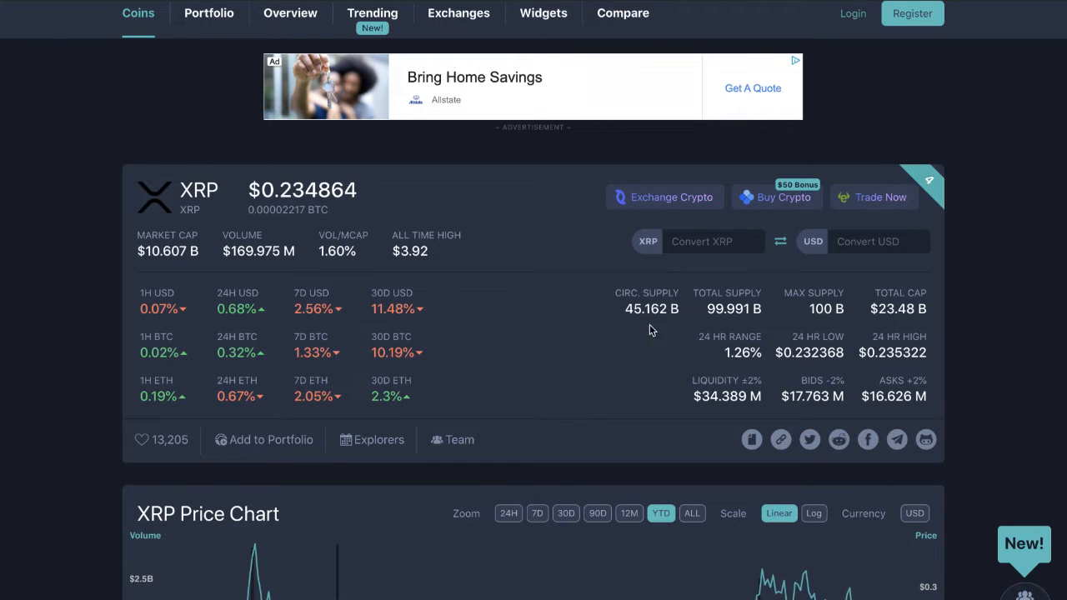
mouse_move(735, 302)
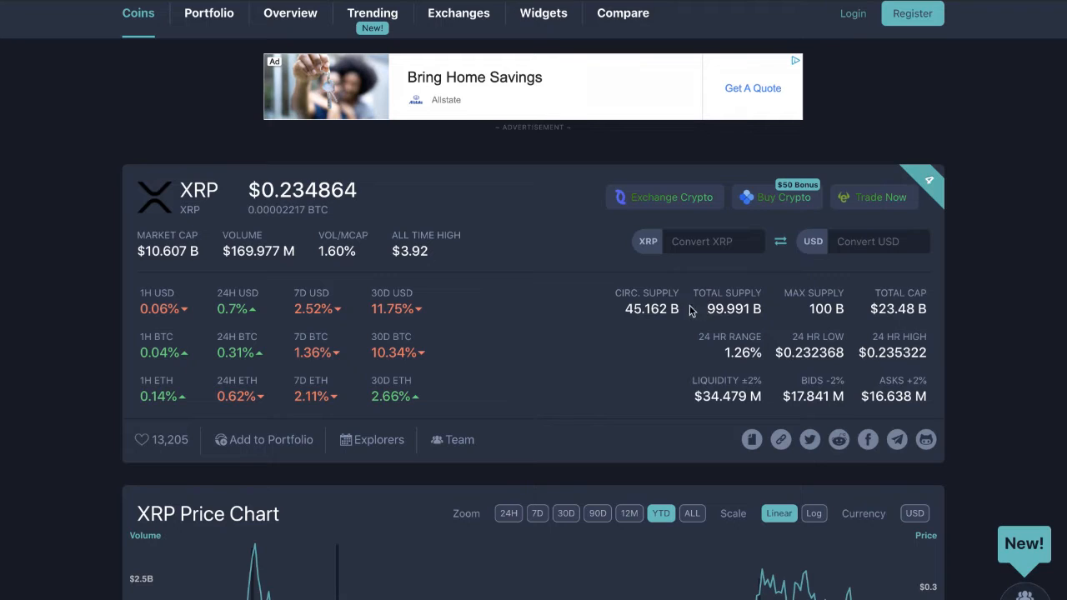
mouse_move(333, 234)
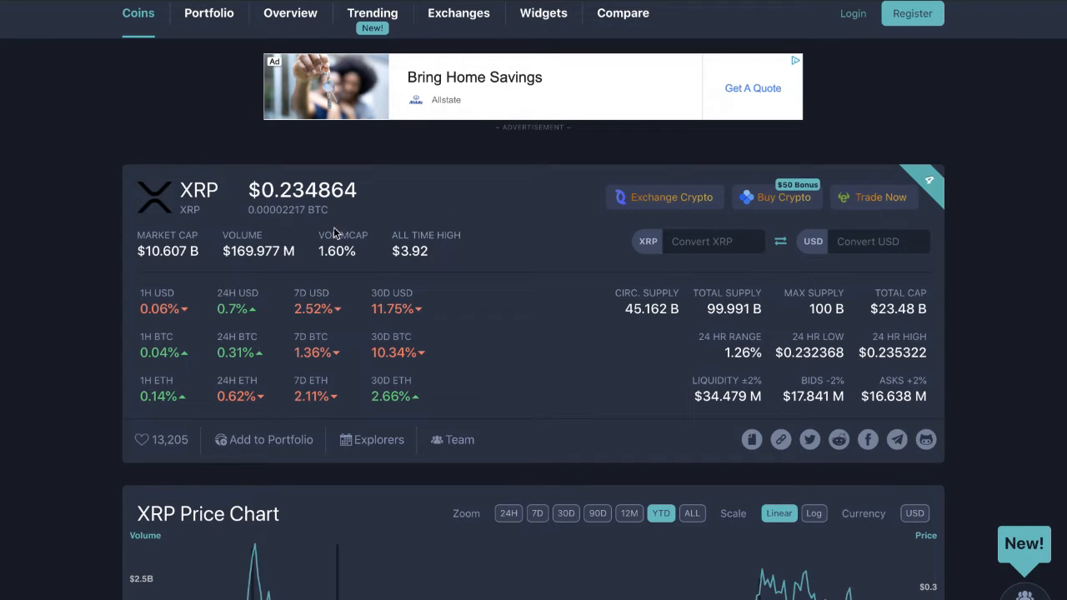
mouse_move(276, 206)
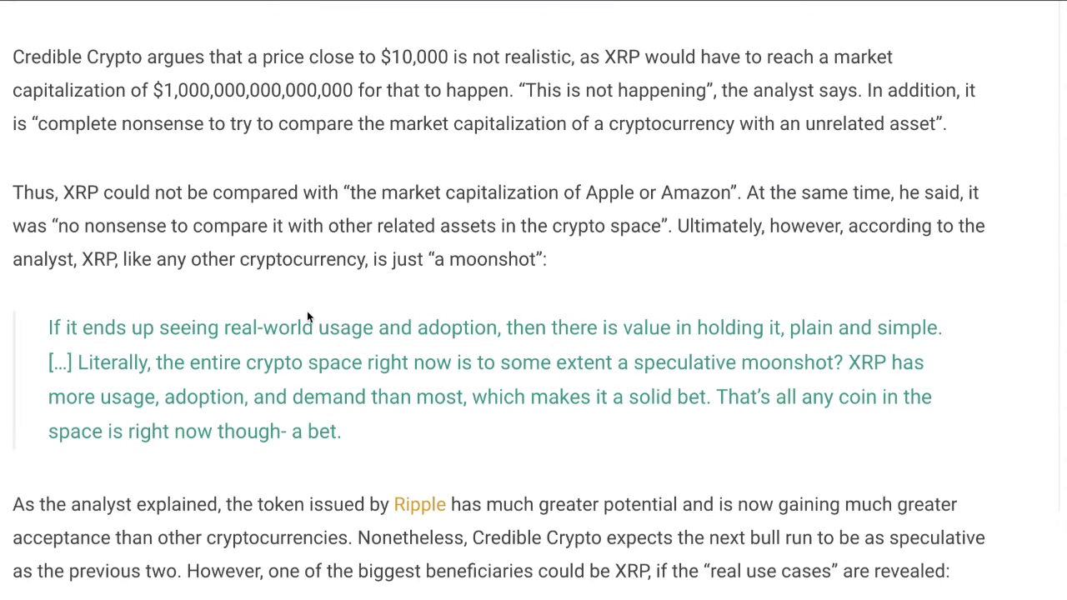
Scroll back and forth through the quotes in the Credible Crypto XRP article.
scroll(up, 3)
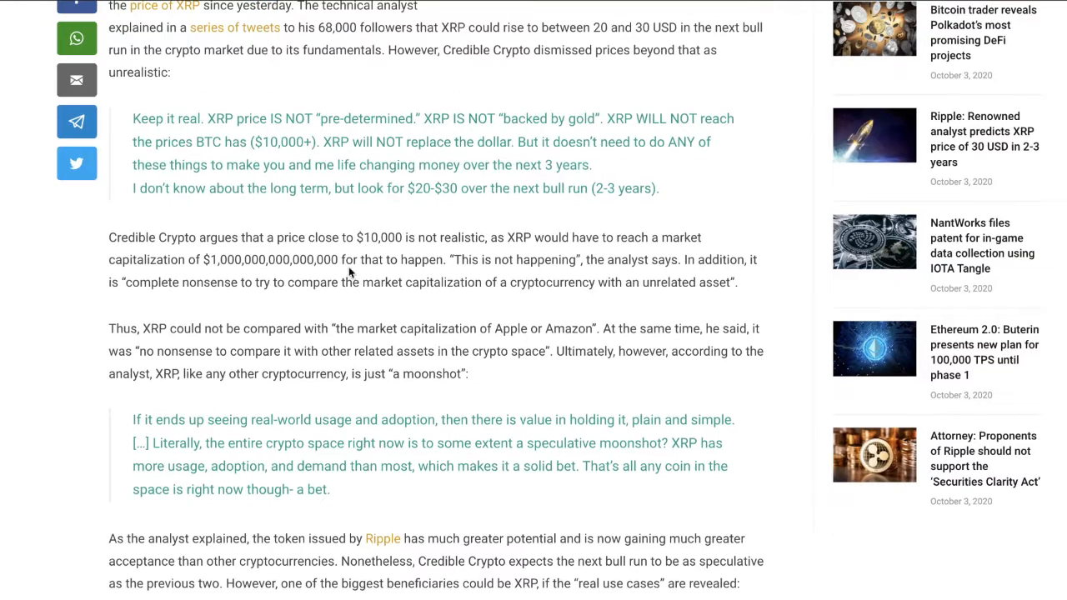
mouse_move(332, 245)
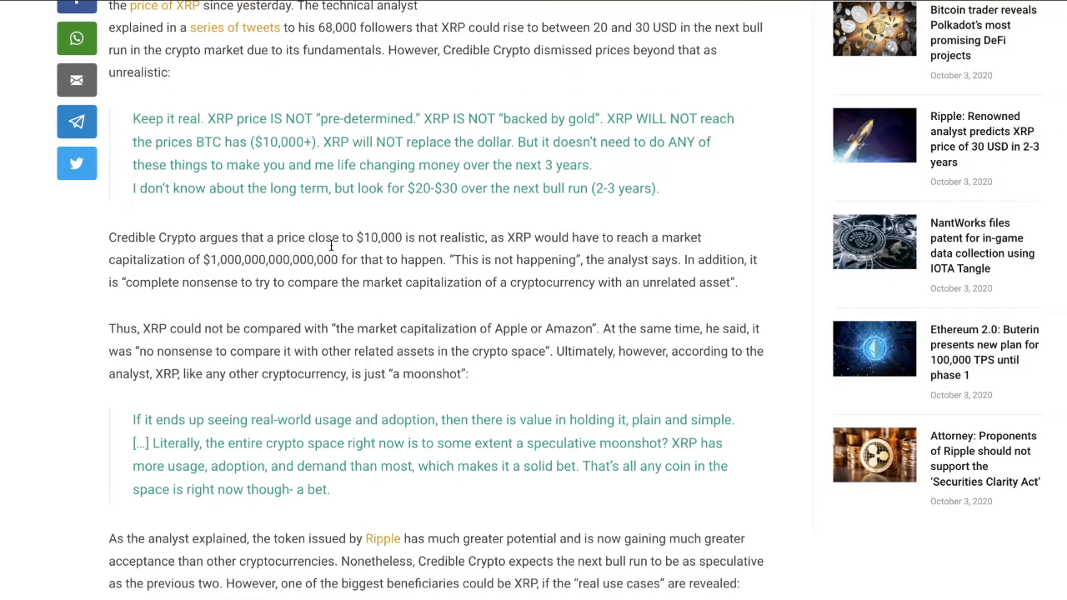
mouse_move(465, 18)
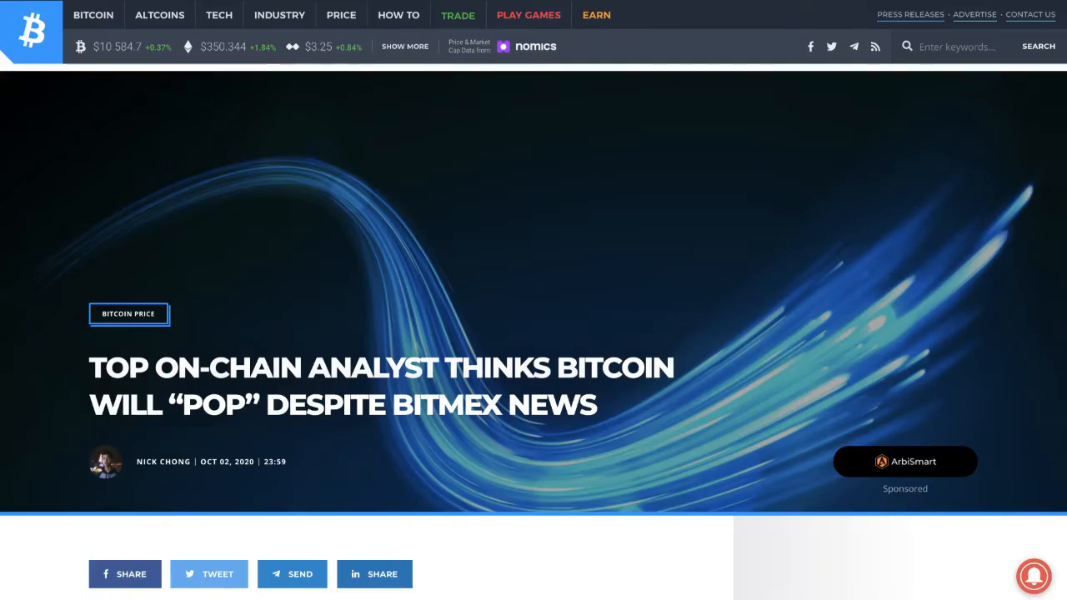
scroll(down, 3)
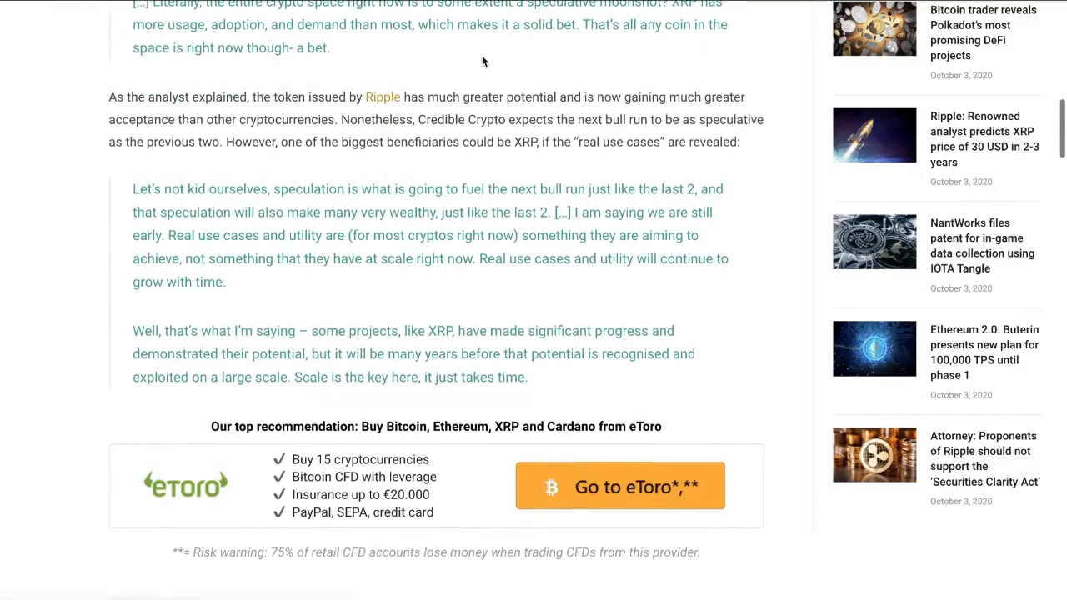
scroll(up, 3)
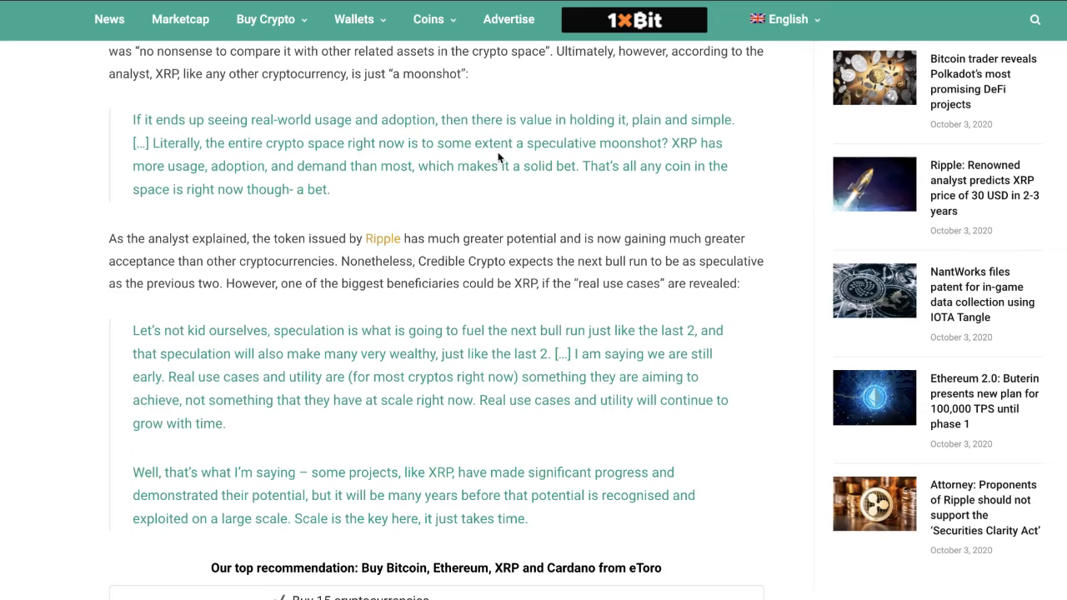
scroll(up, 3)
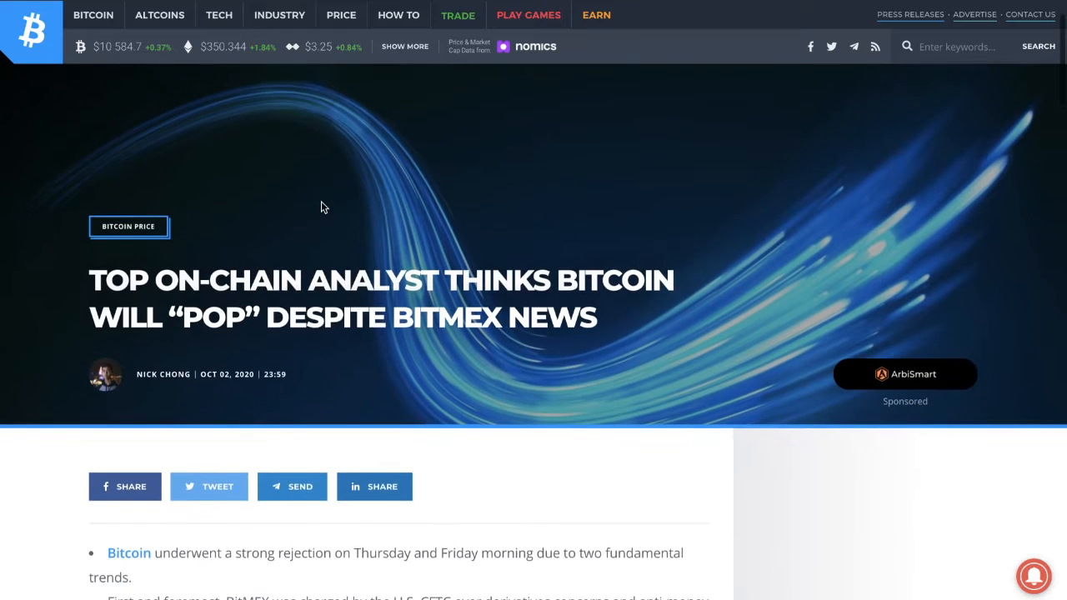
Read the Bitcoinist BitMEX article past the bullet summary and Willy Woo heading to his tweet.
scroll(down, 3)
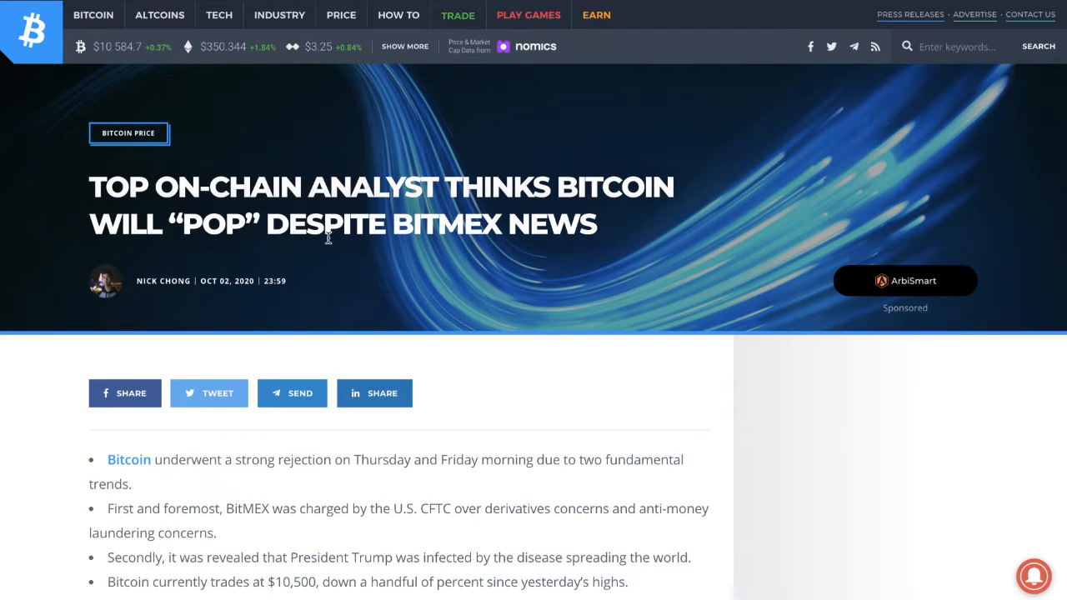
scroll(down, 3)
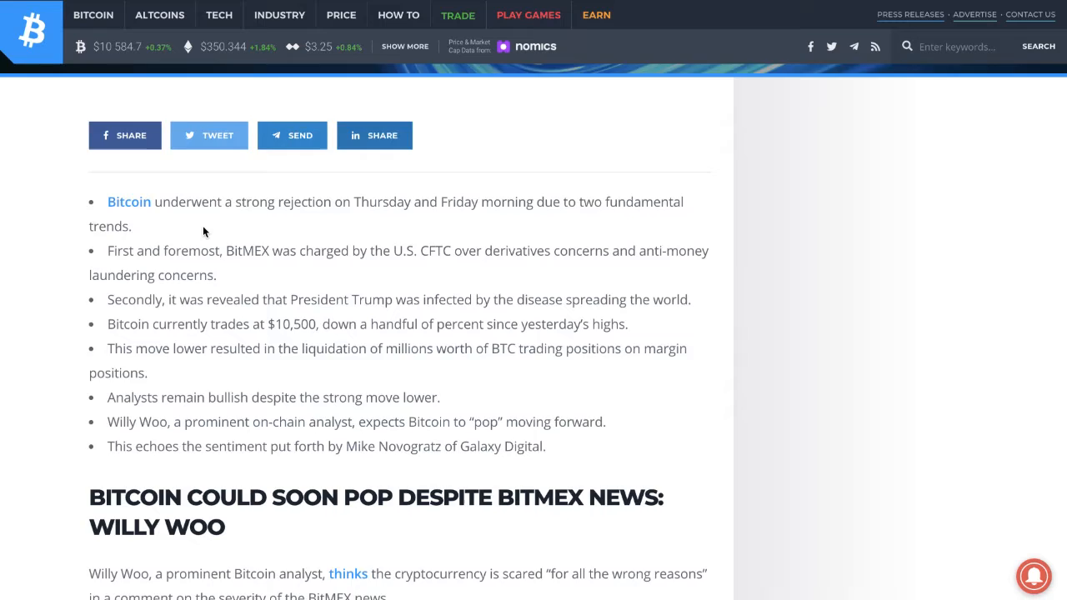
scroll(down, 3)
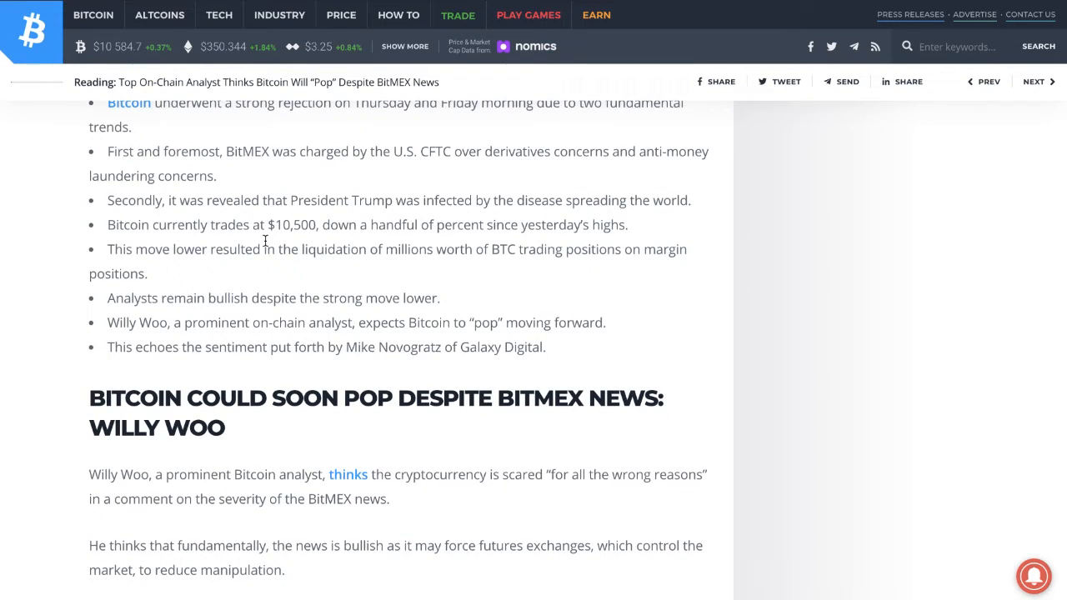
mouse_move(269, 144)
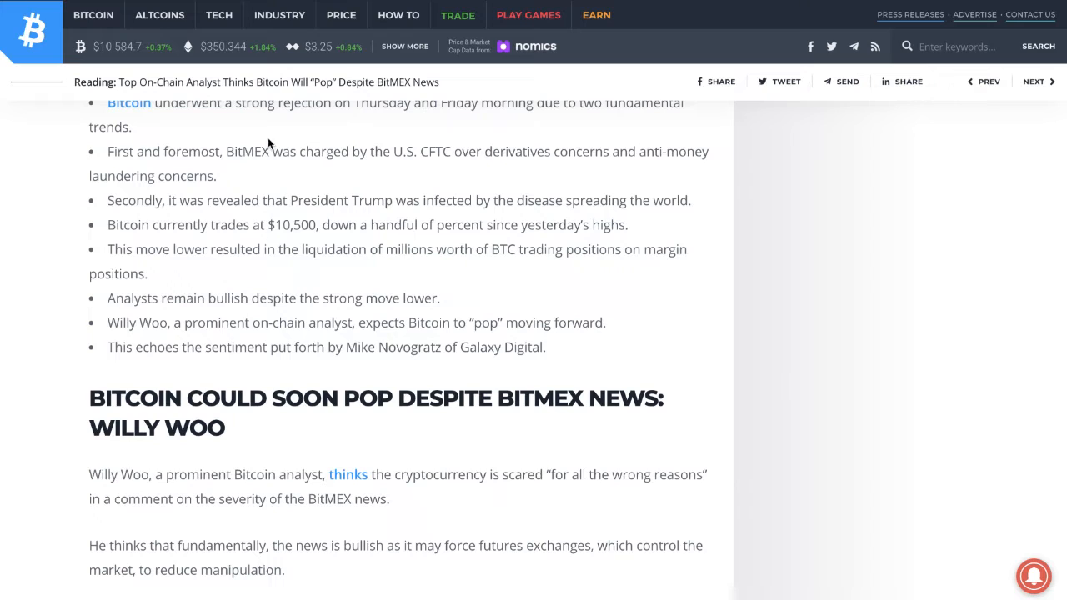
mouse_move(235, 171)
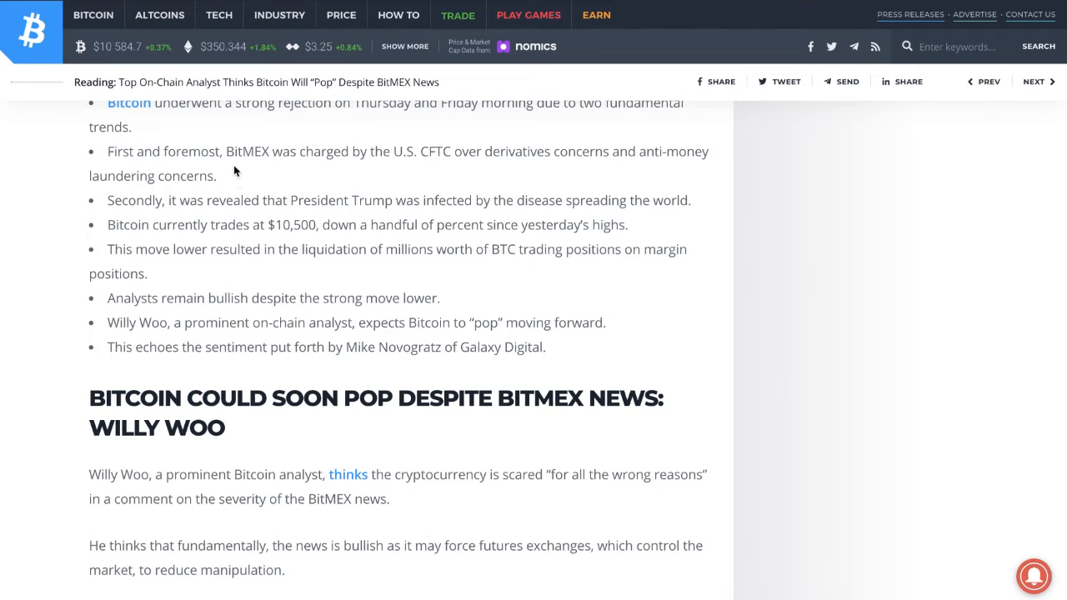
scroll(down, 3)
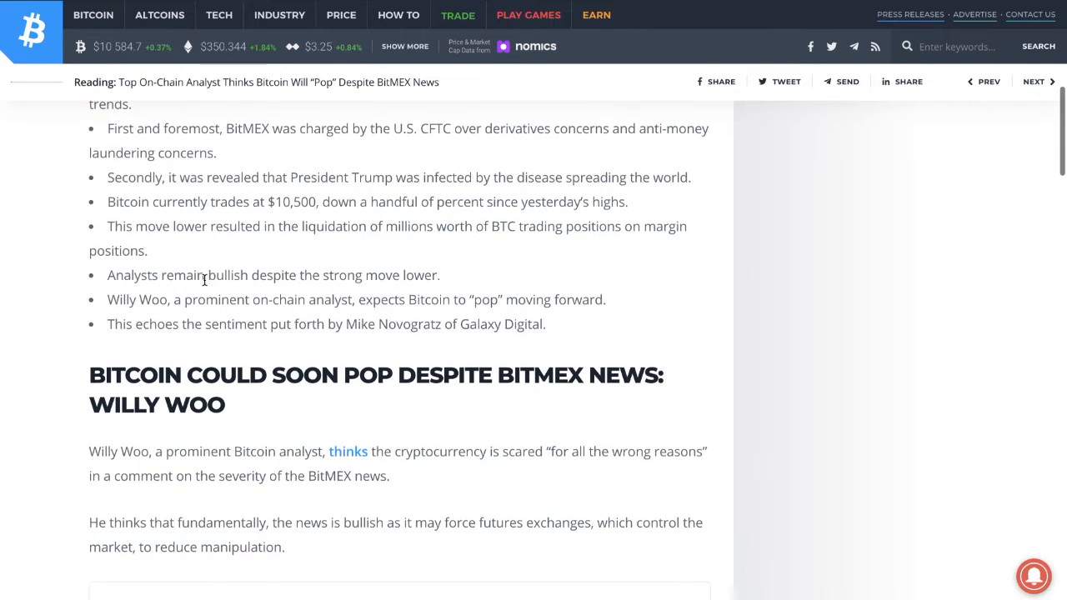
mouse_move(416, 252)
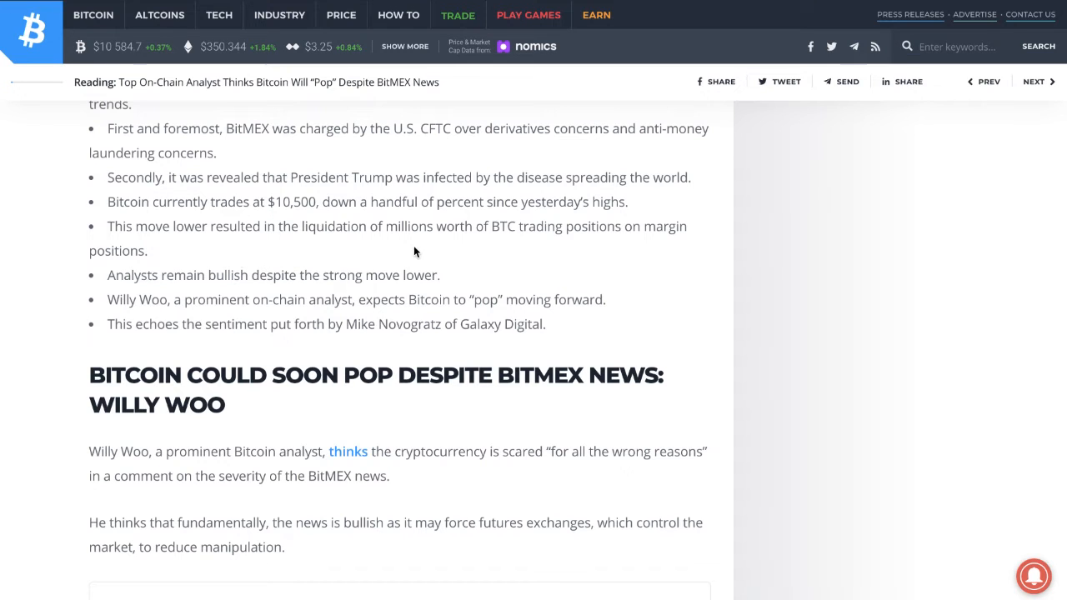
mouse_move(421, 269)
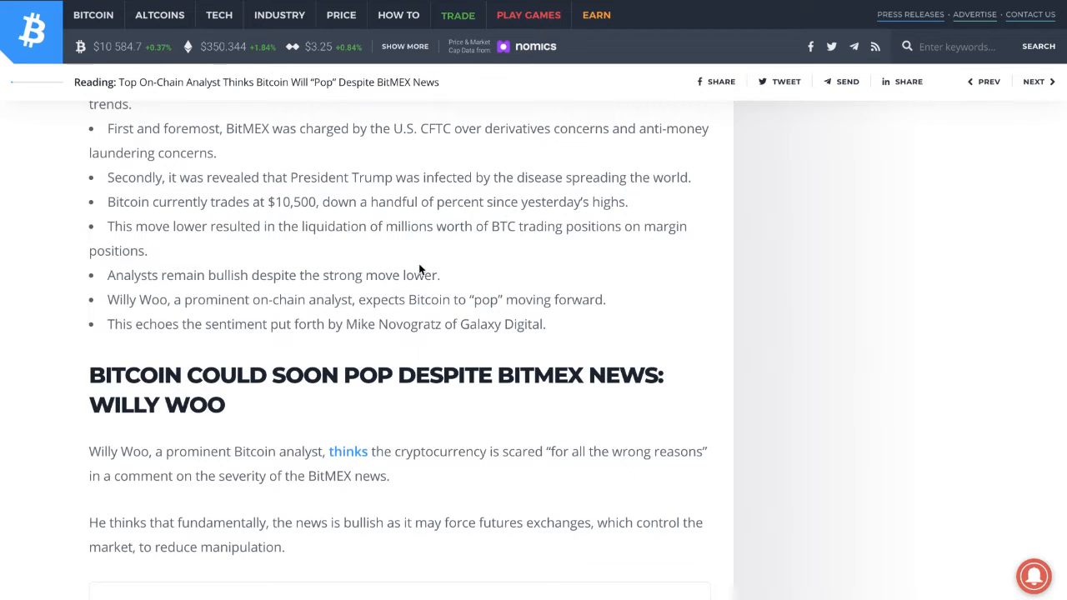
scroll(down, 3)
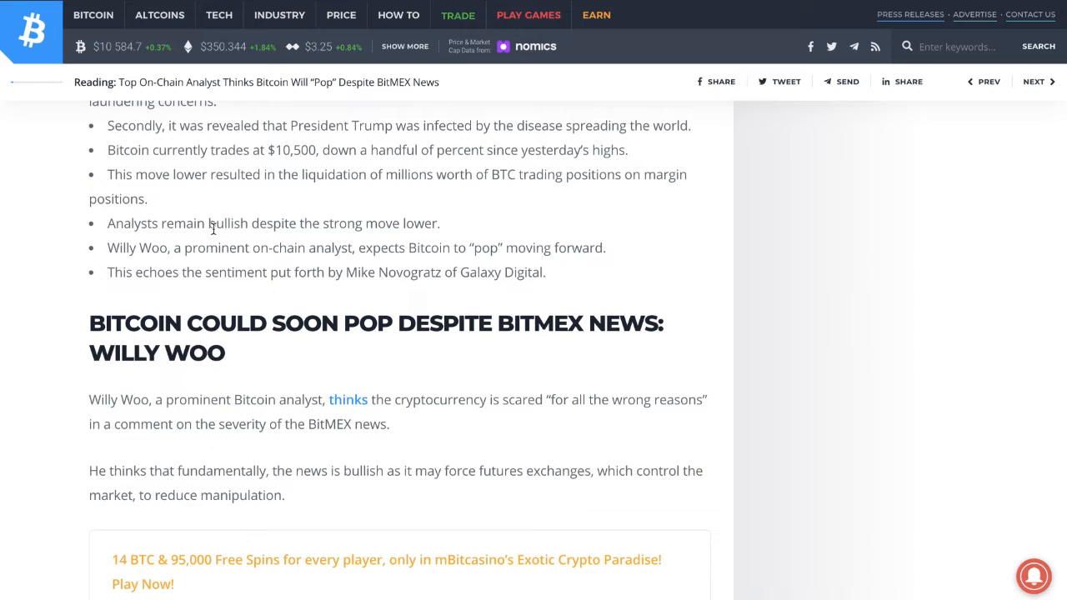
mouse_move(189, 240)
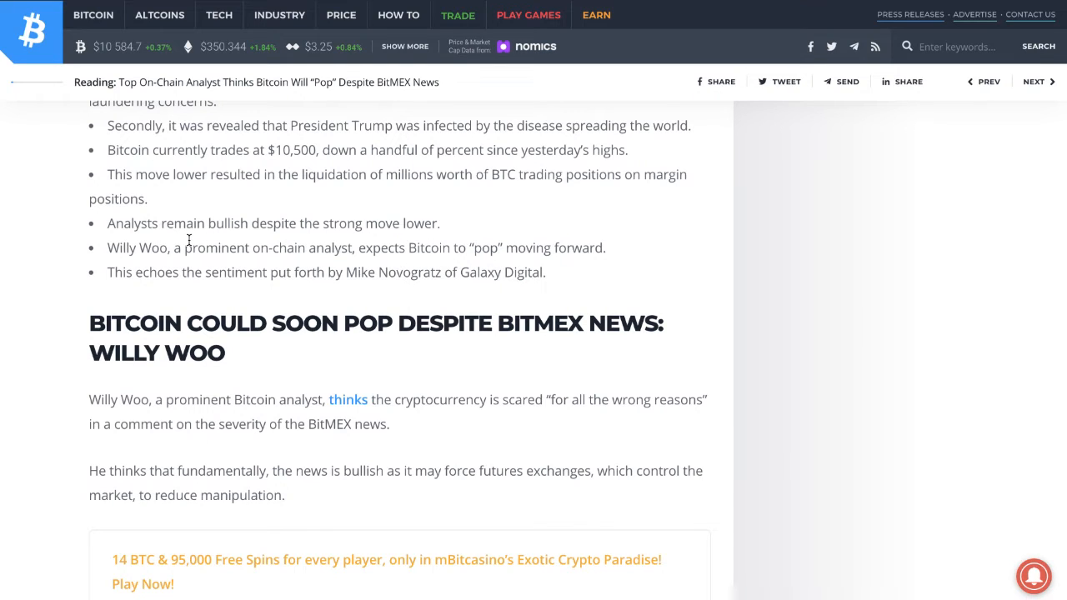
mouse_move(138, 266)
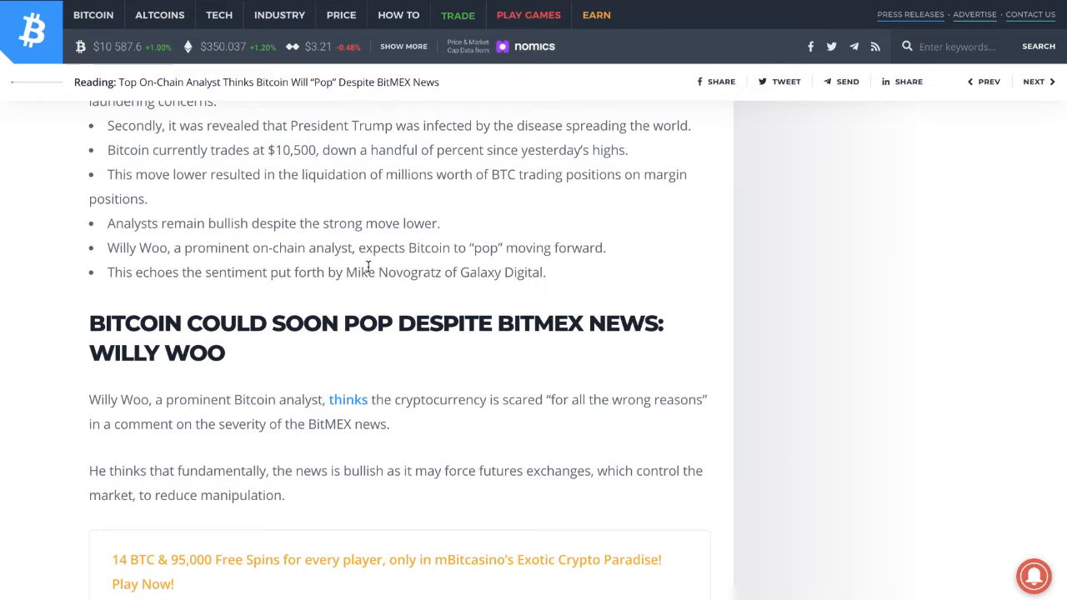
mouse_move(363, 195)
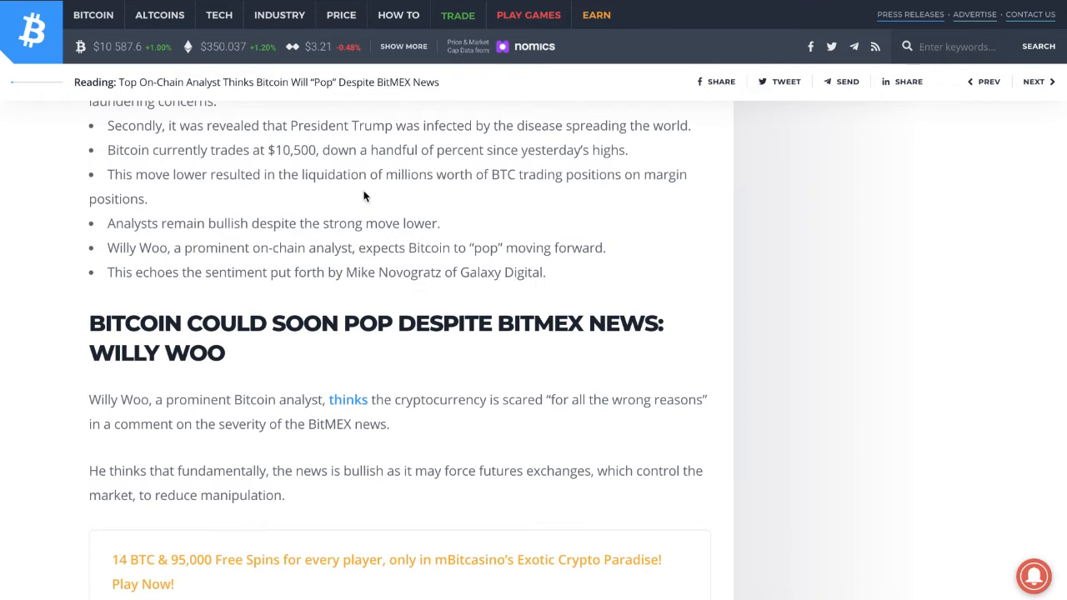
scroll(up, 3)
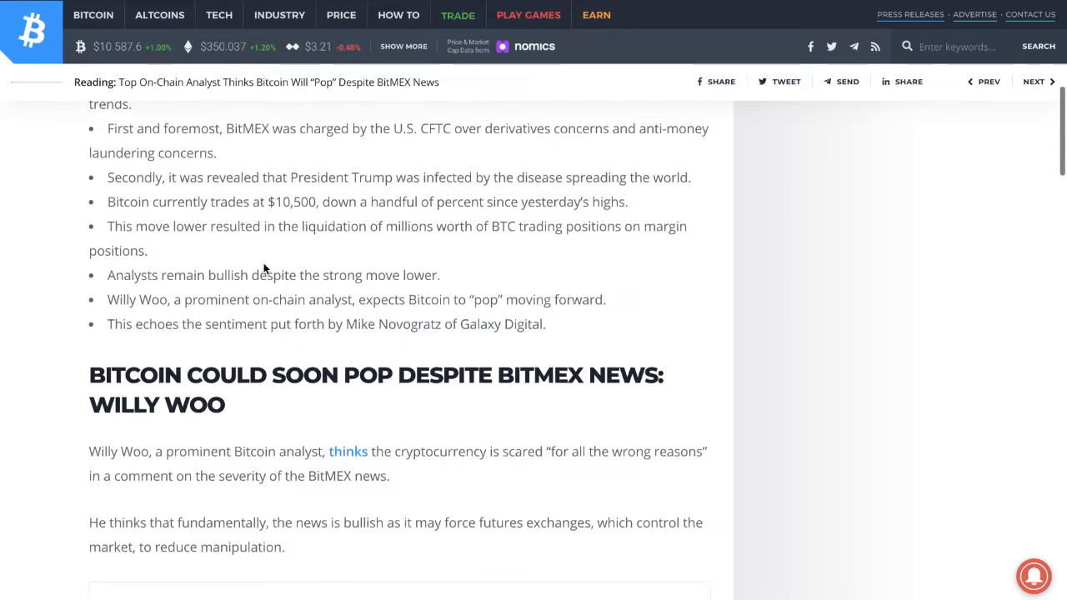
scroll(down, 3)
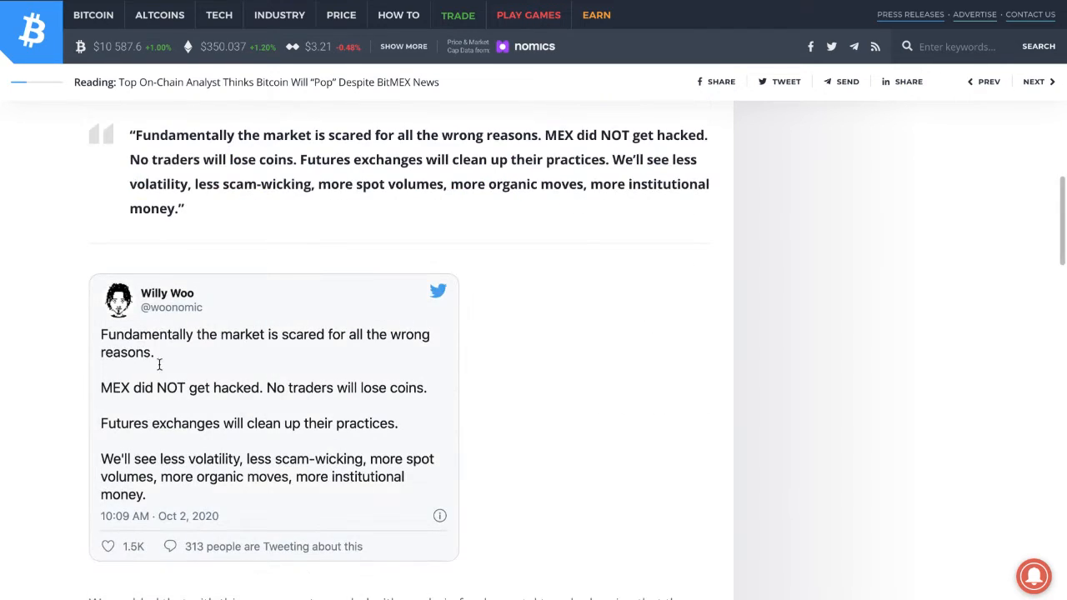
scroll(down, 3)
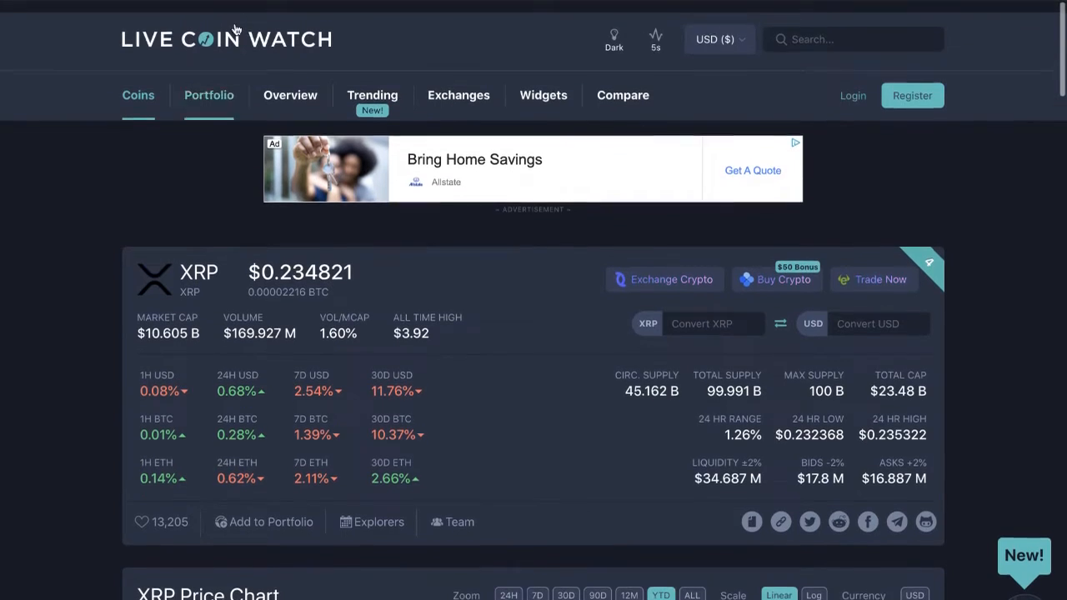
Switch from the XRP page to the Coins ranking table listing BTC, ETH, USDT, XRP and BNB.
click(138, 95)
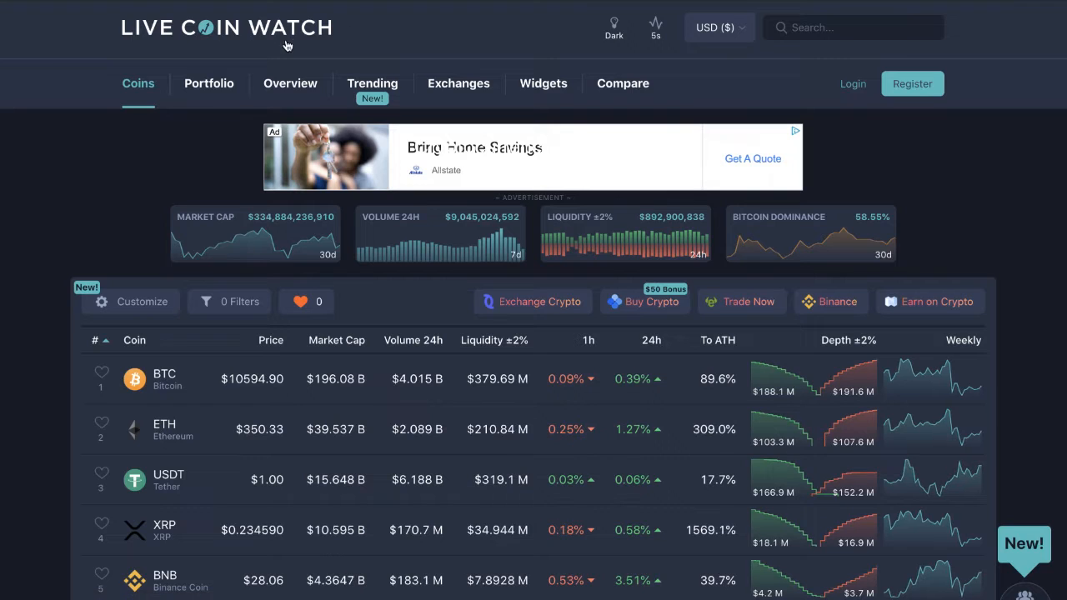
scroll(down, 3)
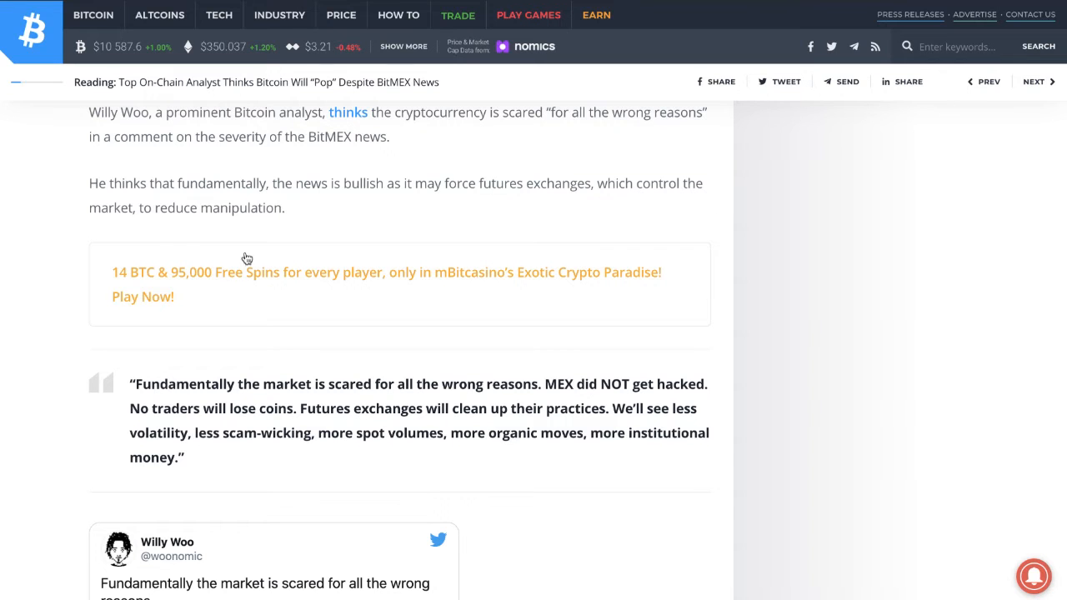
Read on to the 'Not the only remaining bull' heading and the Novogratz quote.
scroll(down, 3)
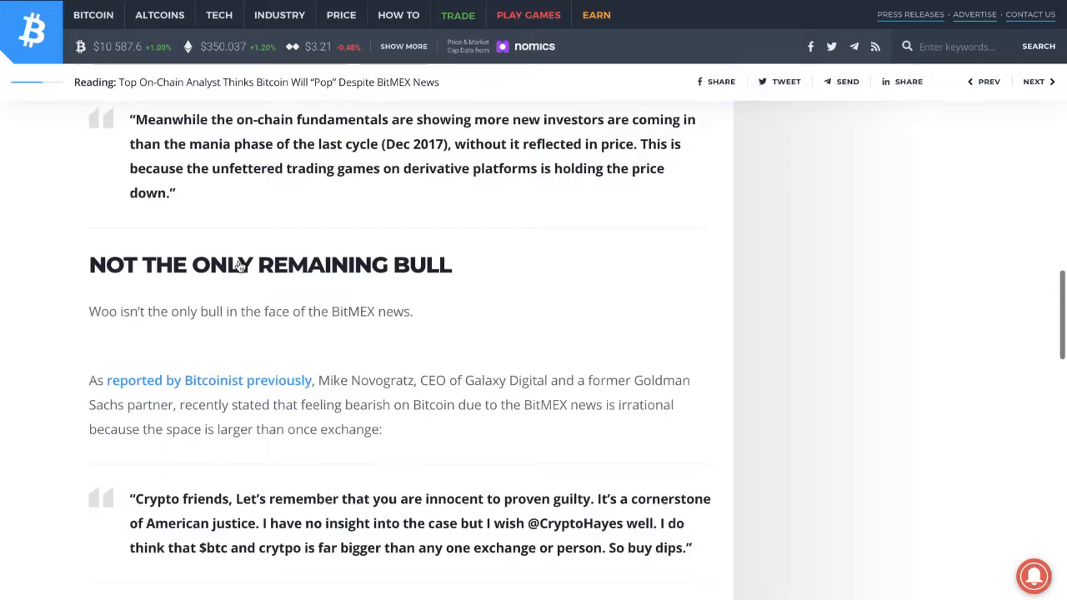
scroll(down, 3)
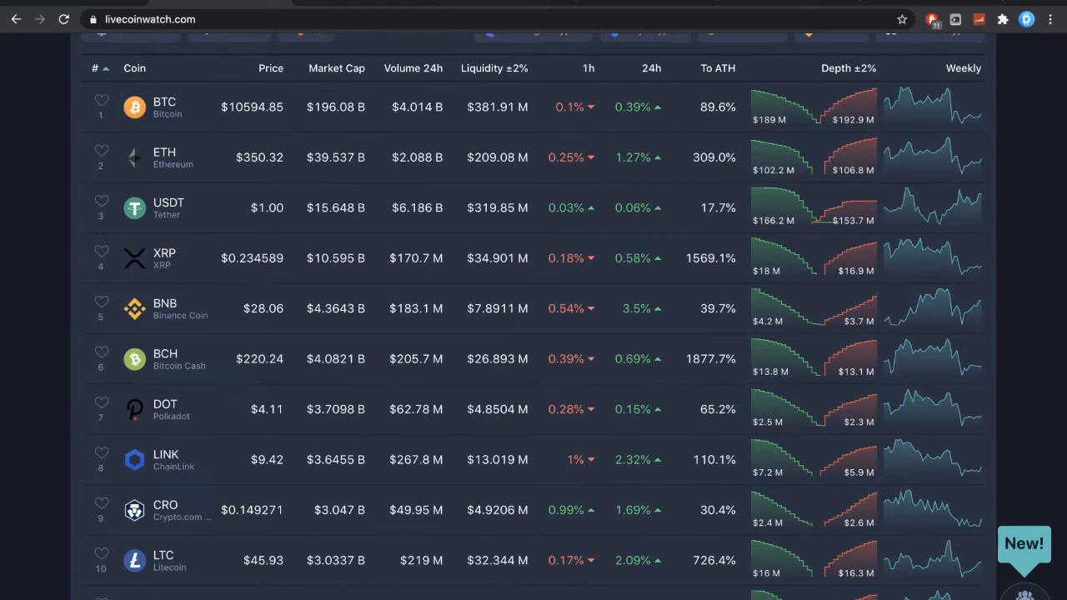
Scroll the coin table through the top ten, from BTC at $10,594.85 to LTC at $45.93.
scroll(down, 3)
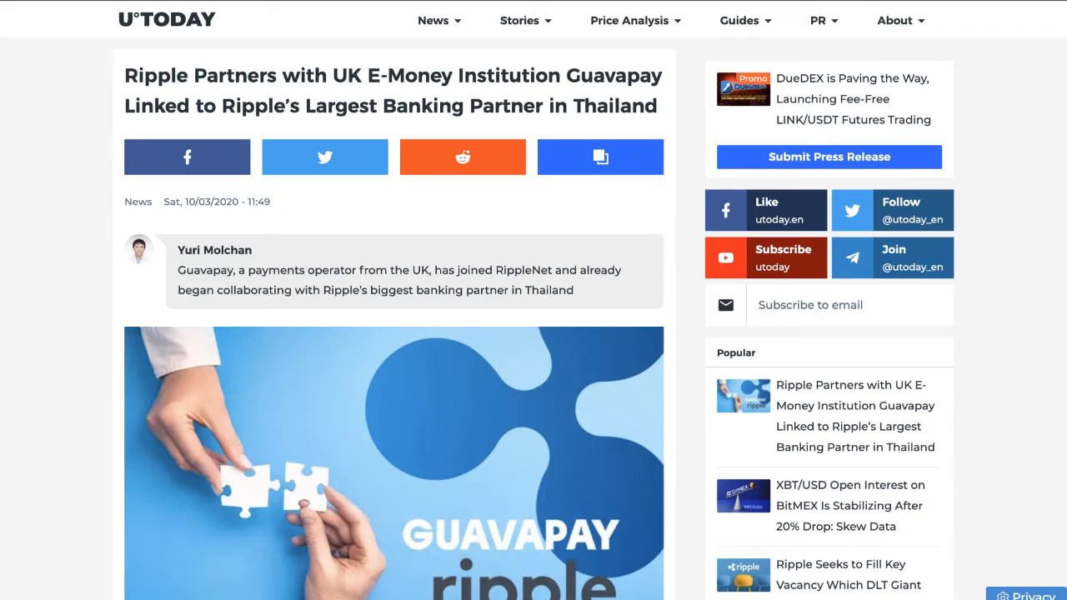
Read through the Ripple–Guavapay partnership article and scroll back up to its intro.
scroll(down, 3)
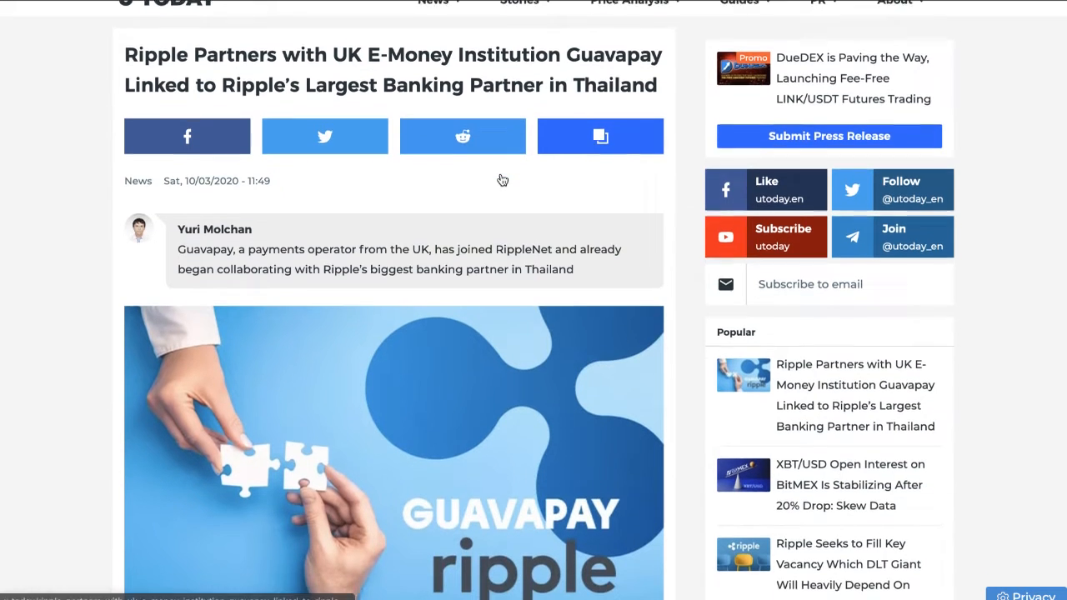
scroll(down, 3)
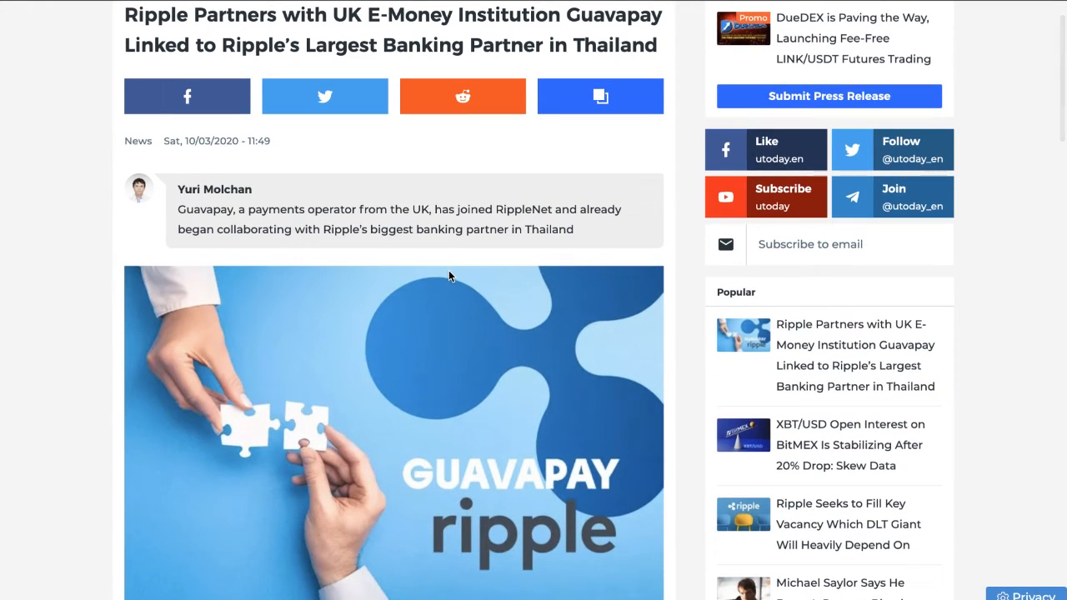
scroll(down, 3)
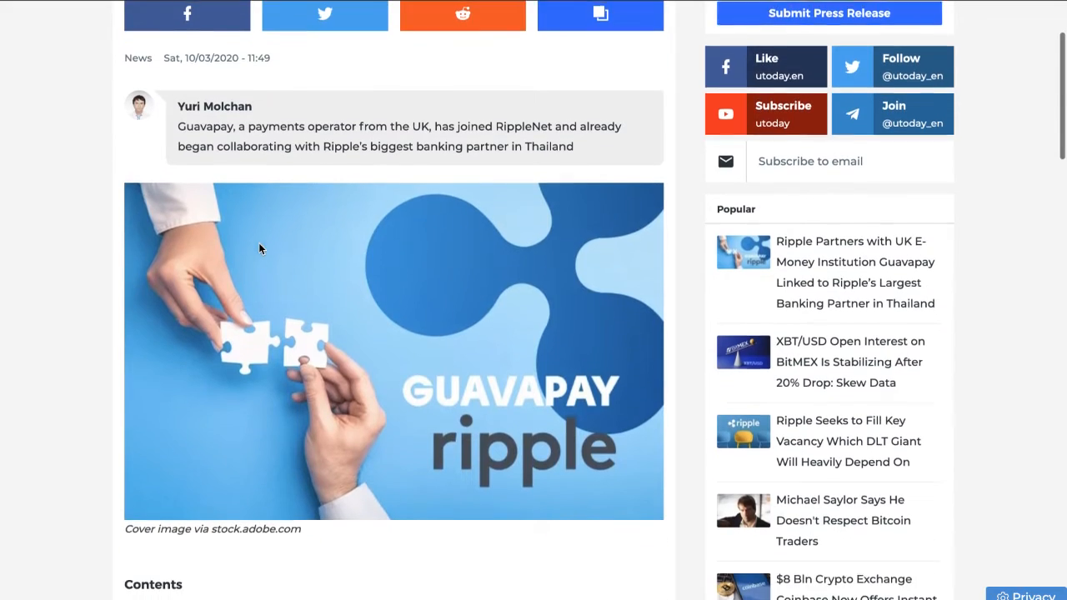
scroll(down, 3)
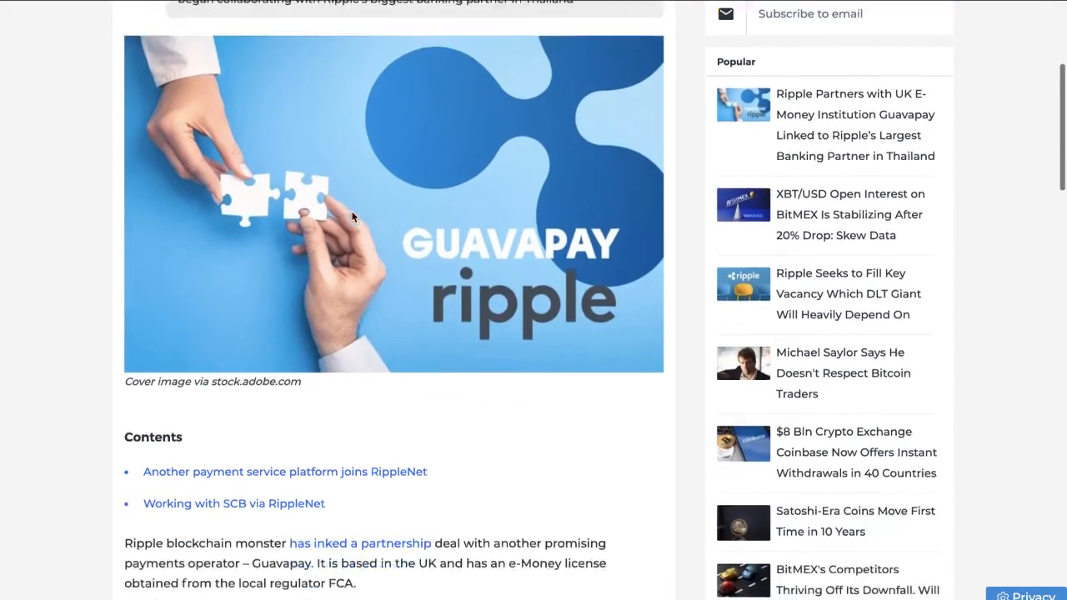
scroll(down, 3)
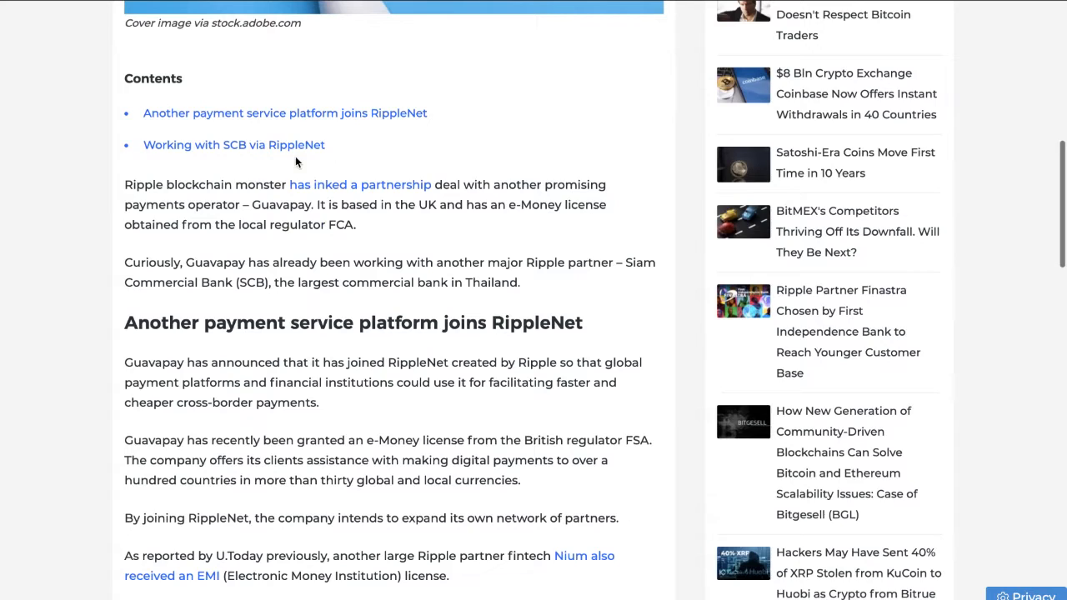
mouse_move(239, 196)
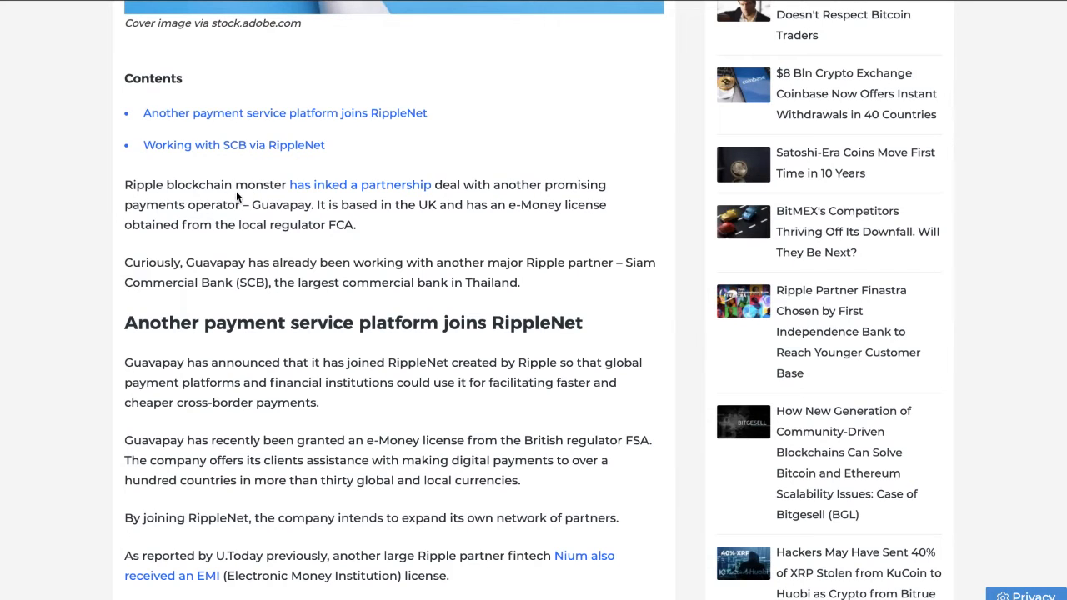
mouse_move(334, 177)
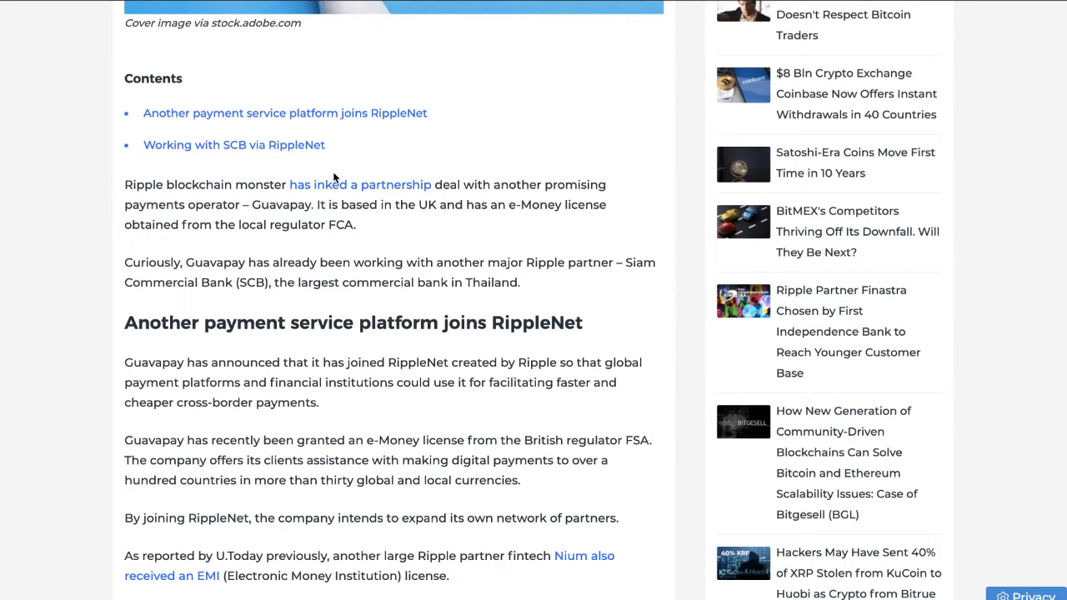
mouse_move(564, 81)
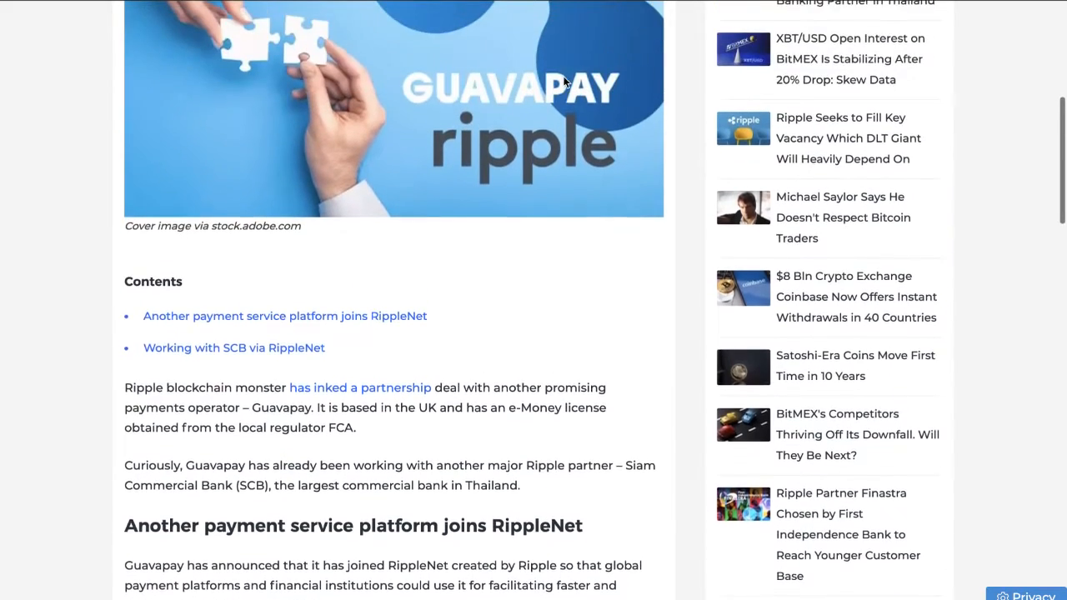
scroll(up, 3)
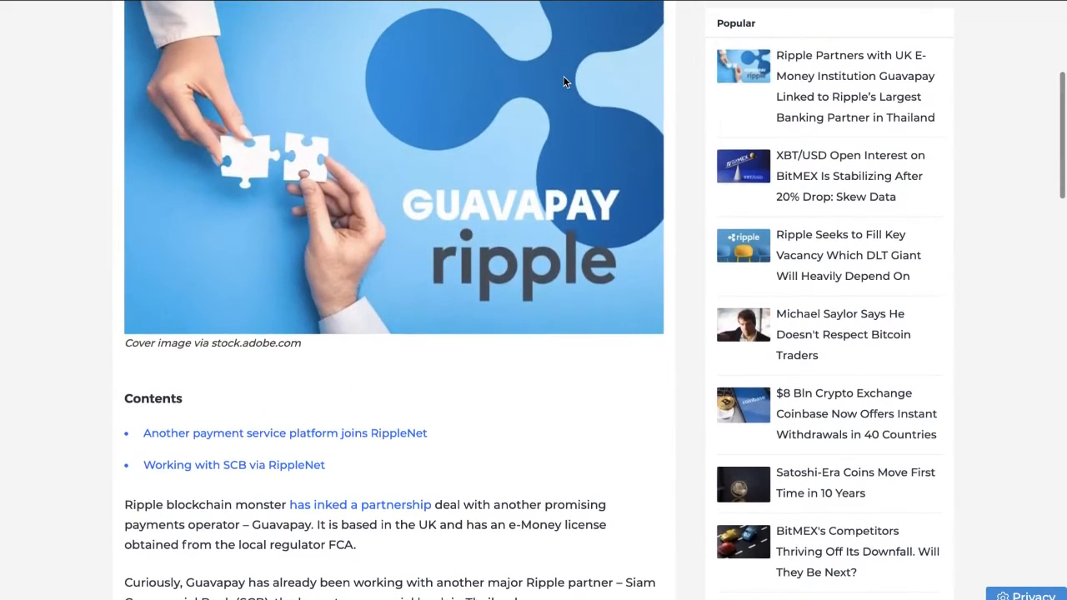
scroll(up, 3)
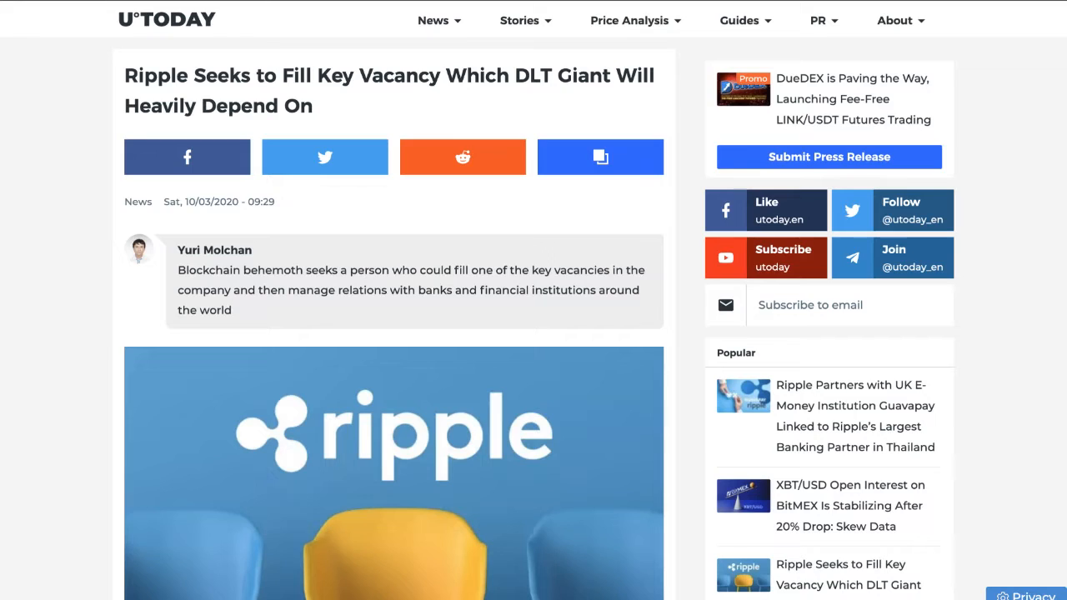
mouse_move(403, 83)
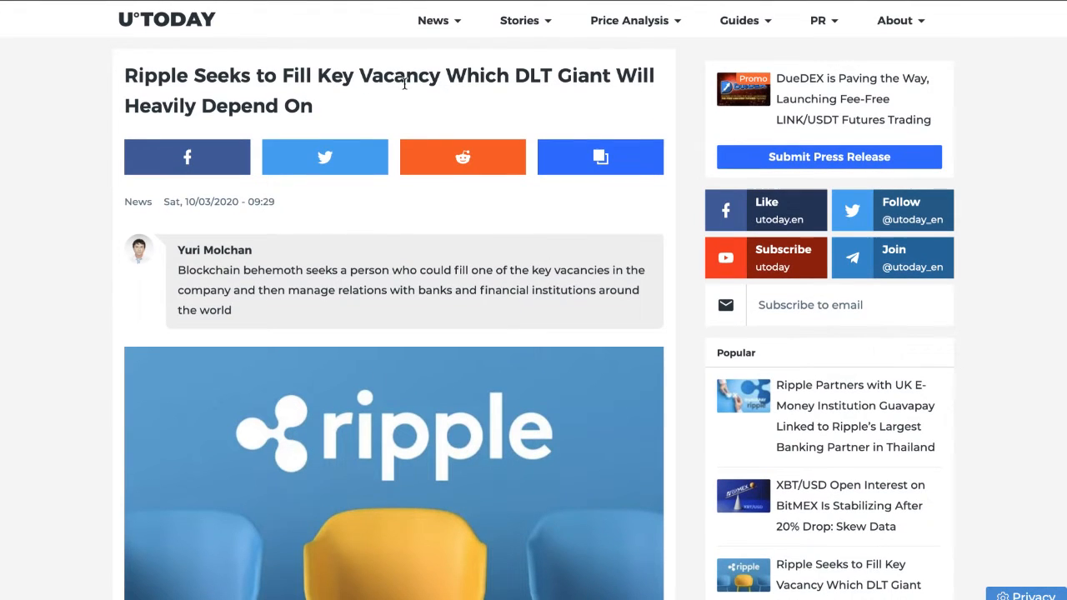
mouse_move(542, 102)
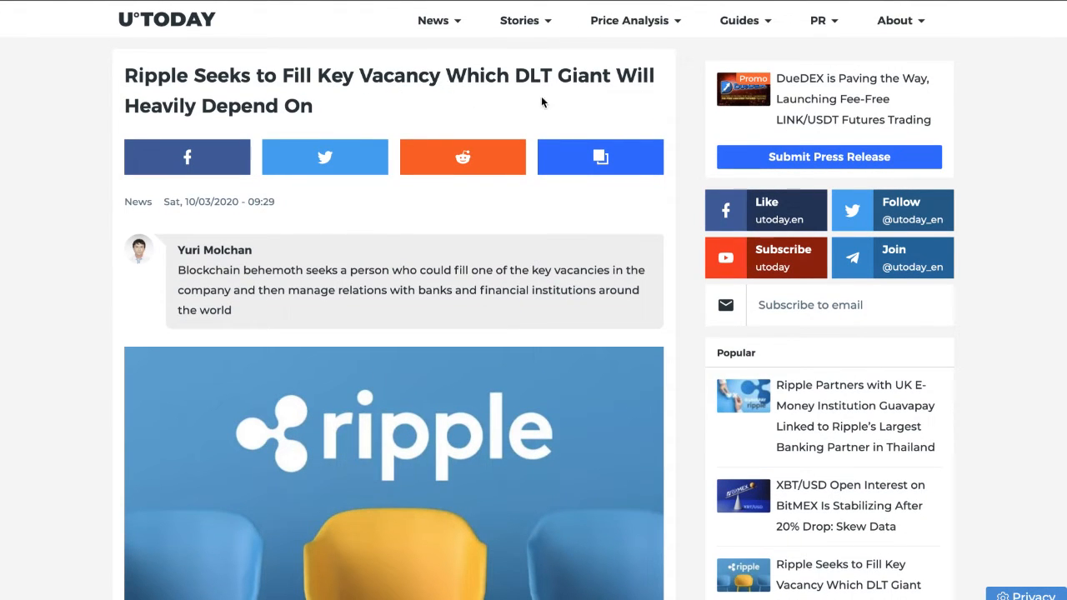
Read the vacancy article to the Senior Manager of Treasury section and back up to the contents.
scroll(down, 3)
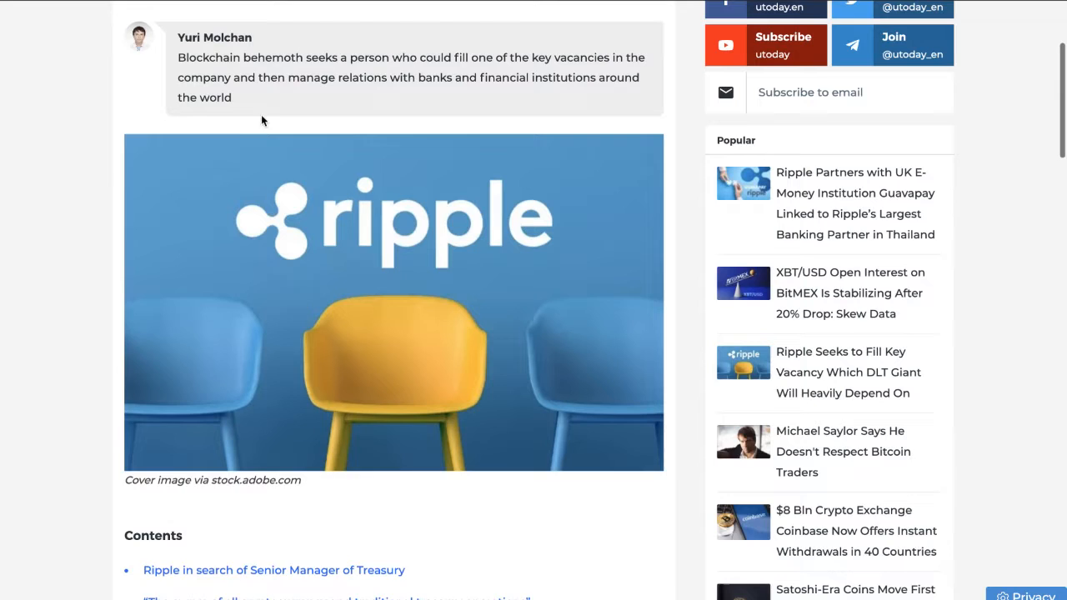
scroll(up, 3)
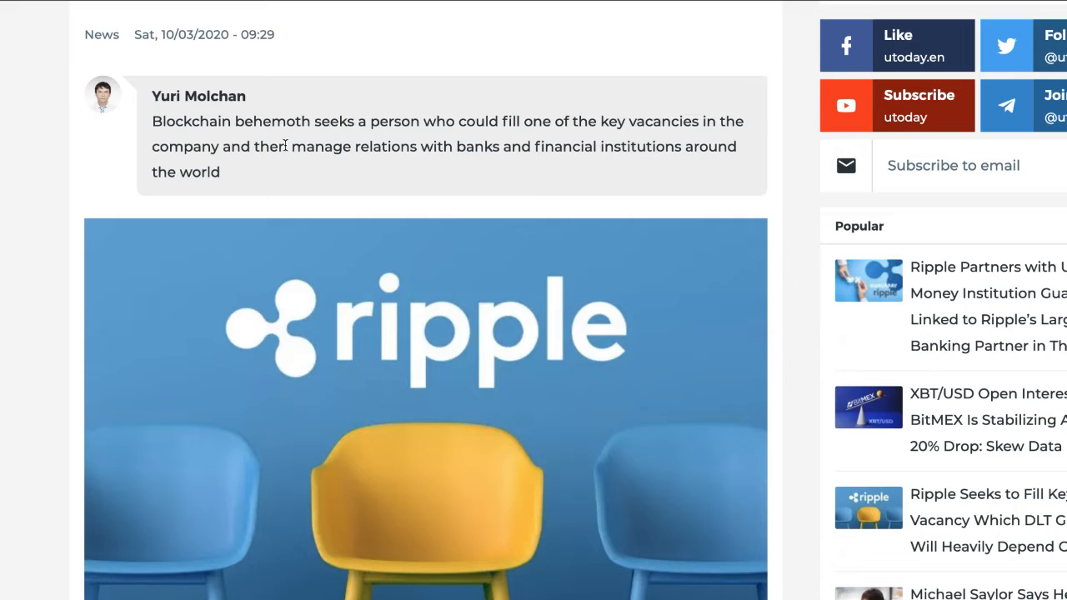
mouse_move(357, 258)
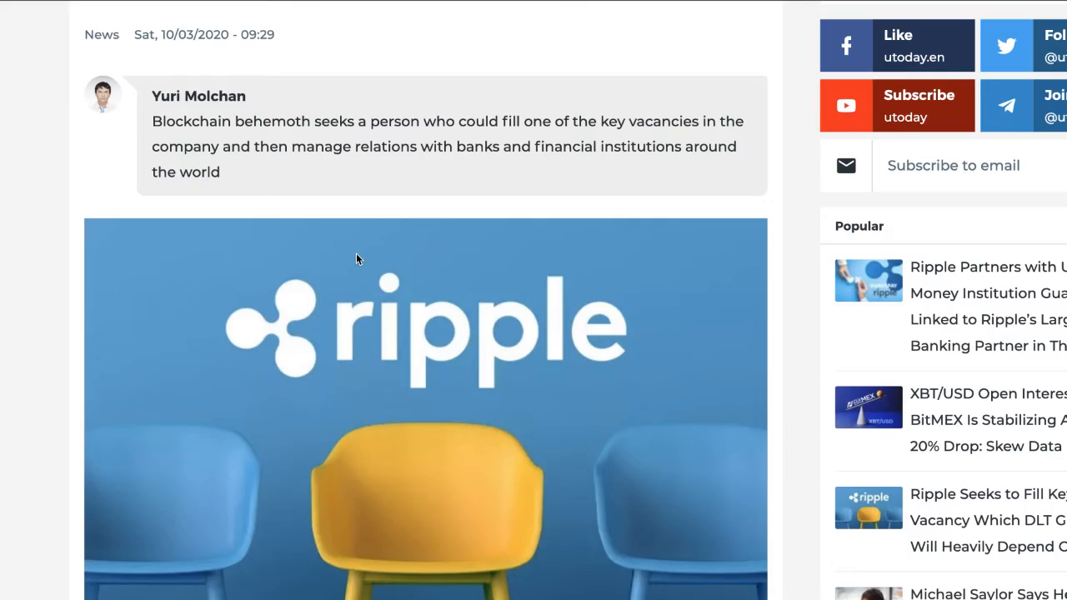
scroll(down, 3)
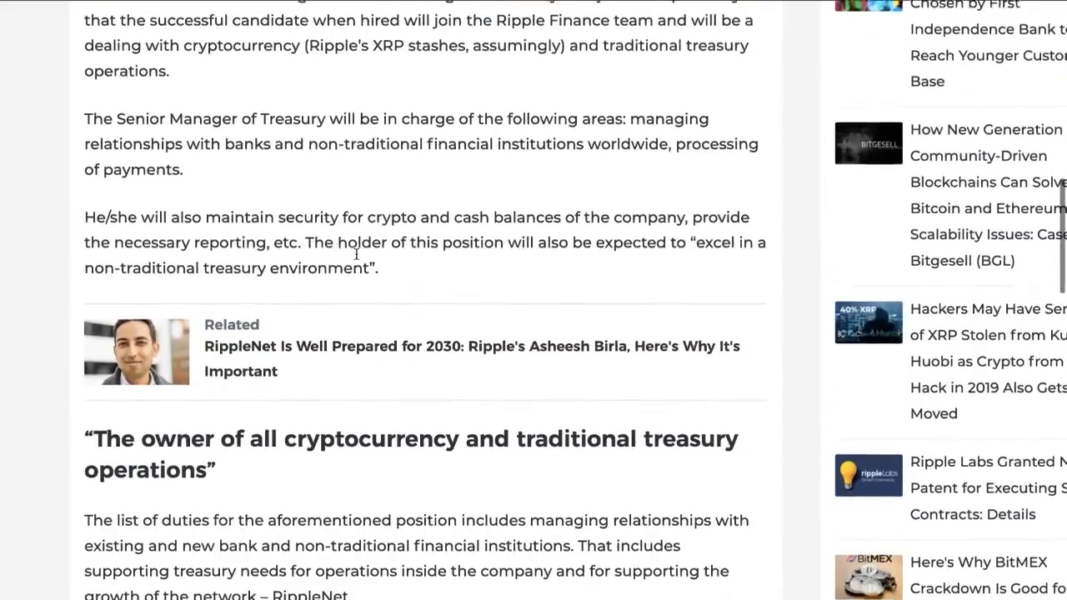
scroll(up, 3)
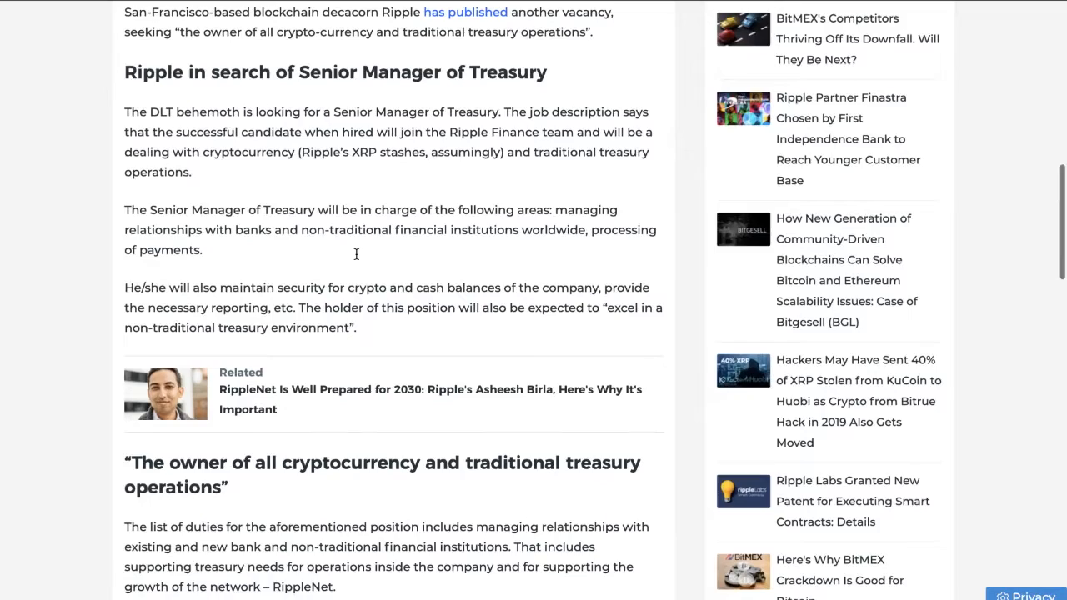
scroll(up, 3)
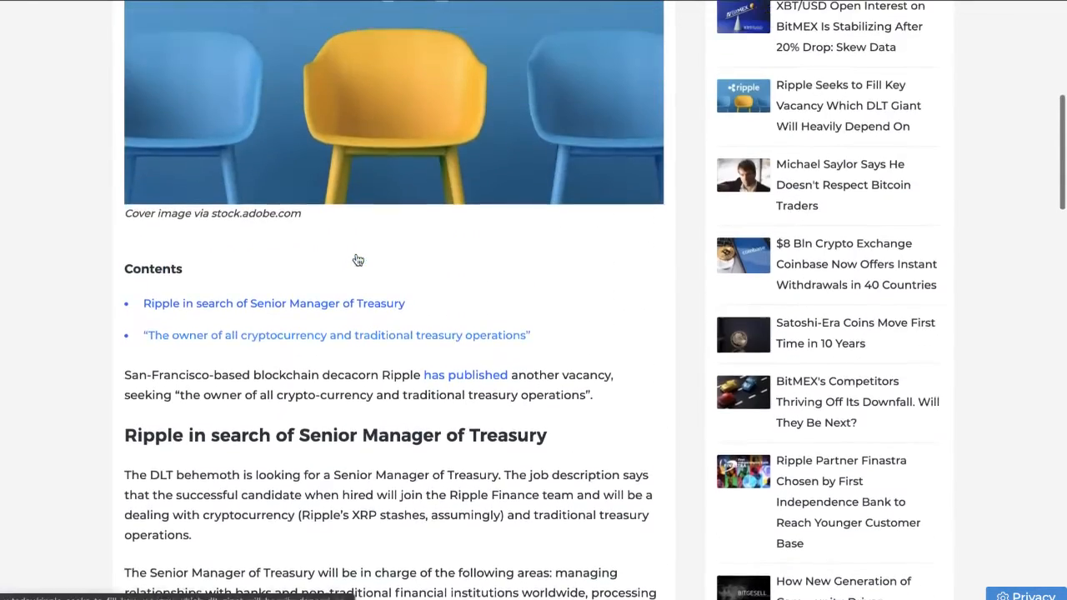
scroll(down, 3)
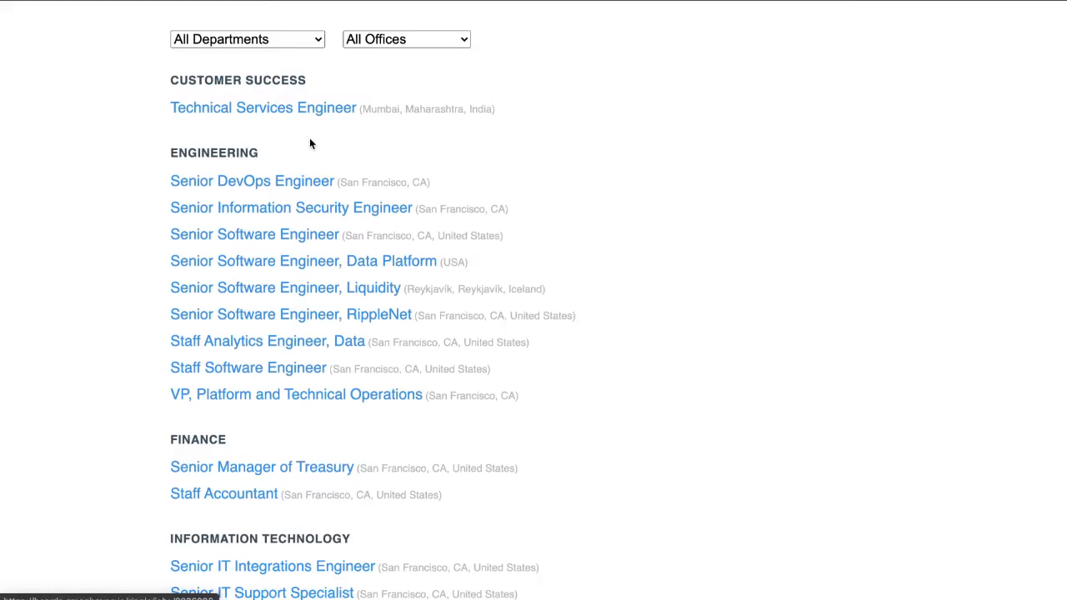
Browse Ripple's Greenhouse job list and open the Senior Software Engineer, Data Platform posting.
scroll(down, 3)
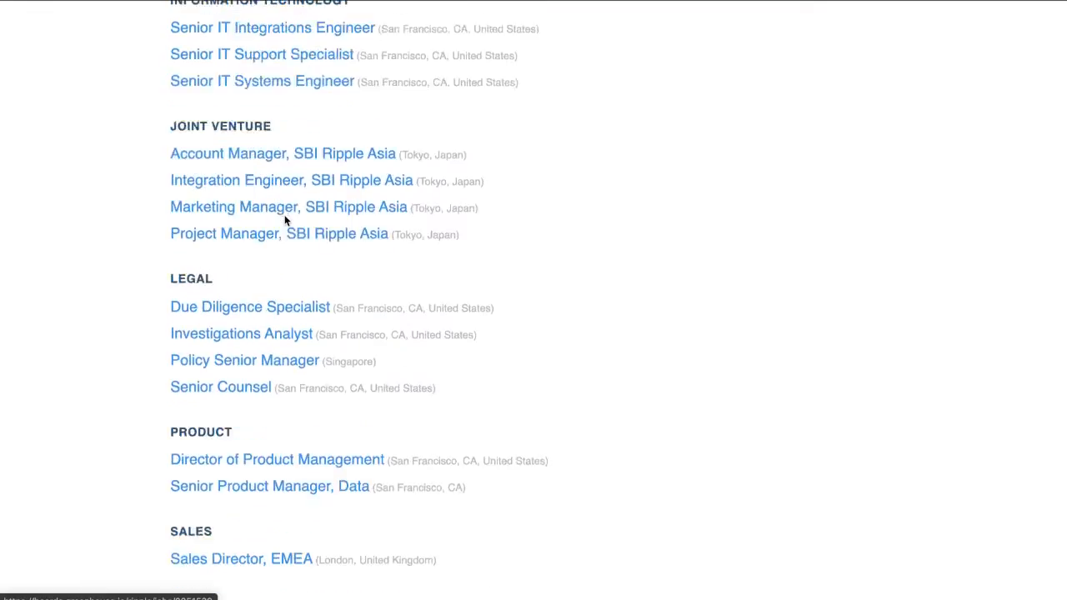
scroll(up, 3)
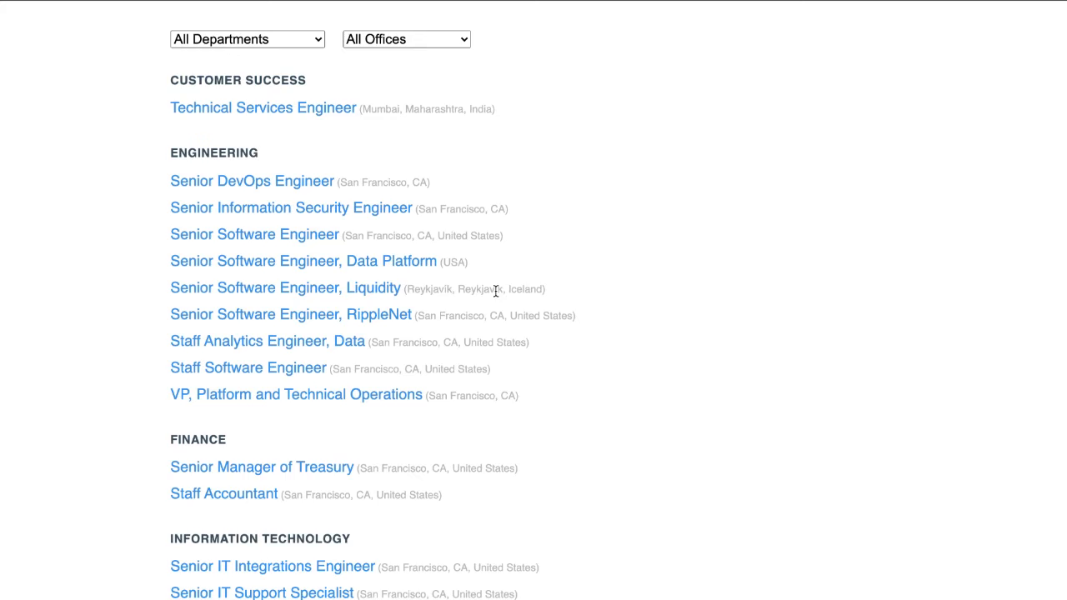
scroll(down, 3)
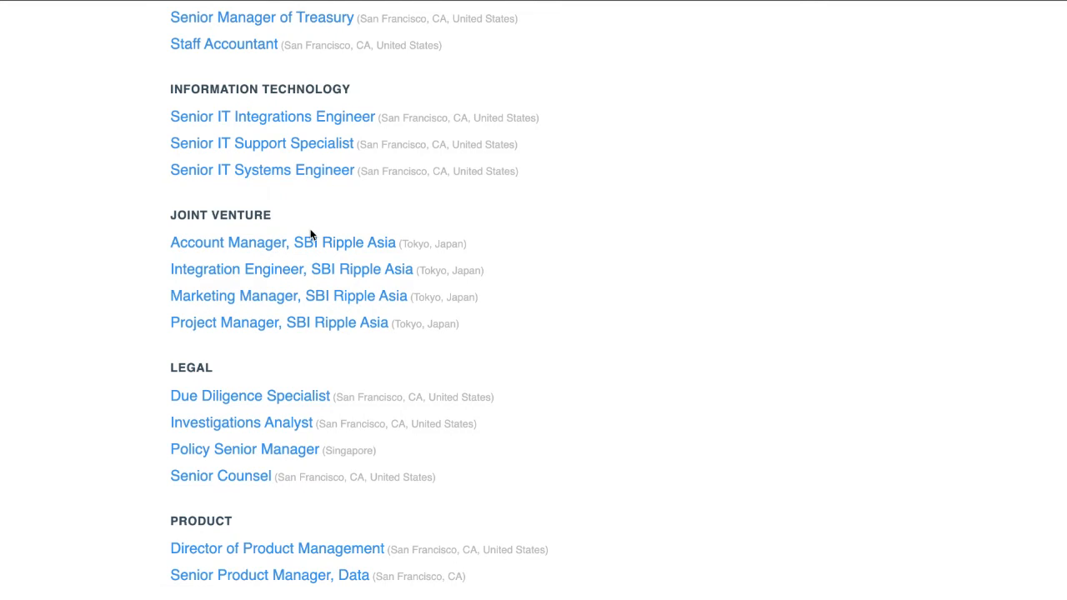
scroll(down, 3)
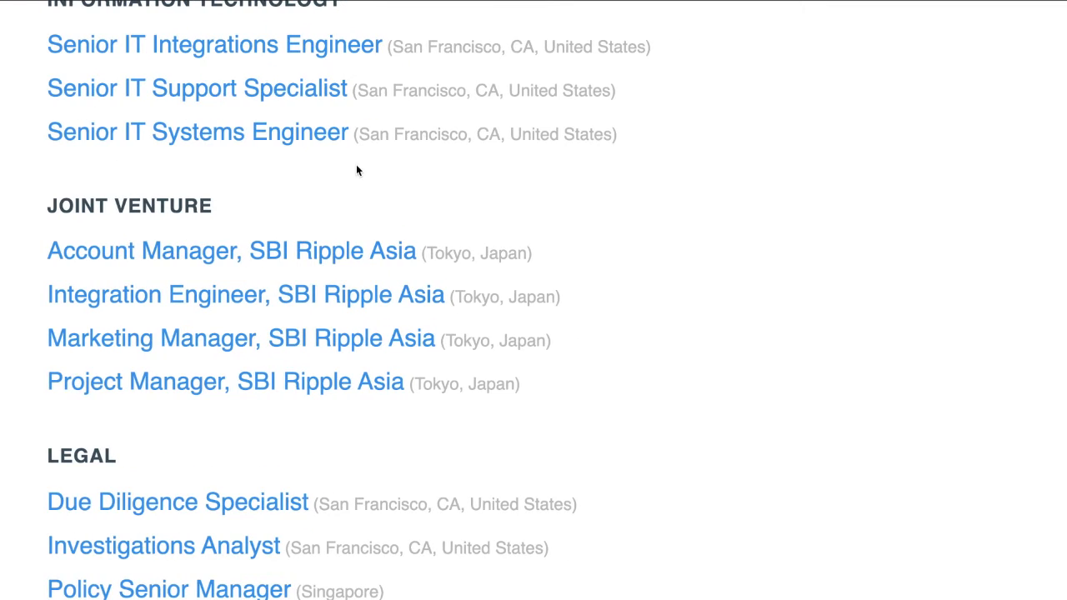
scroll(down, 3)
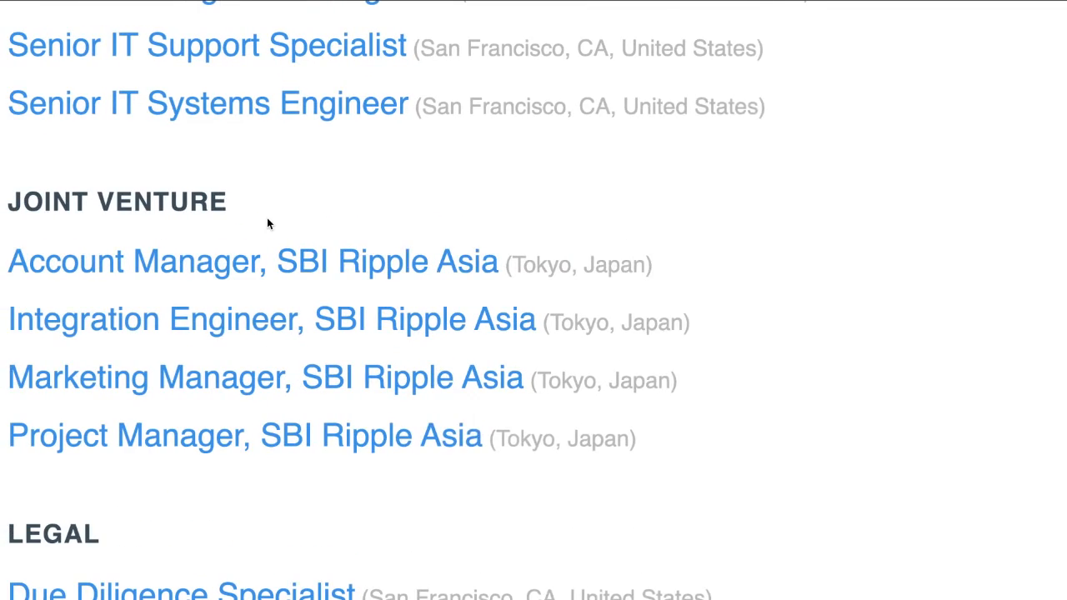
scroll(up, 3)
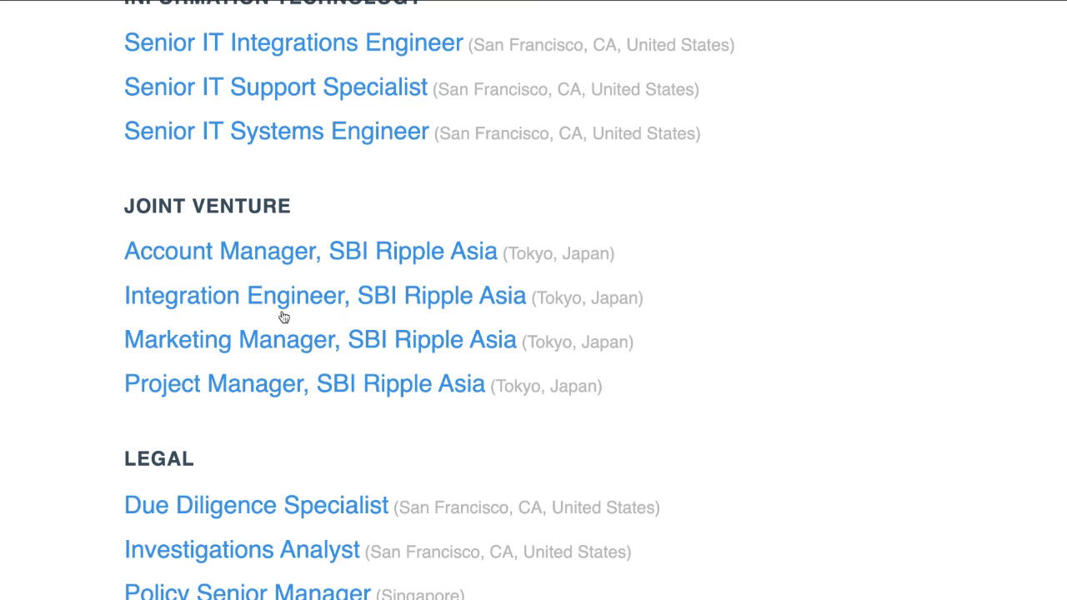
scroll(up, 3)
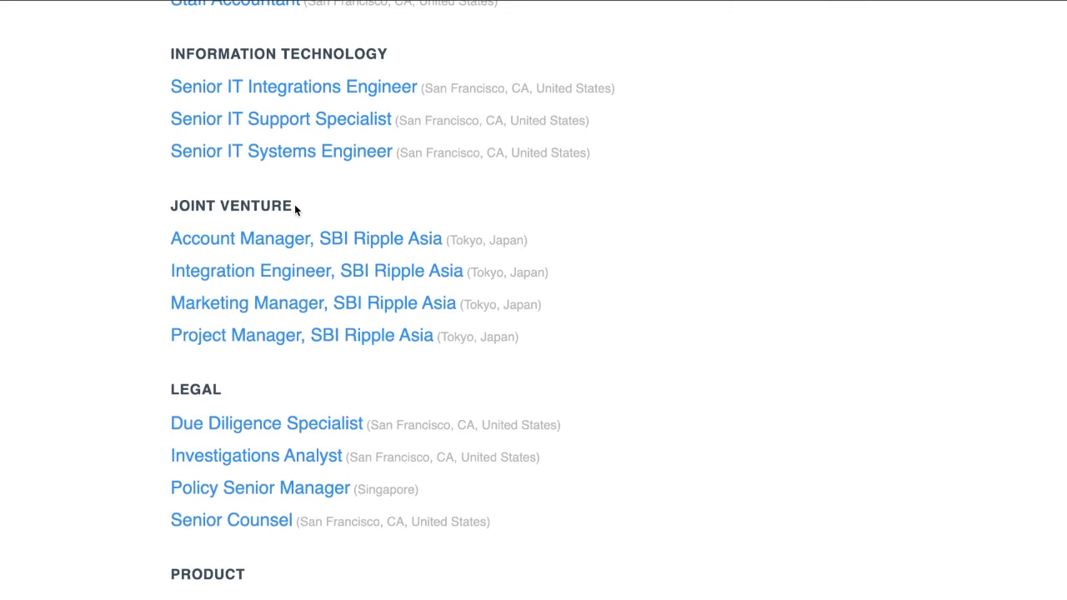
scroll(down, 3)
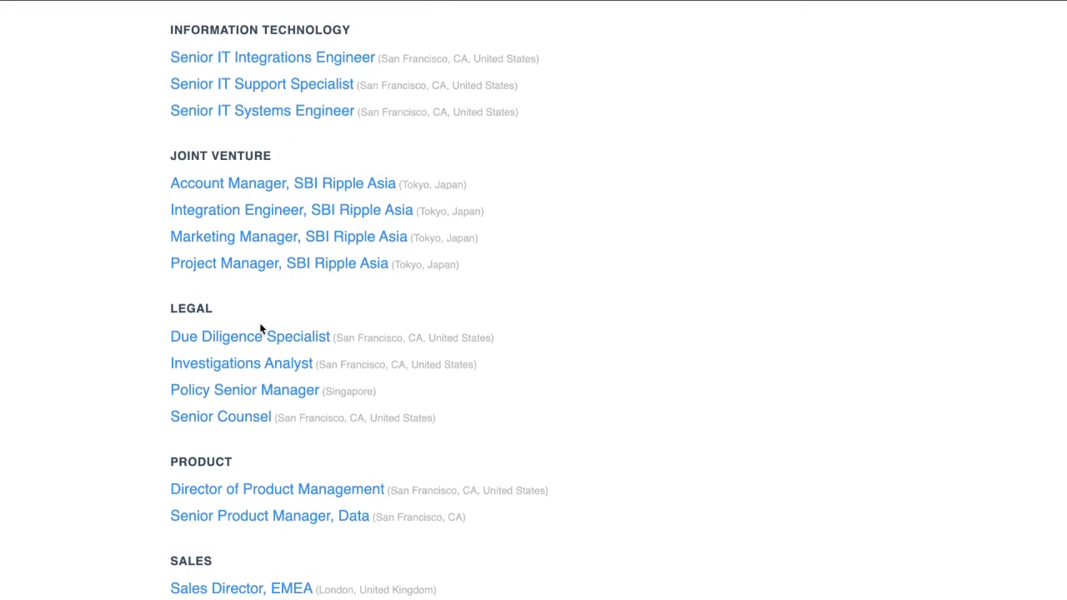
scroll(down, 3)
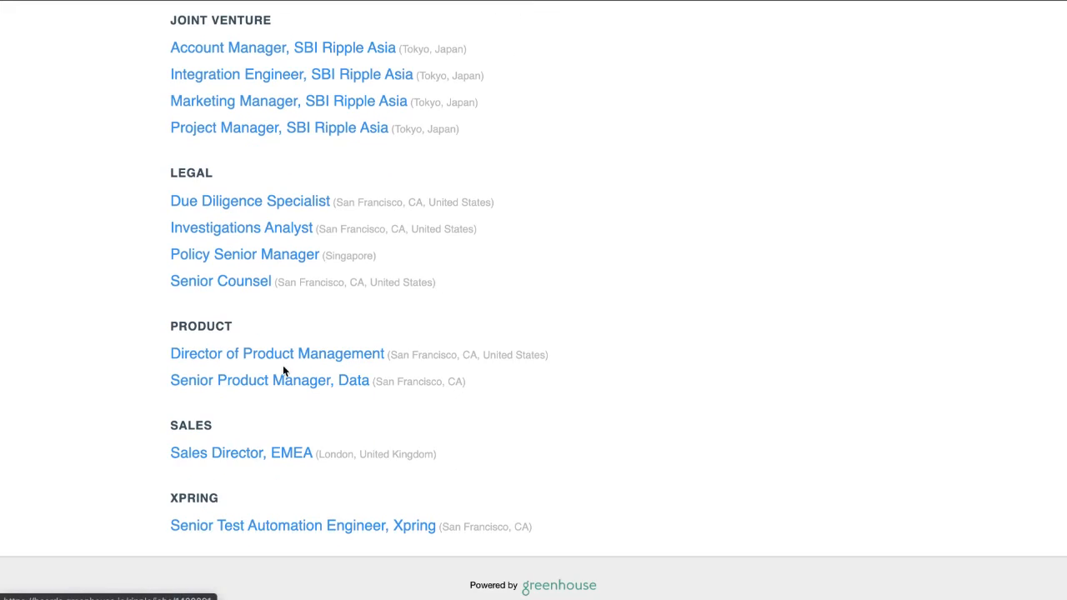
scroll(up, 3)
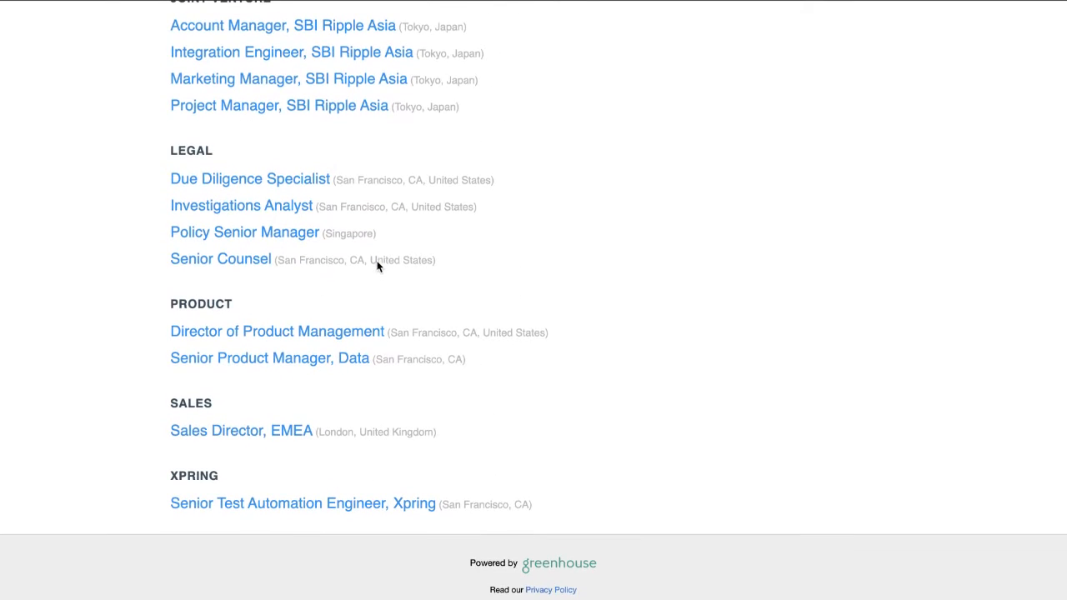
scroll(up, 3)
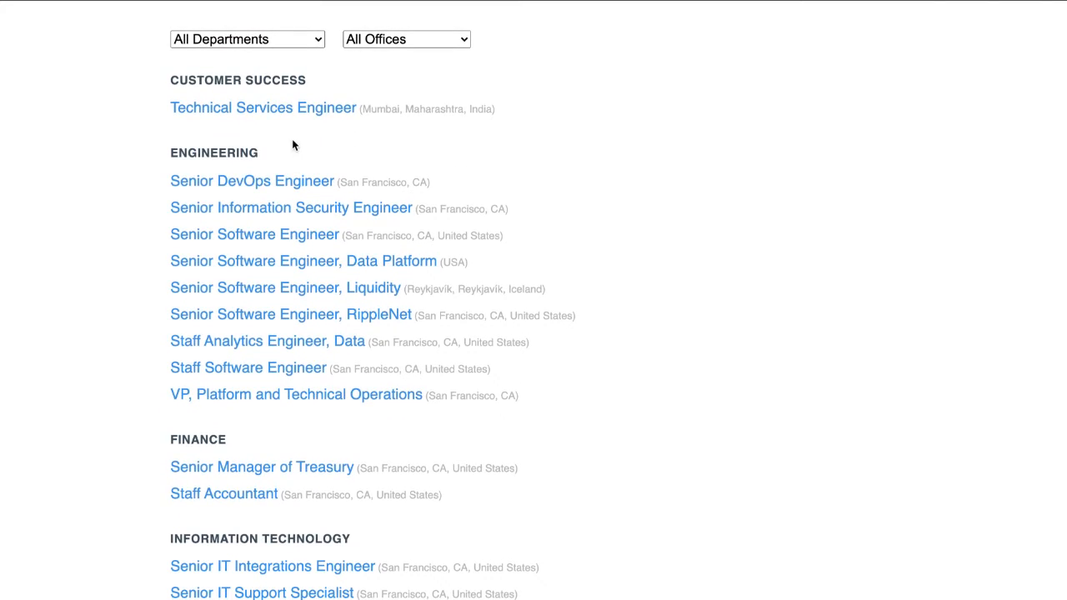
click(303, 260)
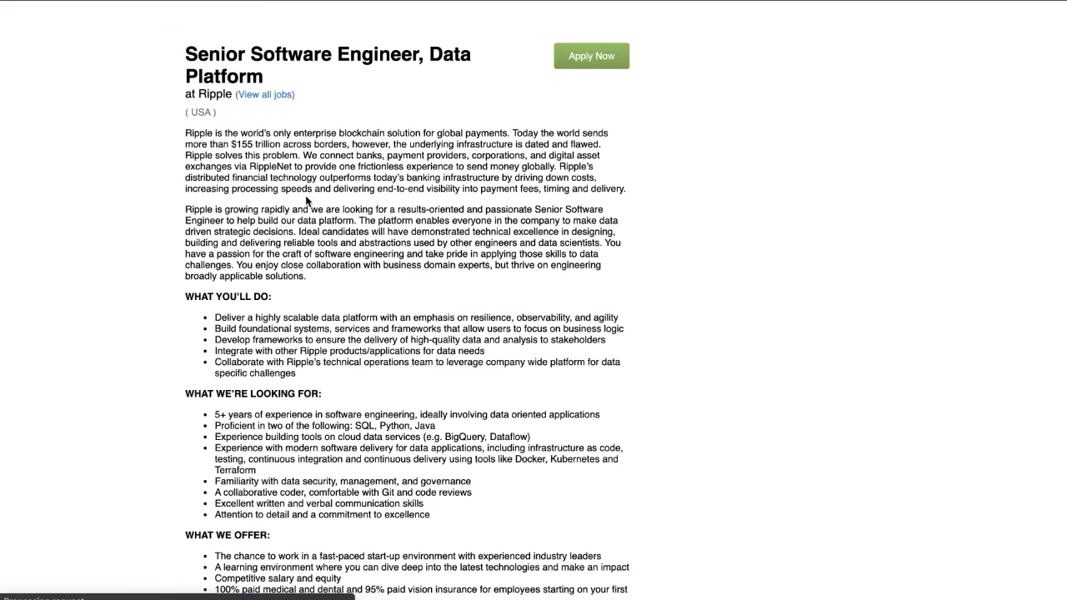
Scroll through Ripple's Greenhouse job description and down to its application form.
scroll(down, 3)
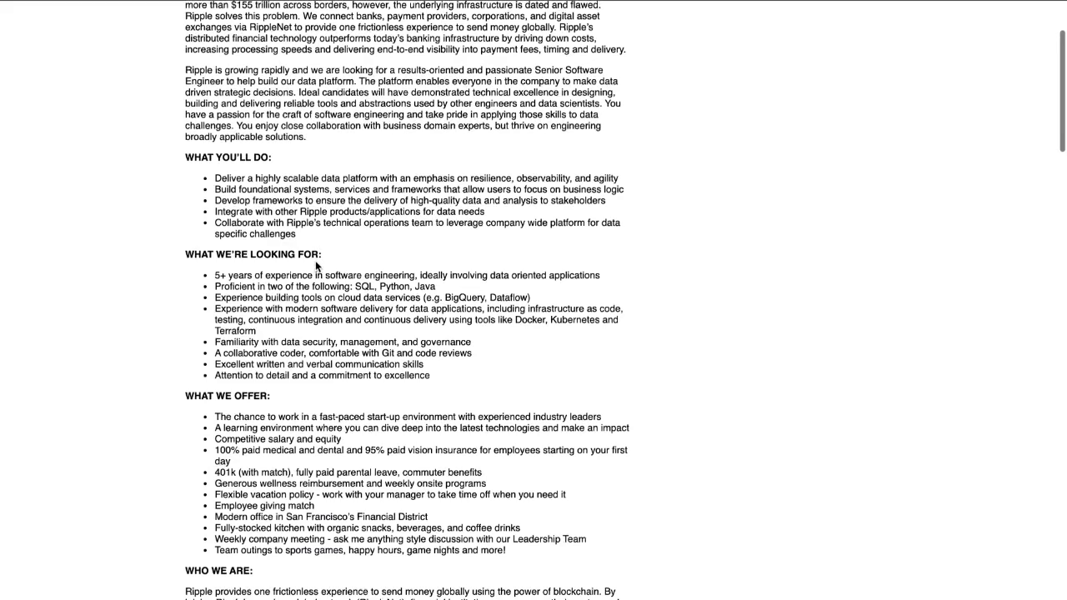
scroll(down, 3)
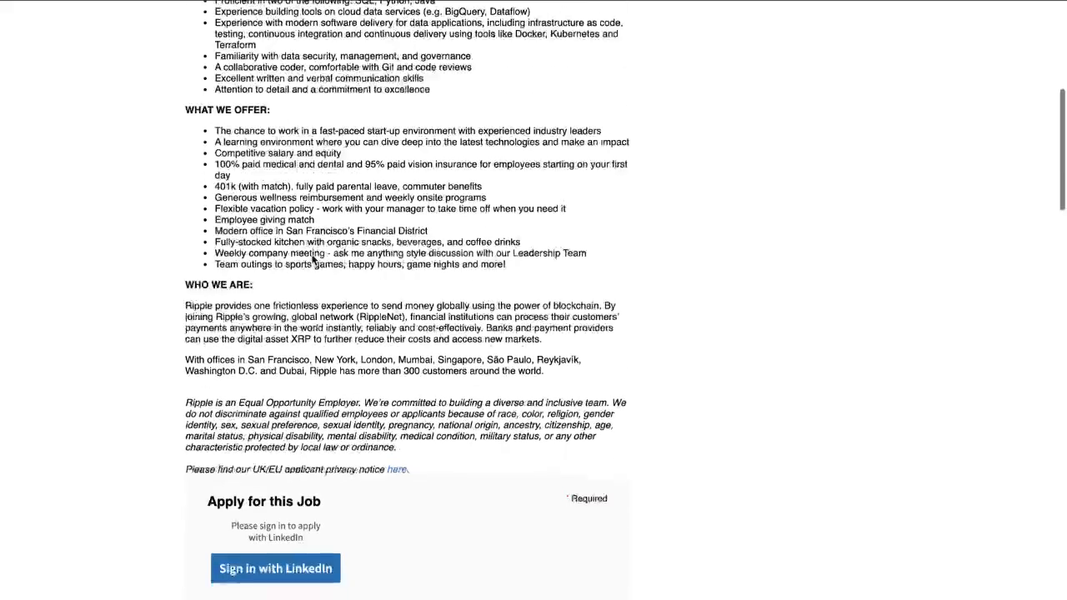
scroll(down, 3)
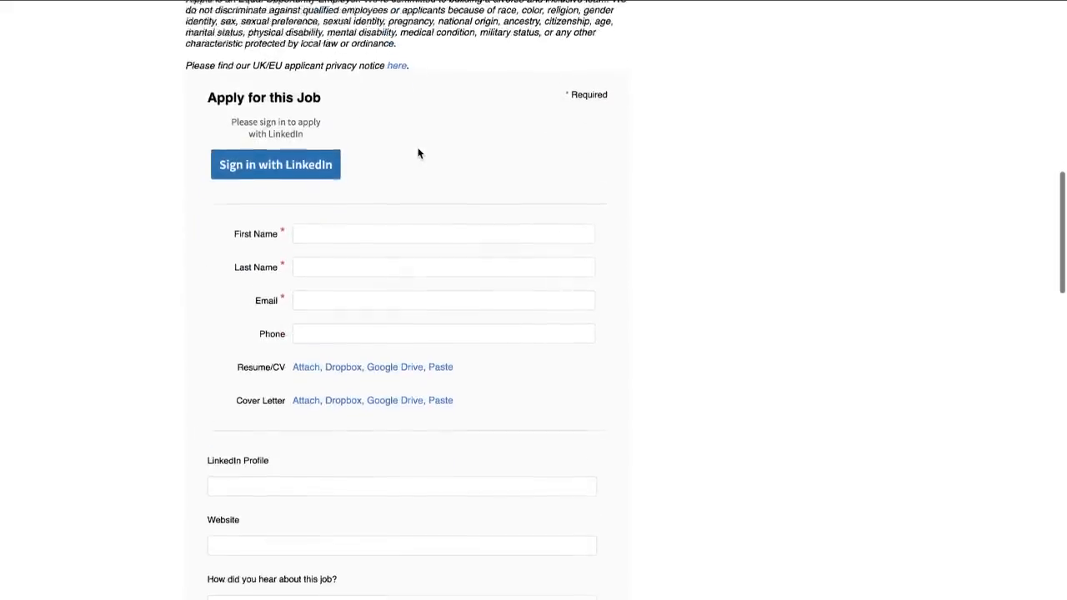
scroll(down, 3)
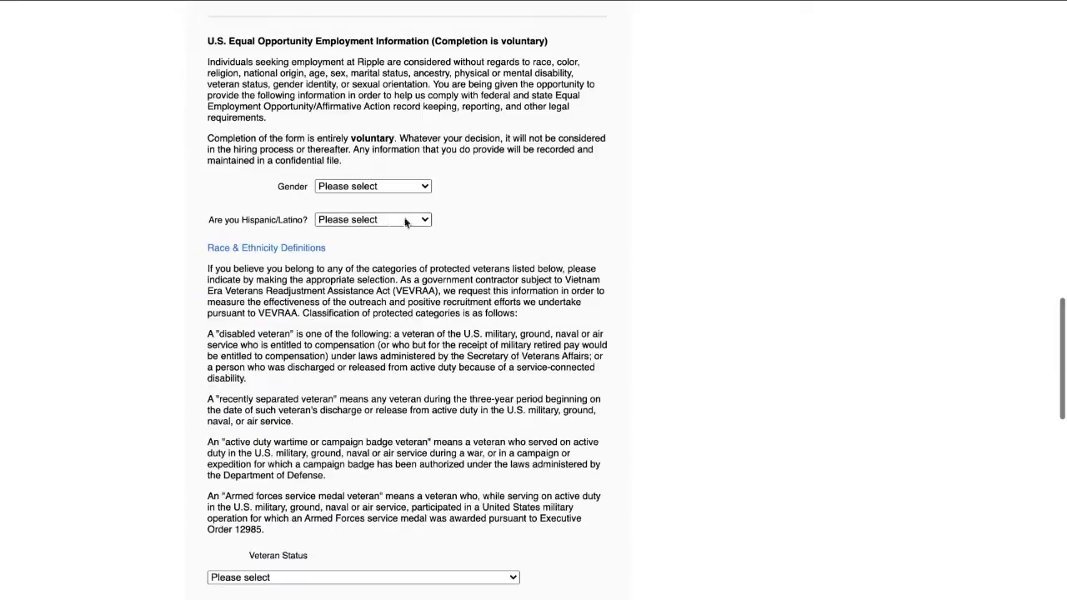
mouse_move(493, 184)
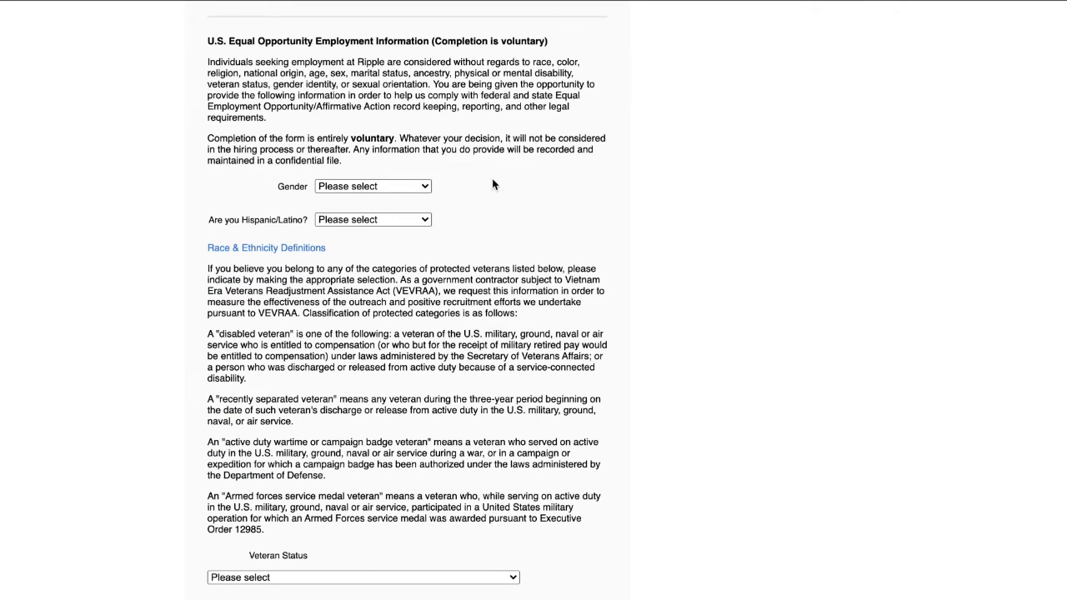
mouse_move(290, 221)
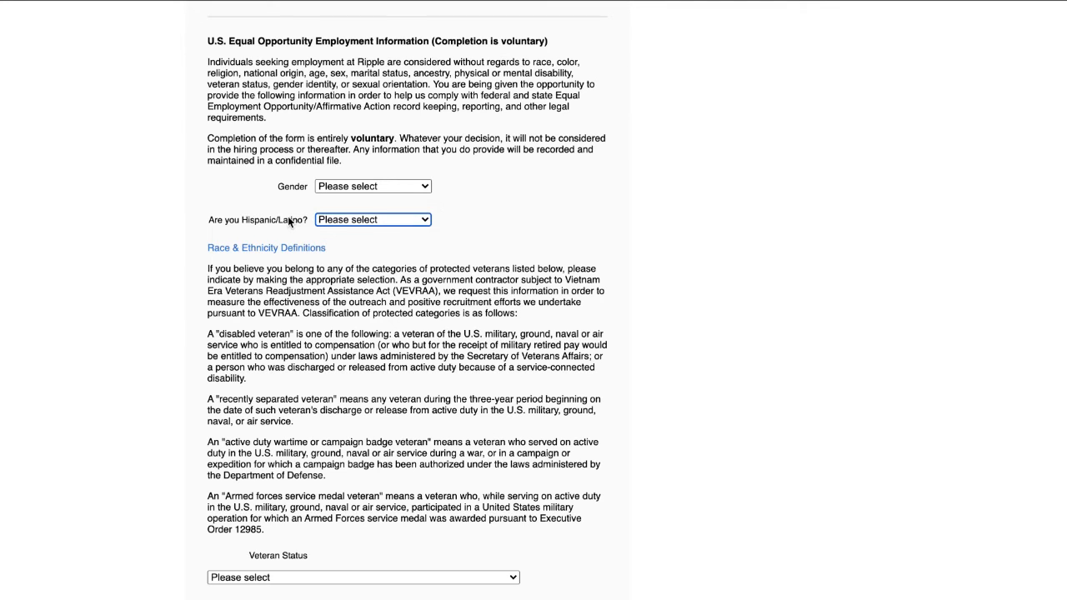
scroll(up, 3)
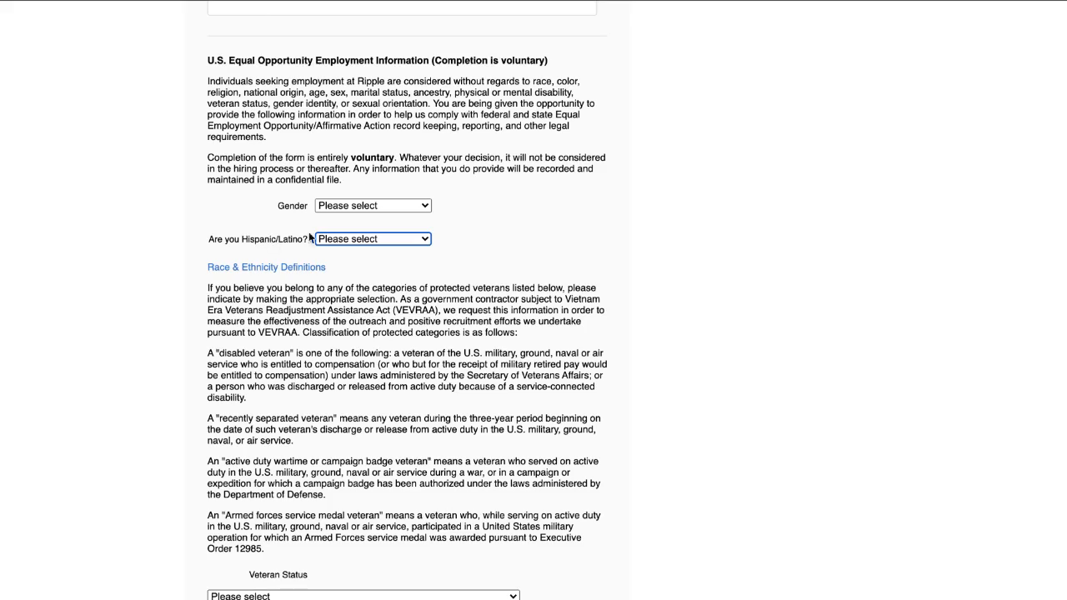
scroll(down, 3)
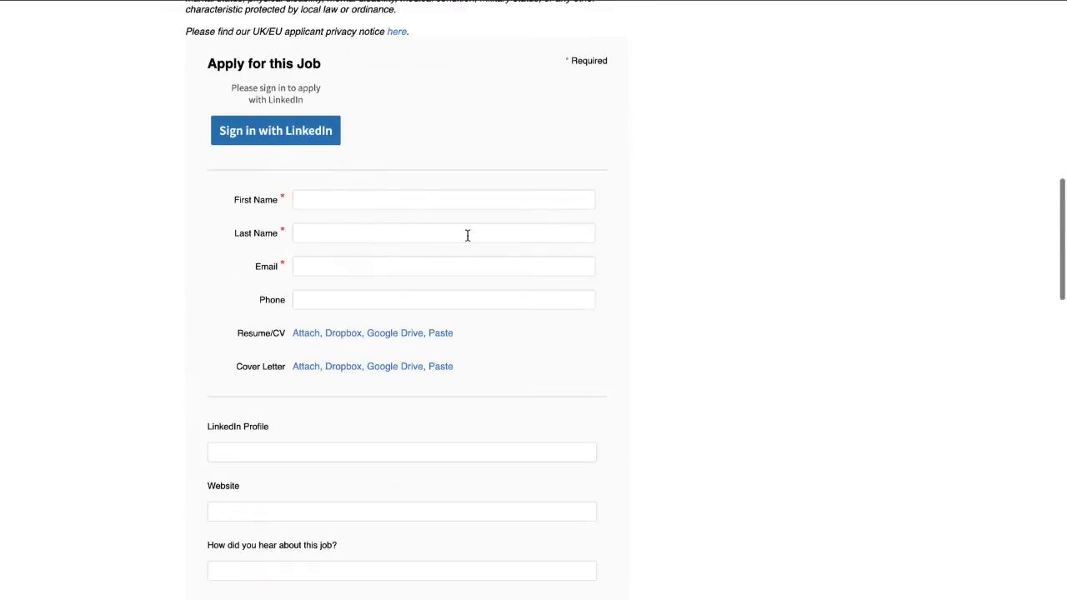
scroll(up, 3)
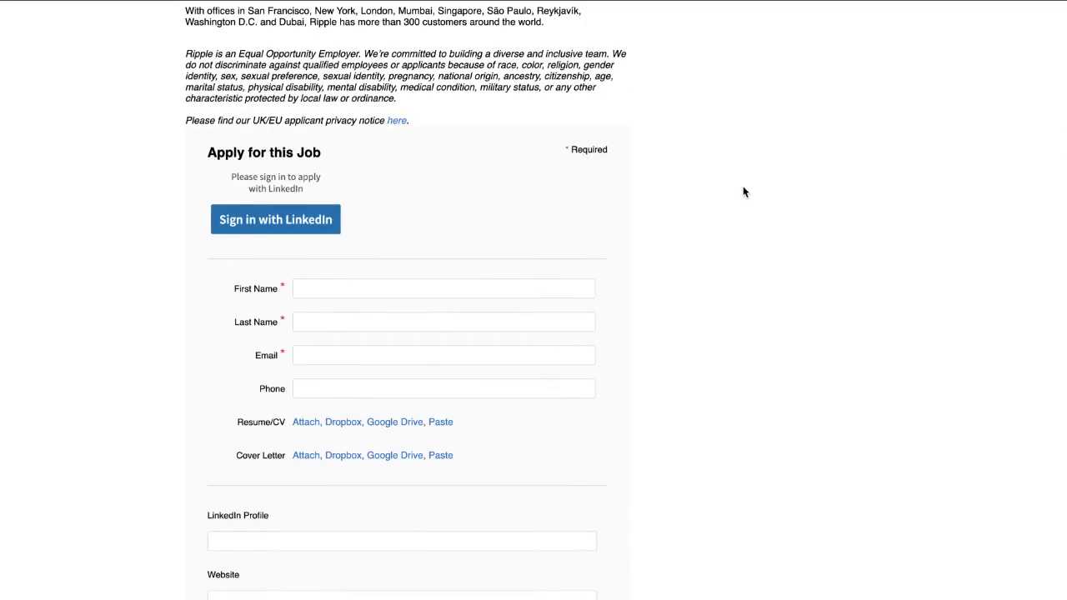
scroll(up, 3)
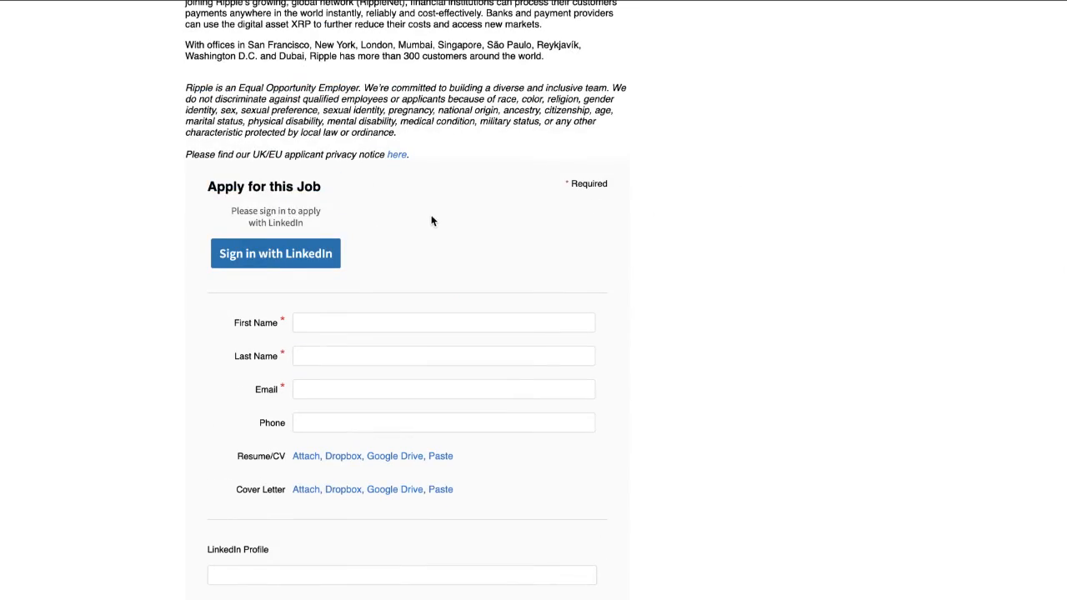
scroll(down, 3)
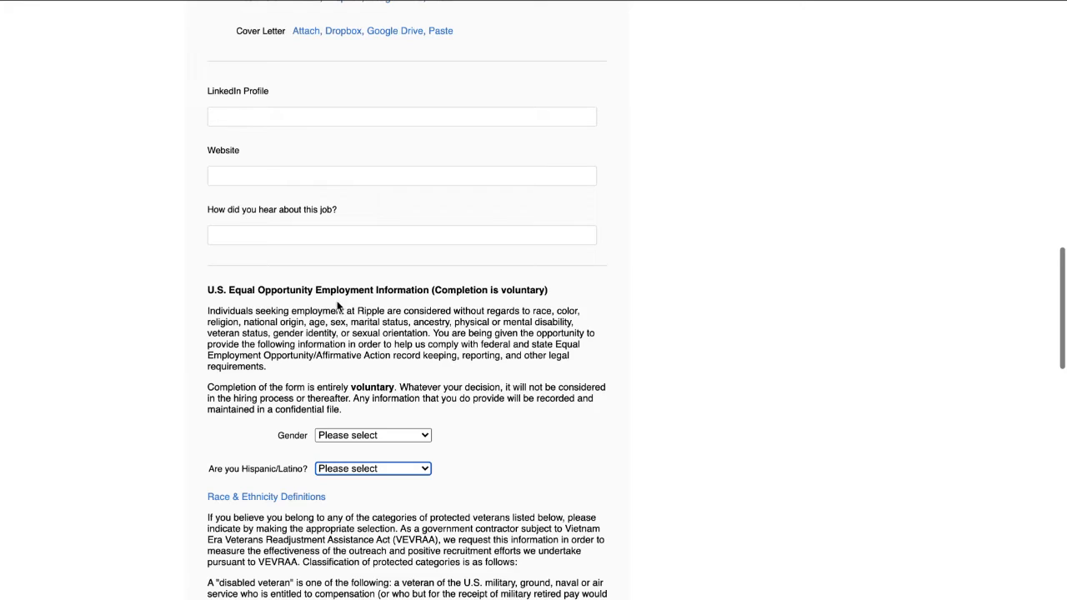
scroll(down, 3)
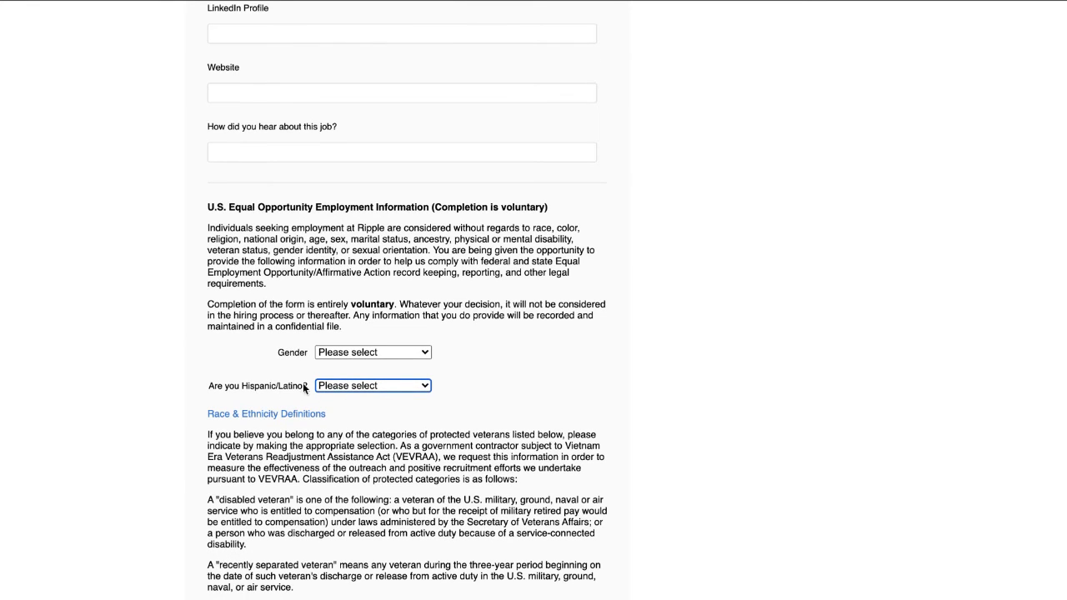
mouse_move(393, 294)
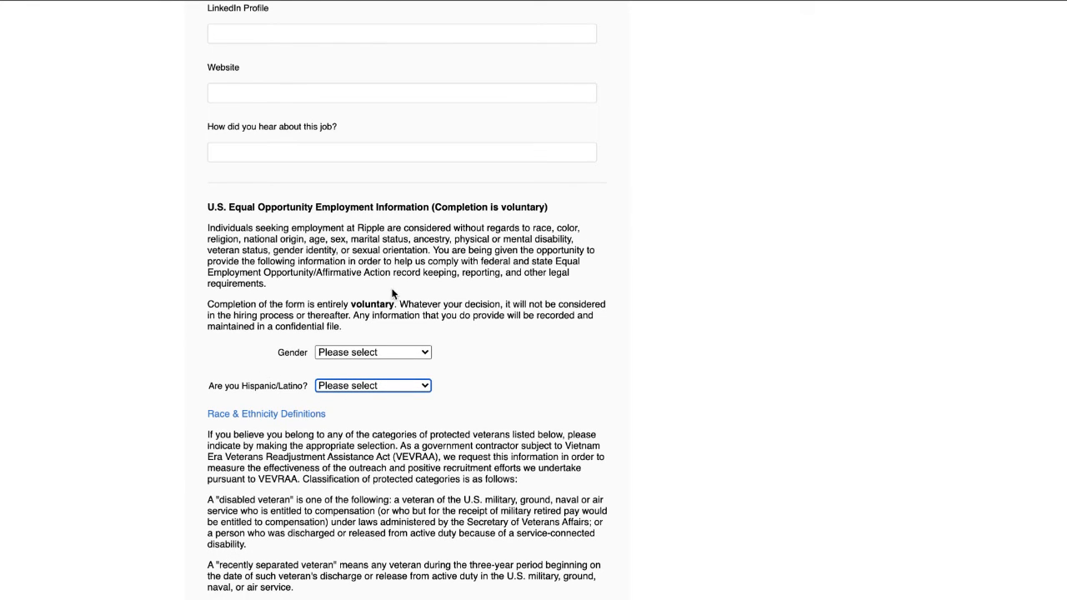
scroll(down, 3)
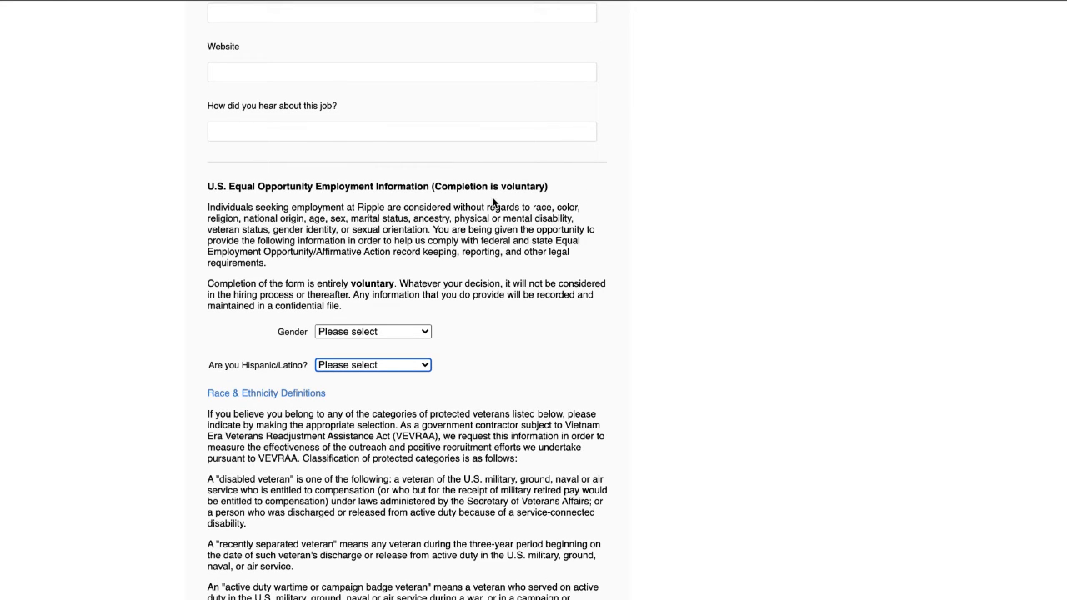
mouse_move(372, 208)
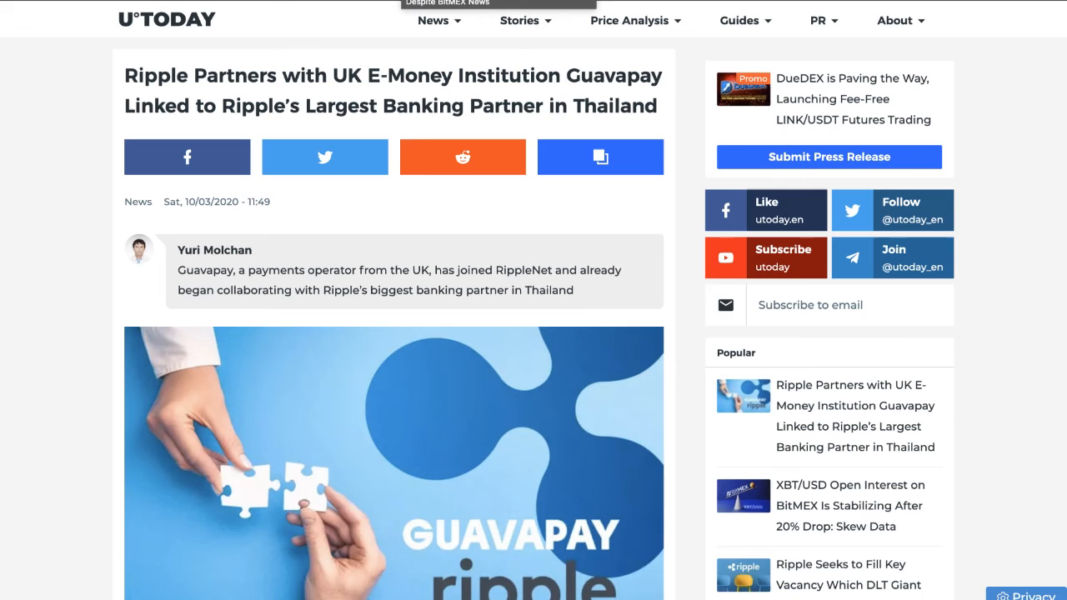
scroll(down, 3)
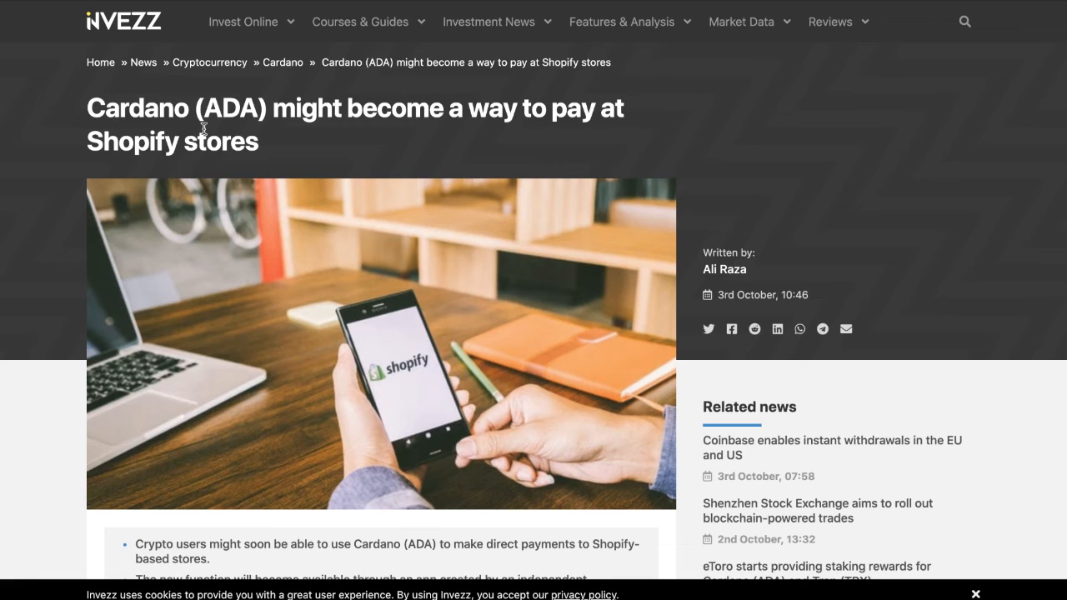
scroll(down, 3)
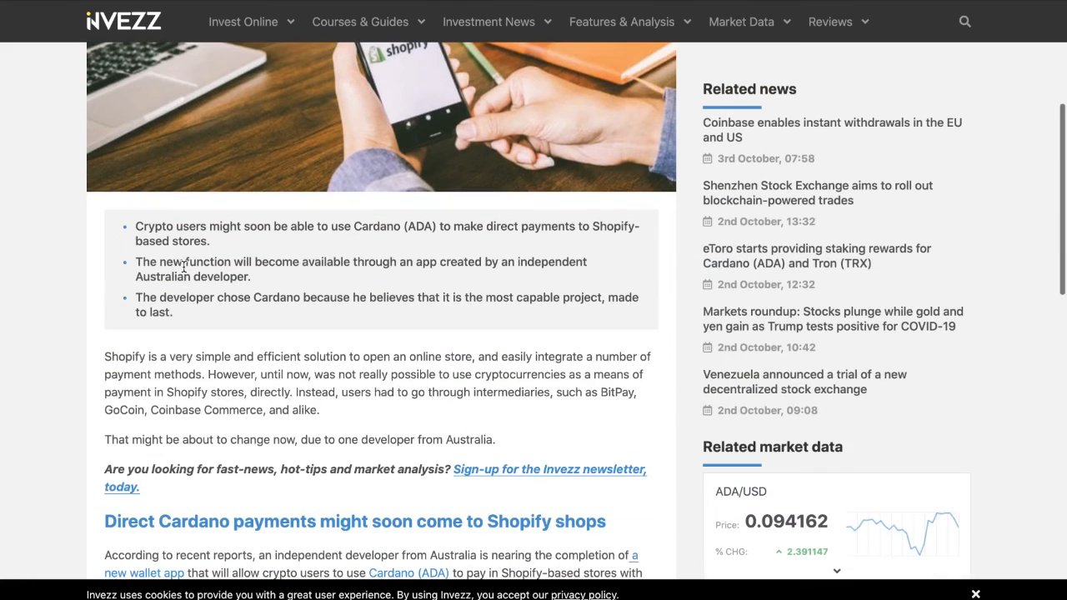
scroll(up, 3)
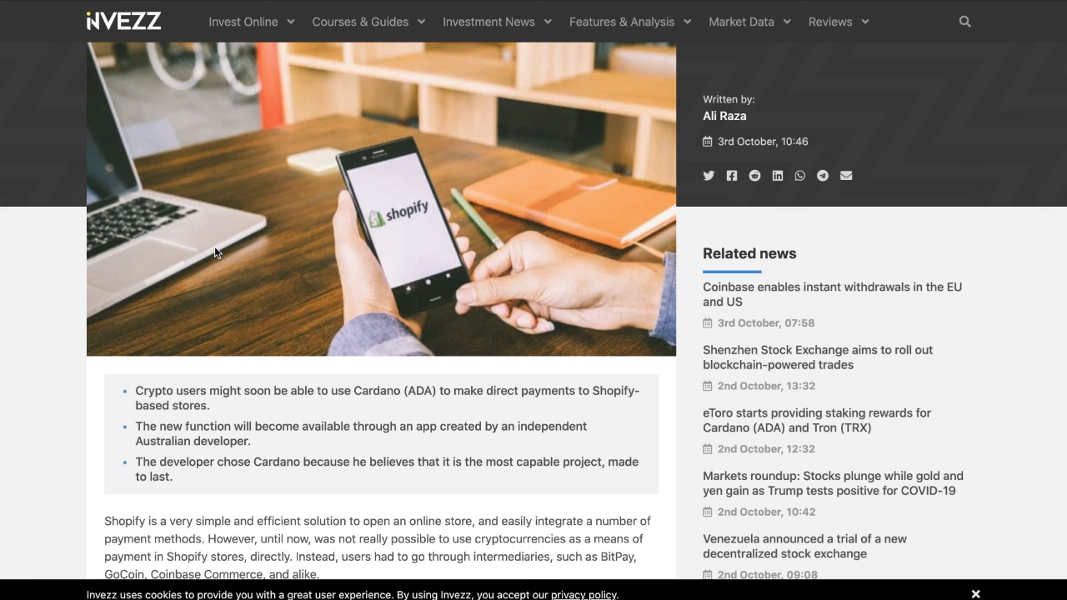
mouse_move(236, 132)
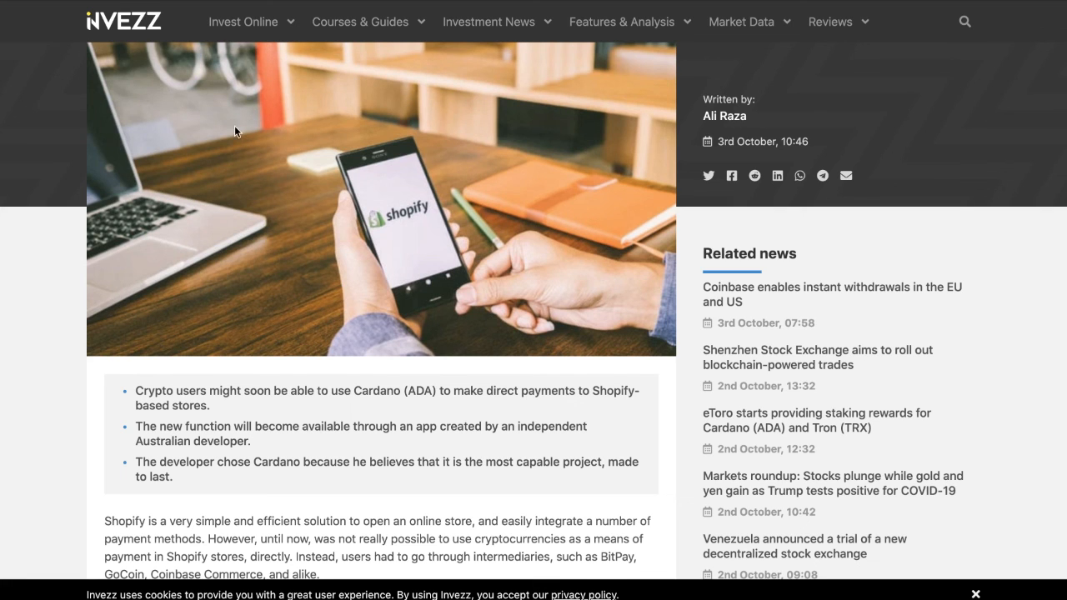